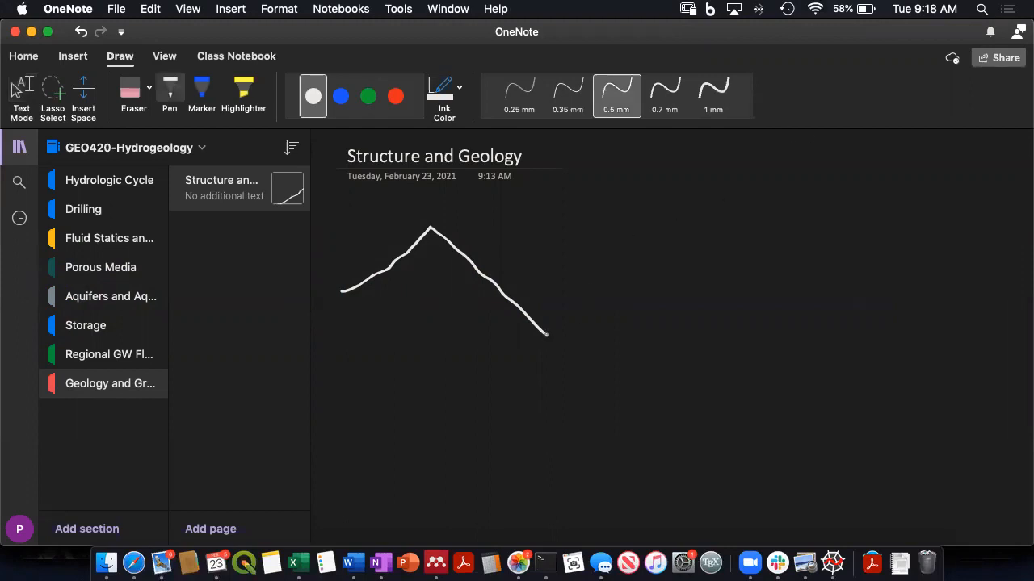
- Draw the left slope into the valley, the right mountain, a valley-floor line, then choose blue ink for the water mark
left_click_drag(546, 334, 679, 420)
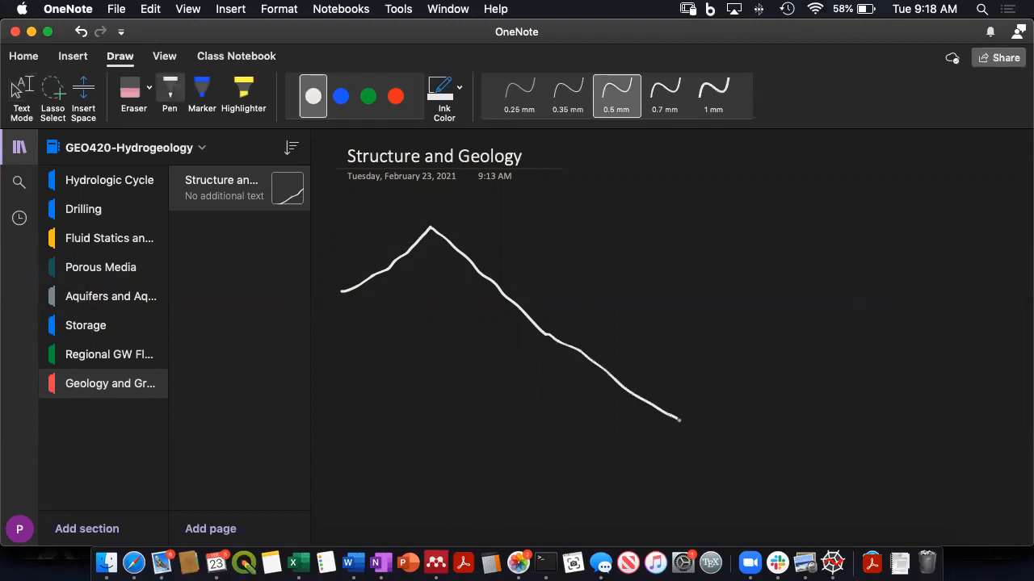
left_click_drag(678, 419, 701, 436)
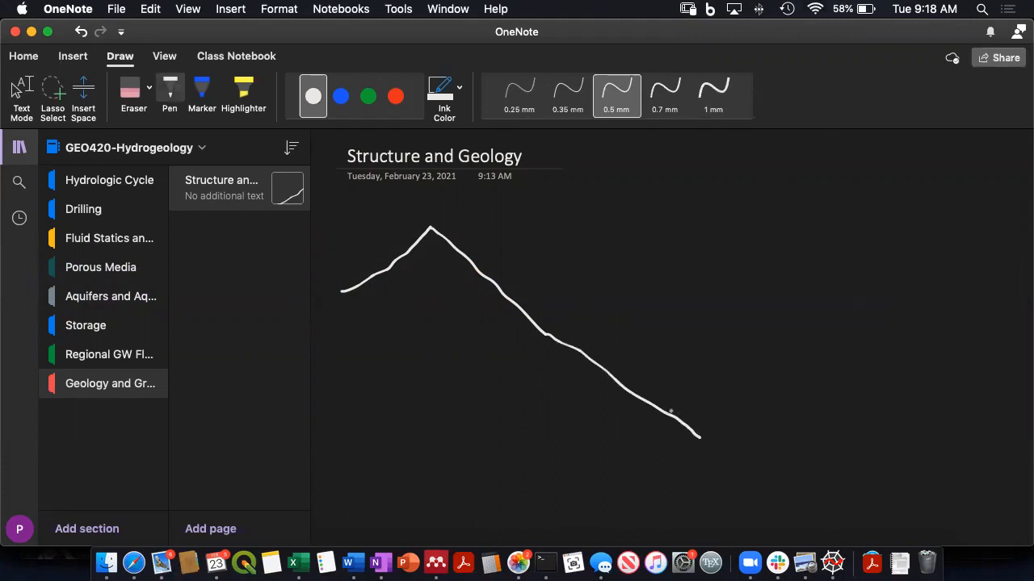
left_click_drag(670, 412, 933, 209)
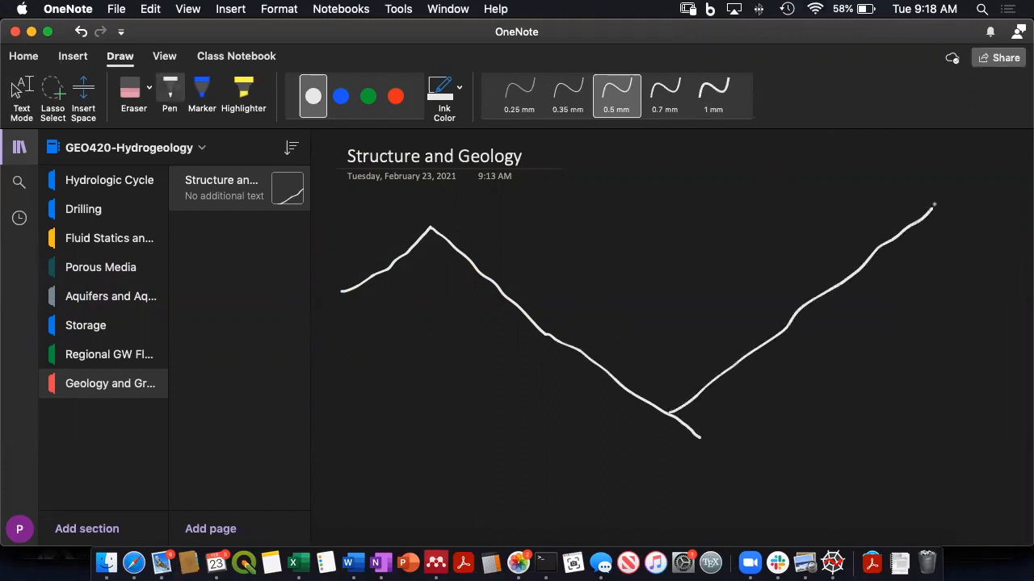
left_click_drag(934, 207, 998, 260)
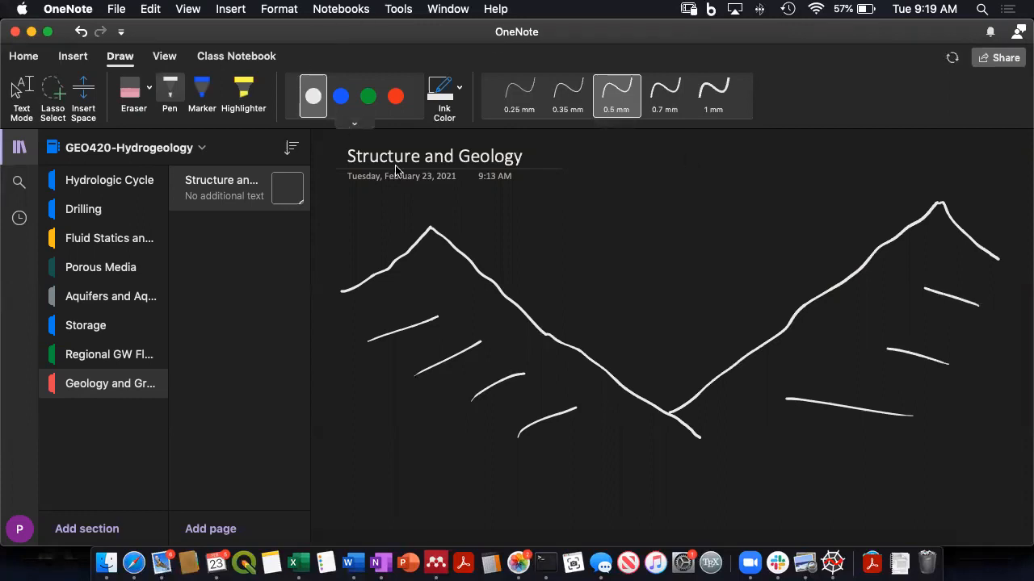
mouse_move(566, 347)
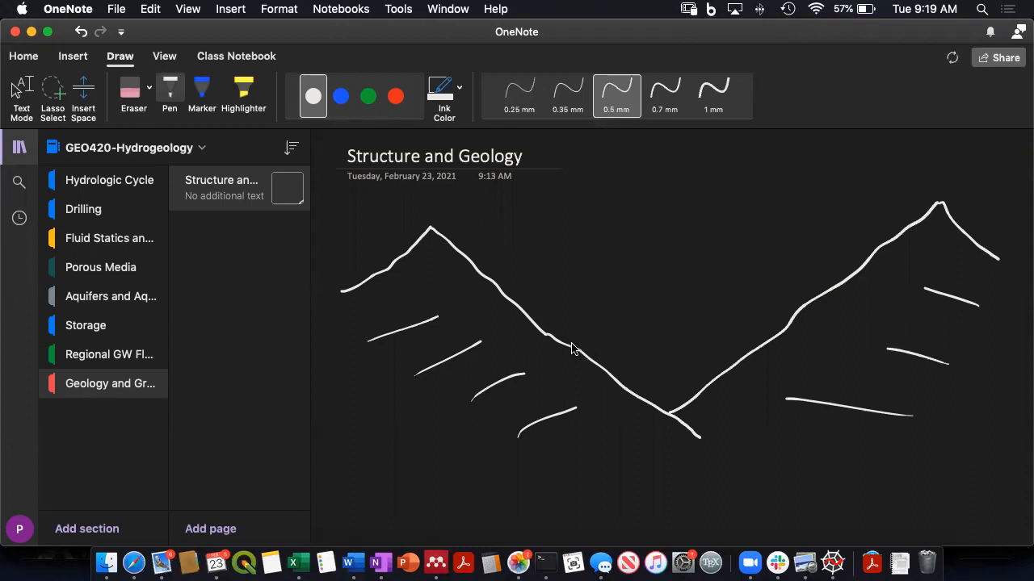
left_click_drag(568, 349, 678, 356)
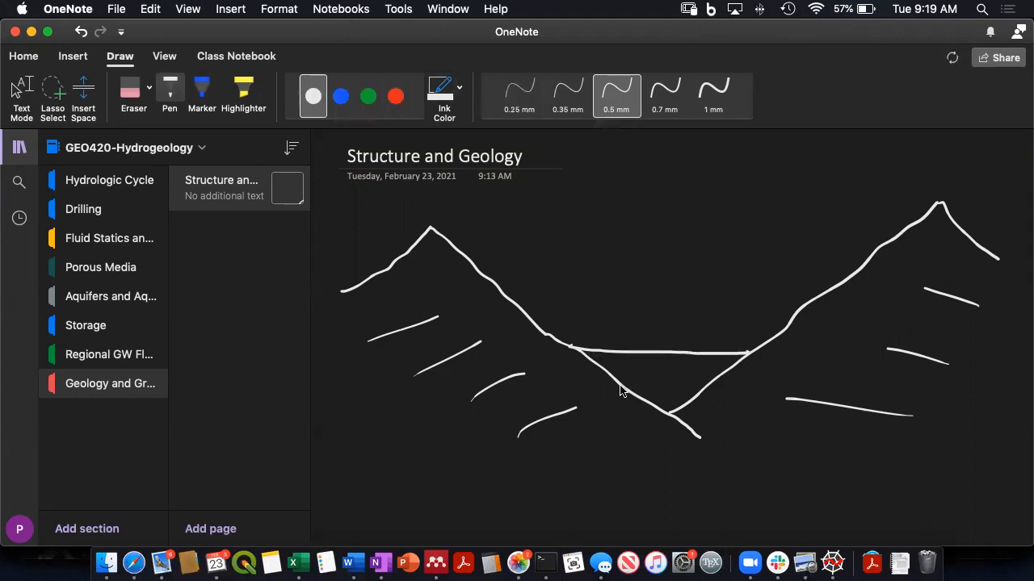
mouse_move(612, 363)
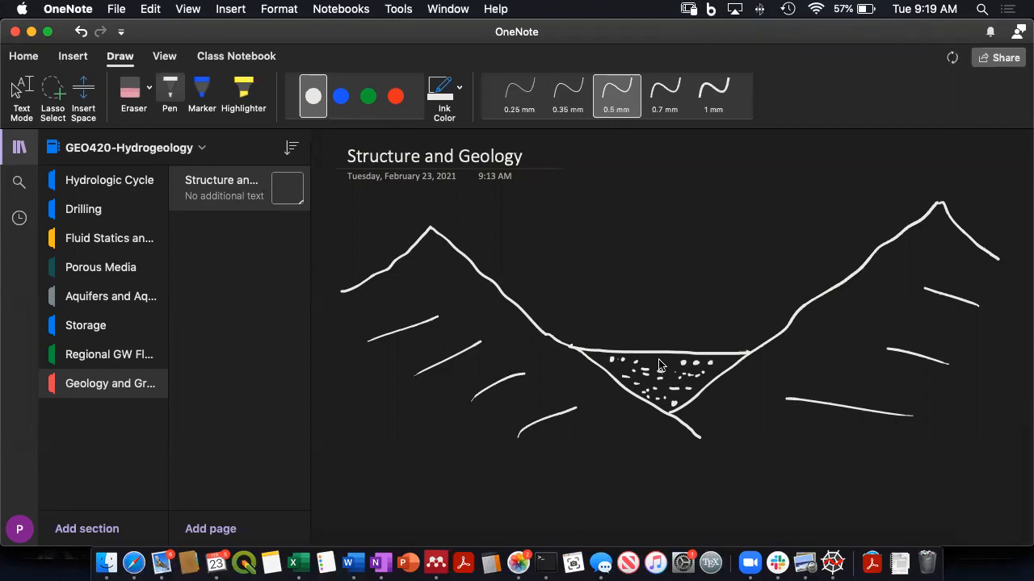
mouse_move(675, 358)
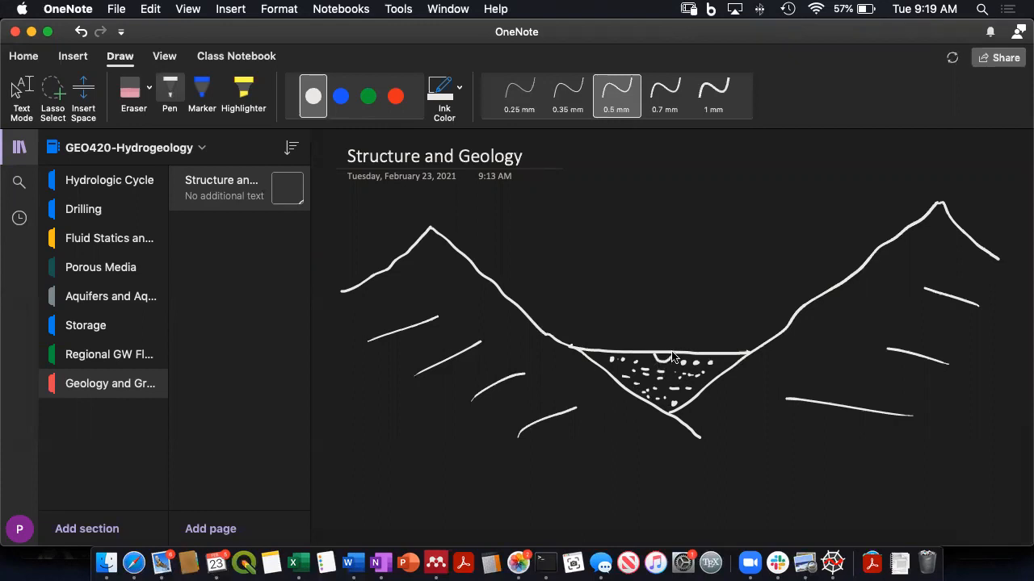
left_click(340, 97)
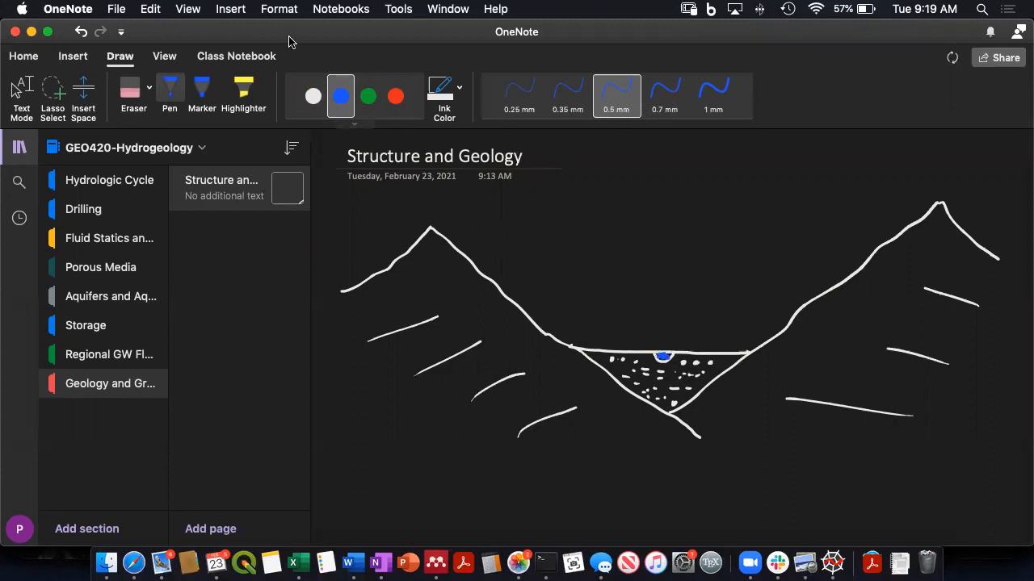
- In white ink, add an arrow from the left mountain, the heading 'Basic types GW systems' and '1) Fractured'
left_click(313, 97)
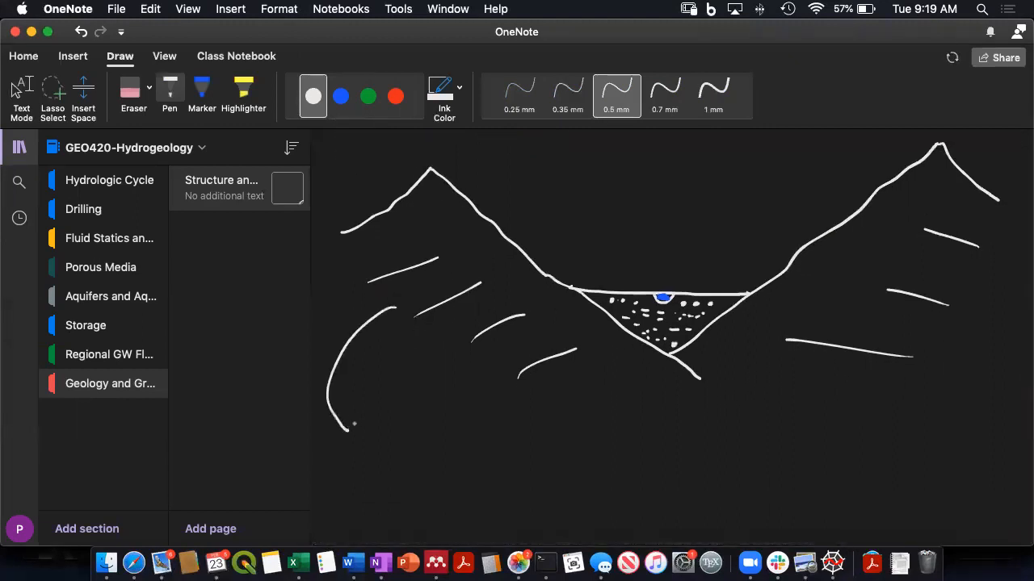
left_click_drag(355, 428, 403, 461)
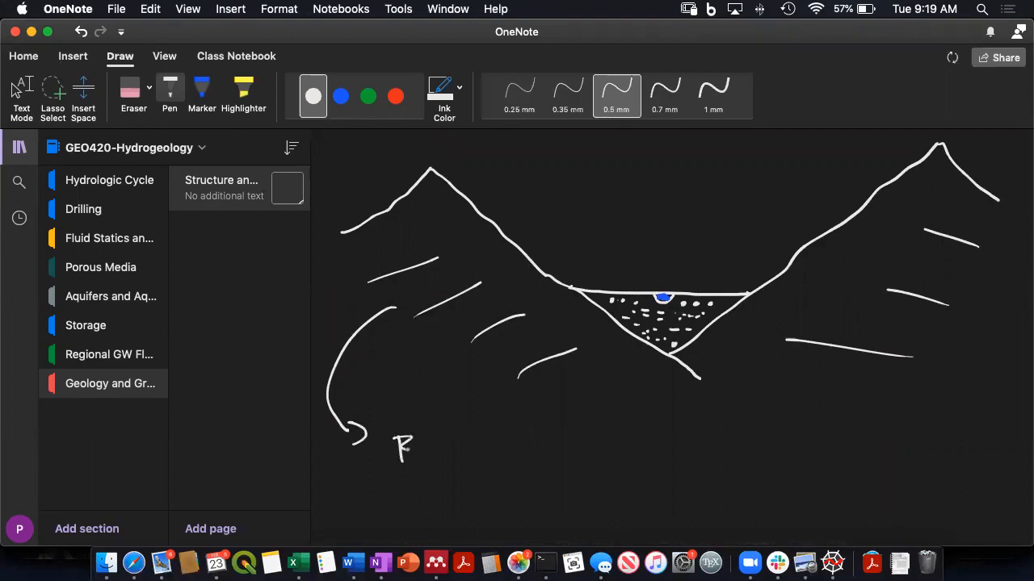
left_click_drag(403, 449, 469, 452)
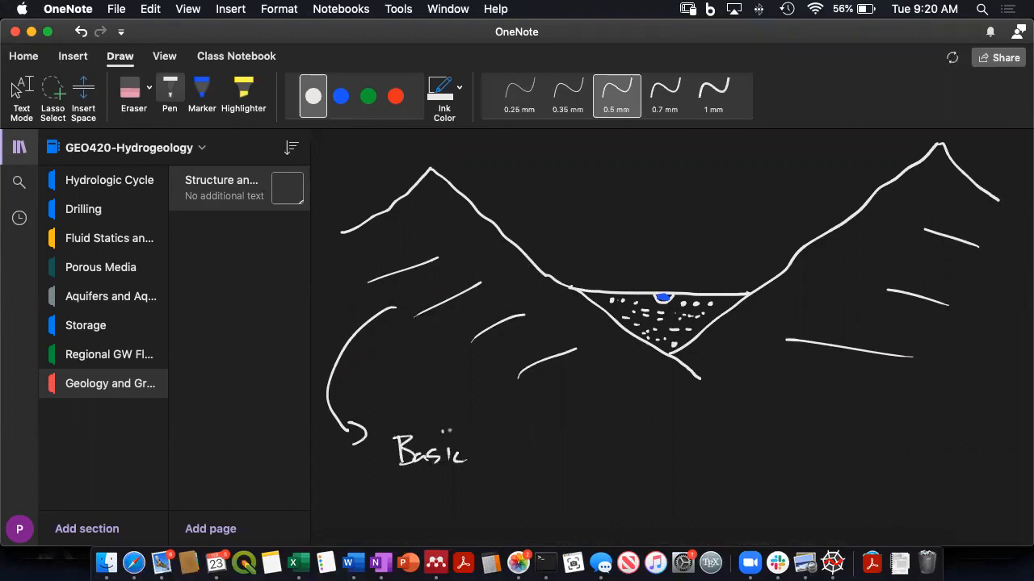
left_click_drag(498, 449, 516, 461)
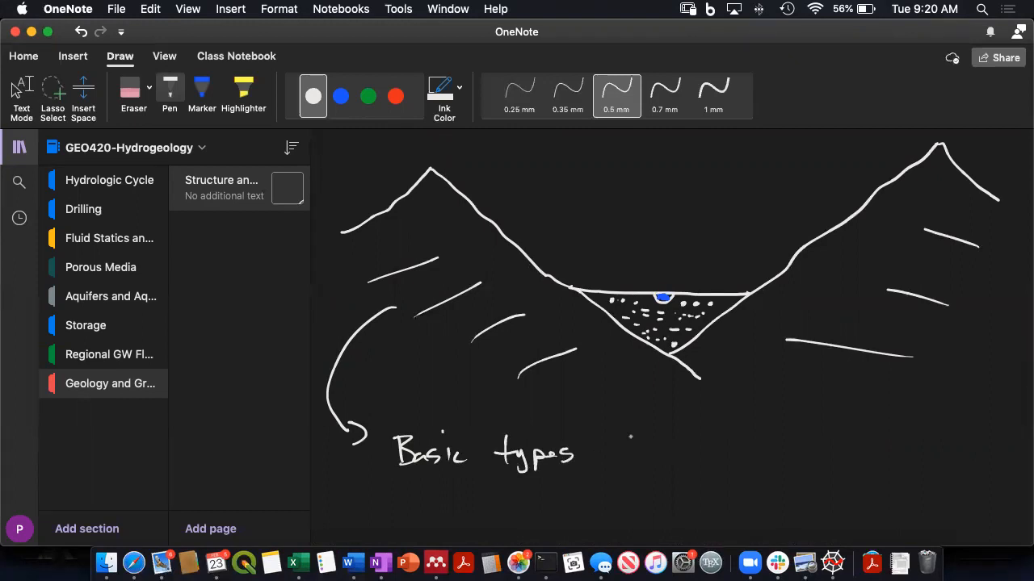
type("GW systems")
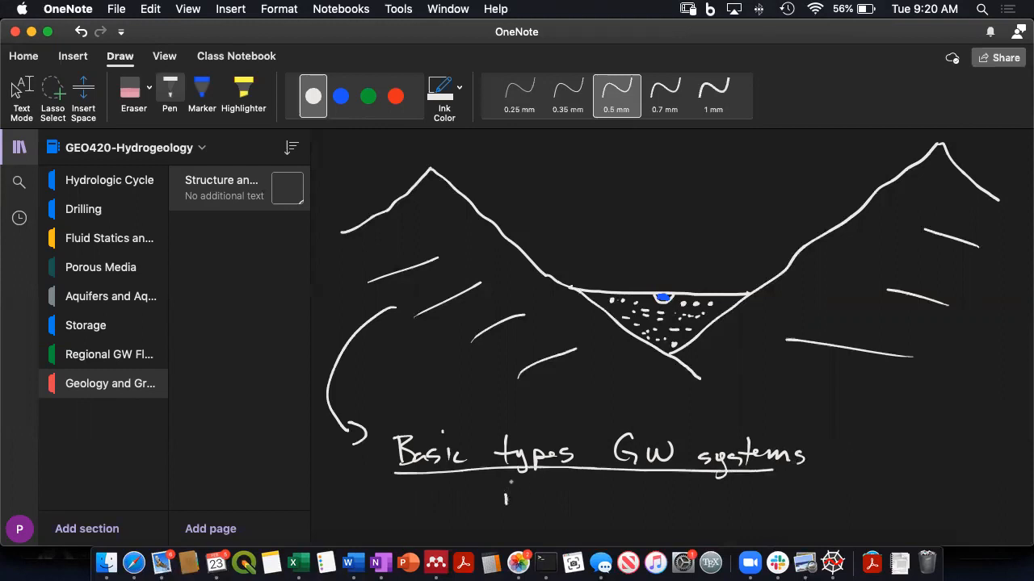
left_click_drag(504, 485, 533, 508)
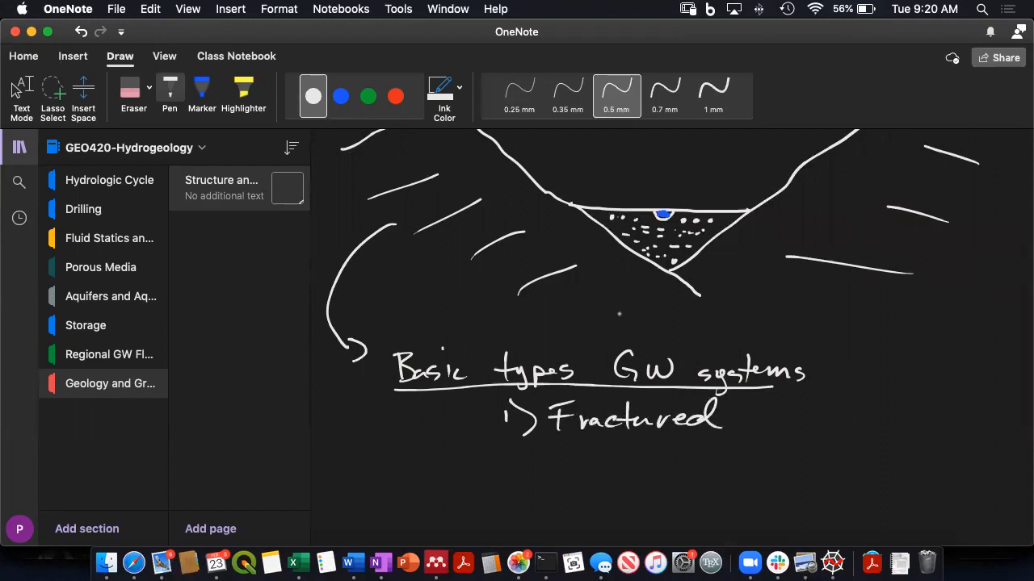
- Add the sub-points 'flow in fracture net.' and 'Mountain blocks' under Fractured
scroll("up", 3)
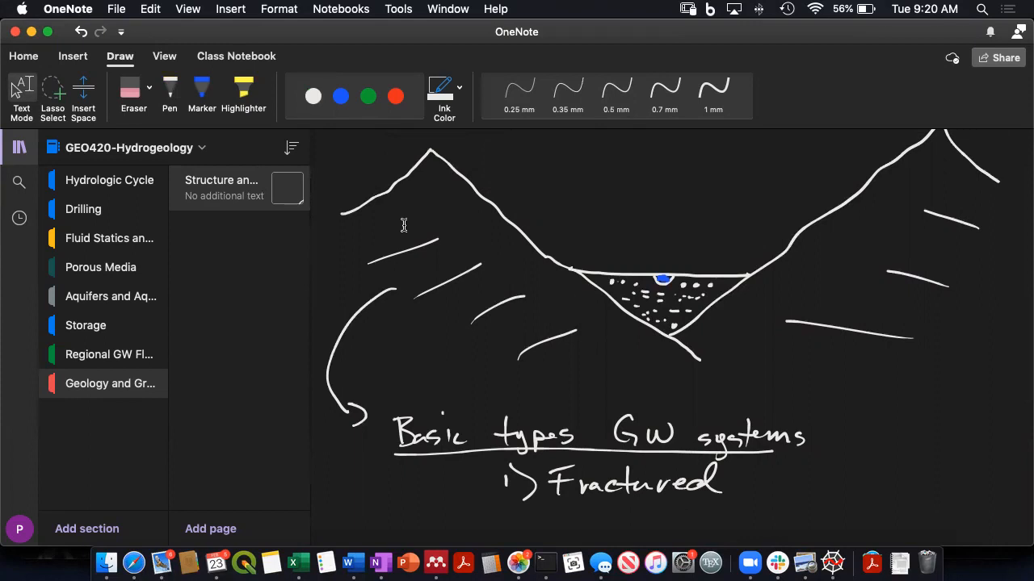
scroll("down", 3)
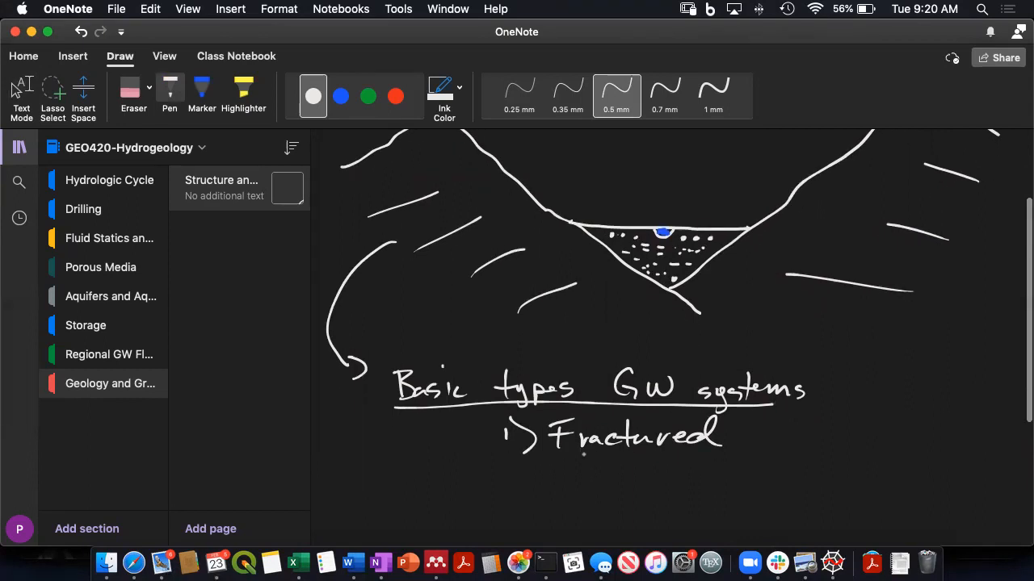
left_click_drag(600, 469, 643, 460)
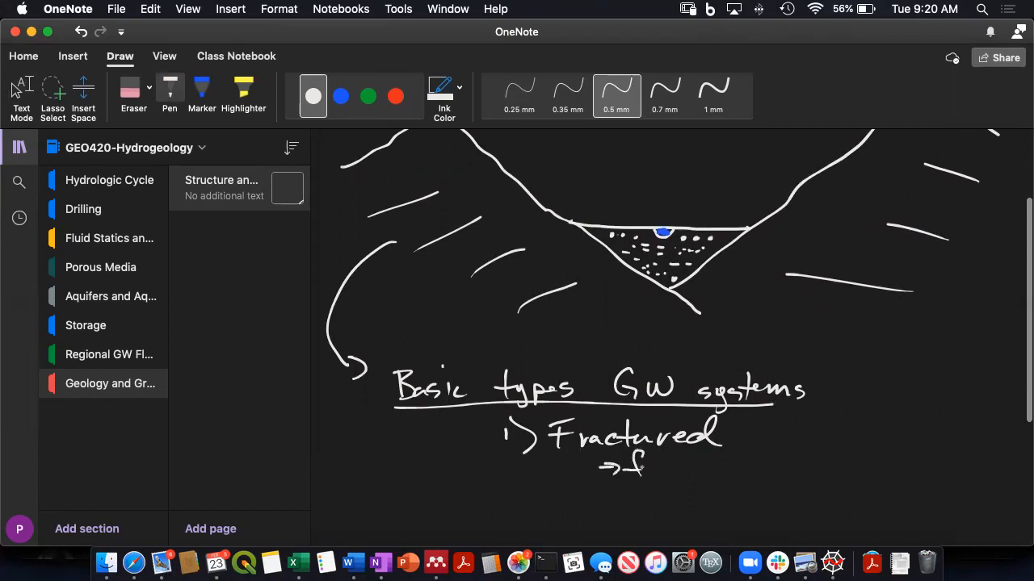
left_click_drag(654, 467, 719, 466)
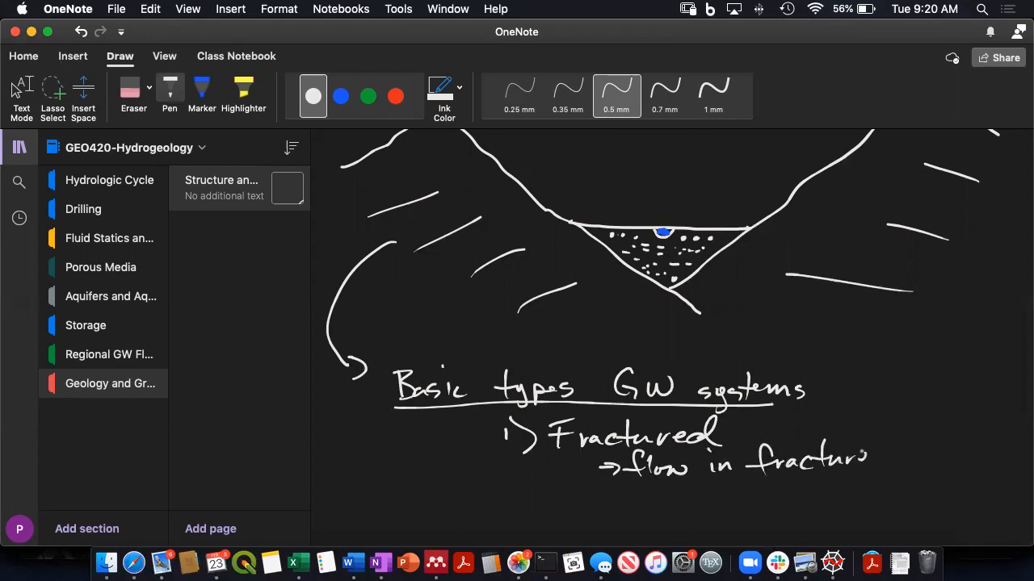
type("net.")
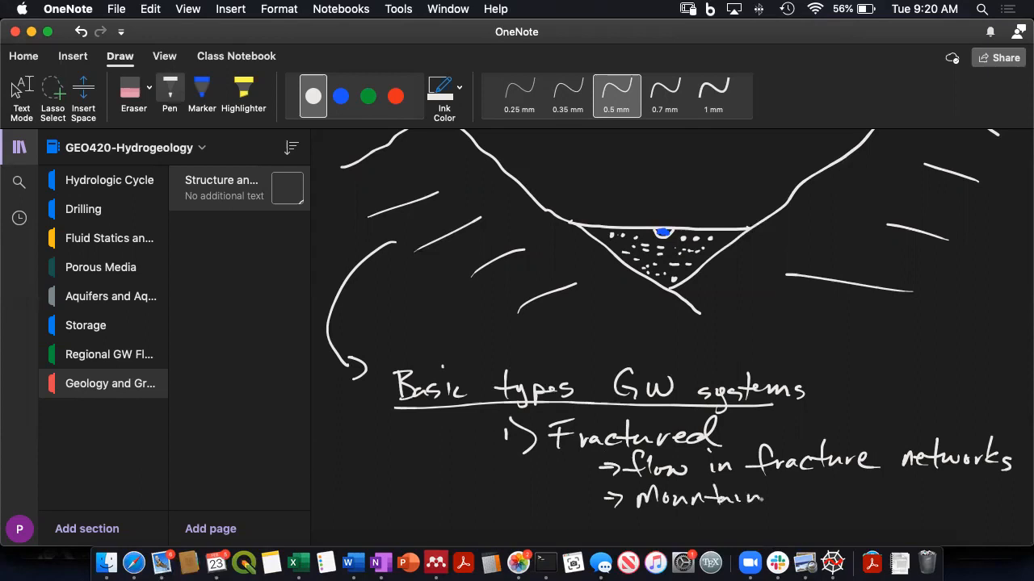
left_click_drag(784, 497, 832, 497)
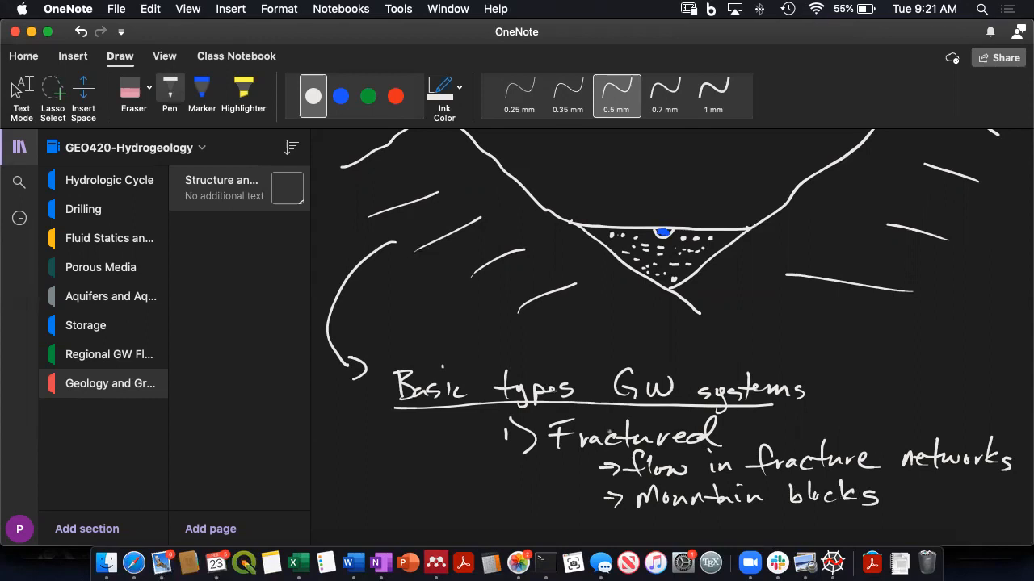
- Write 'flow in the pore netw(ork)' under the Porous | Sedimentary item
scroll("up", 3)
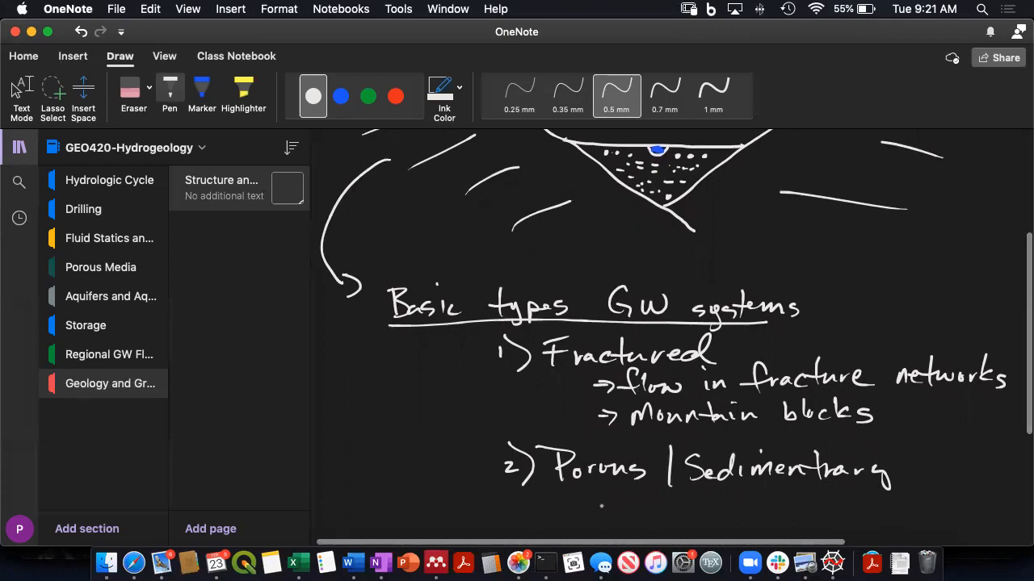
left_click_drag(597, 501, 643, 497)
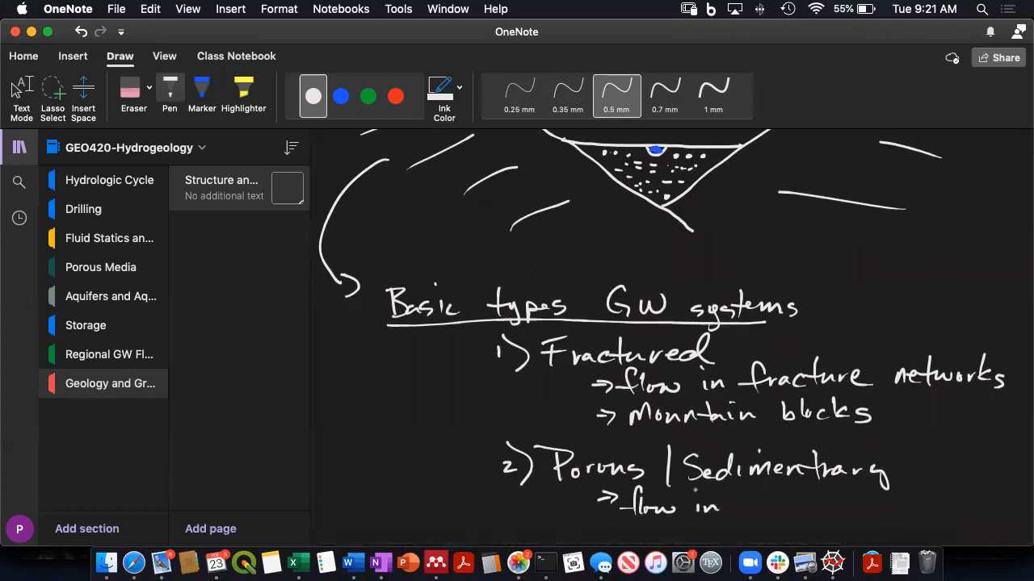
type("the pore")
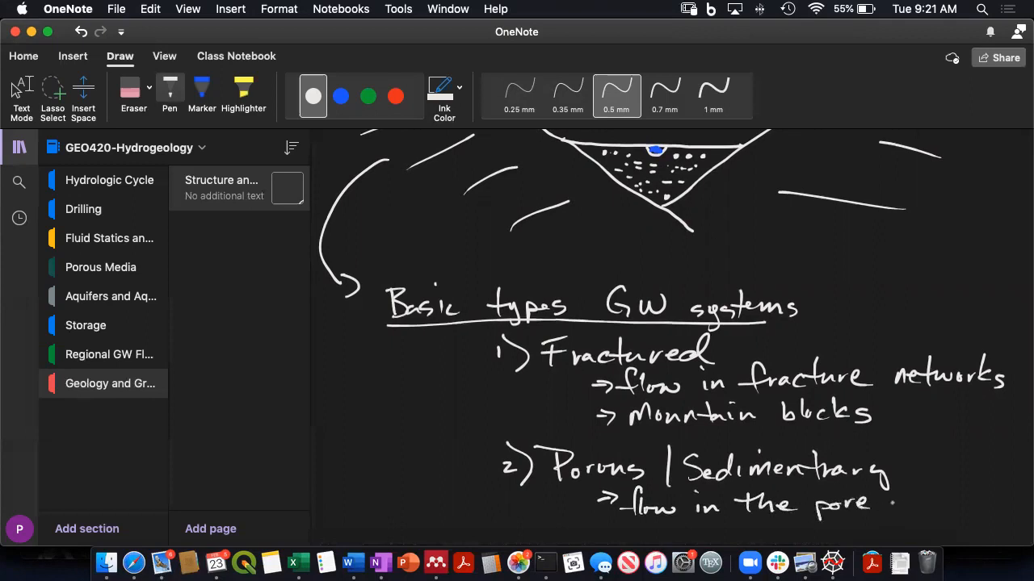
type("netw")
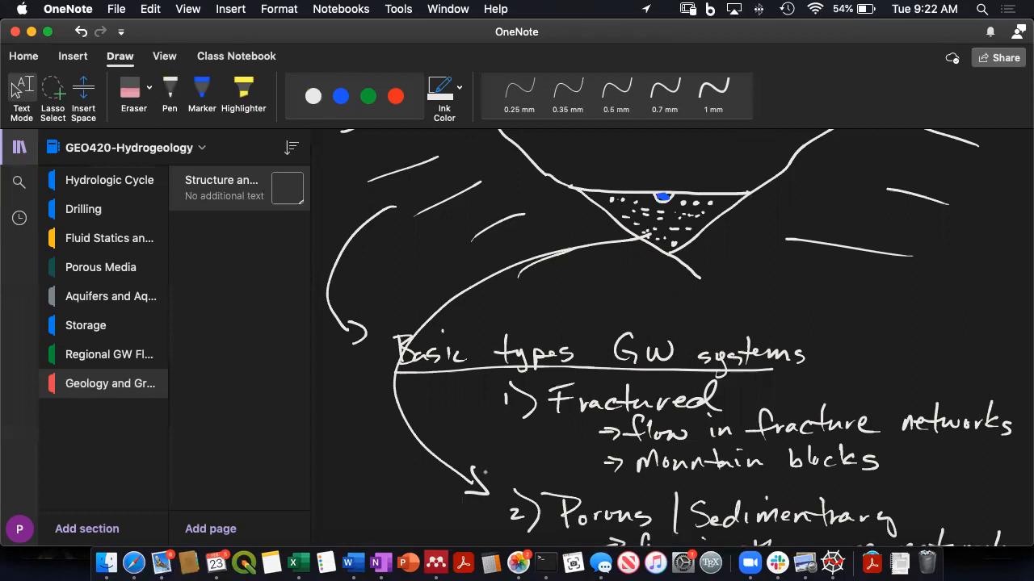
scroll("up", 3)
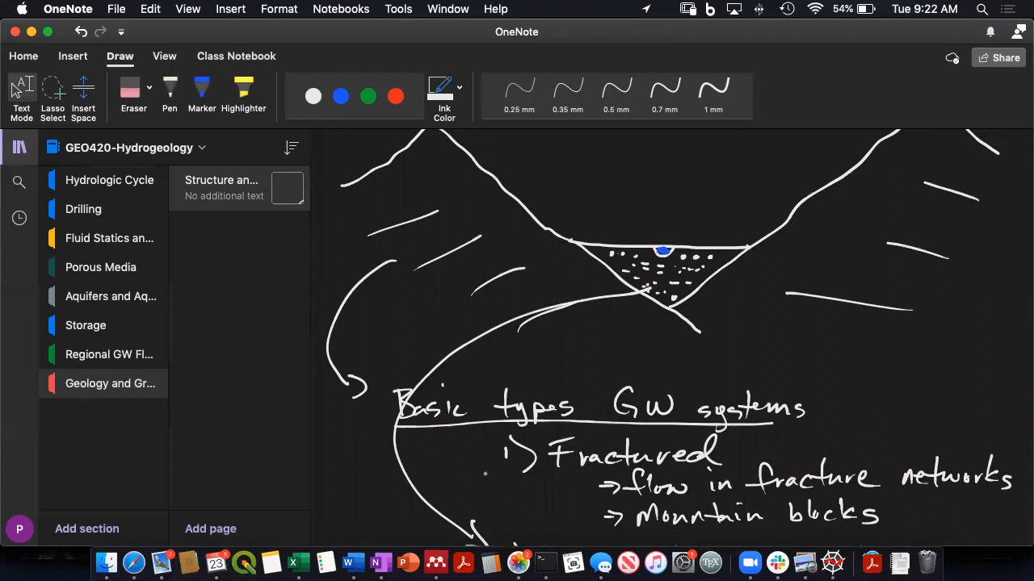
scroll("down", 3)
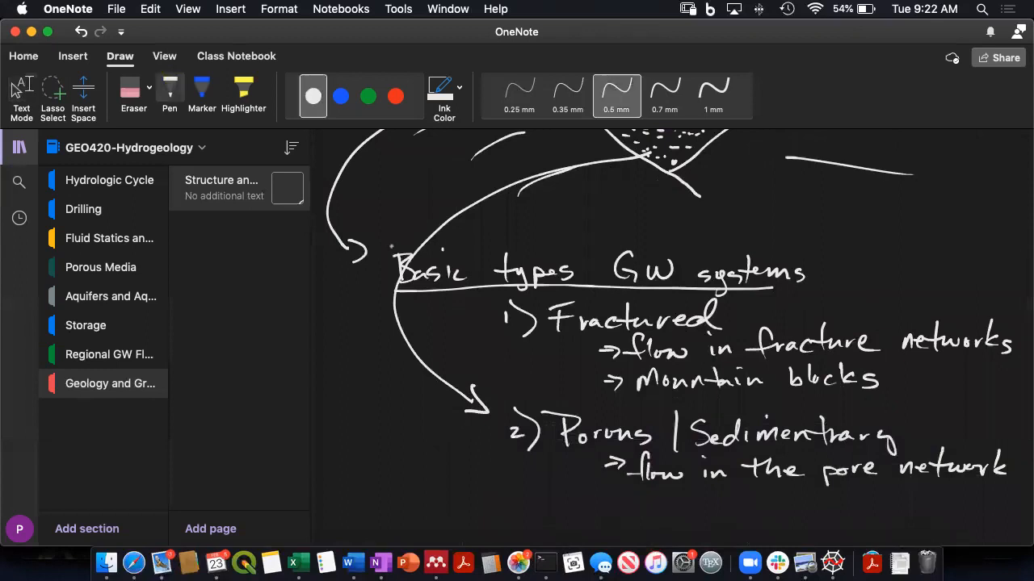
- Underline the SEDIMENTARY AQUIFERS heading and erase and rewrite the smudged letters of AQUIFERS
scroll("down", 3)
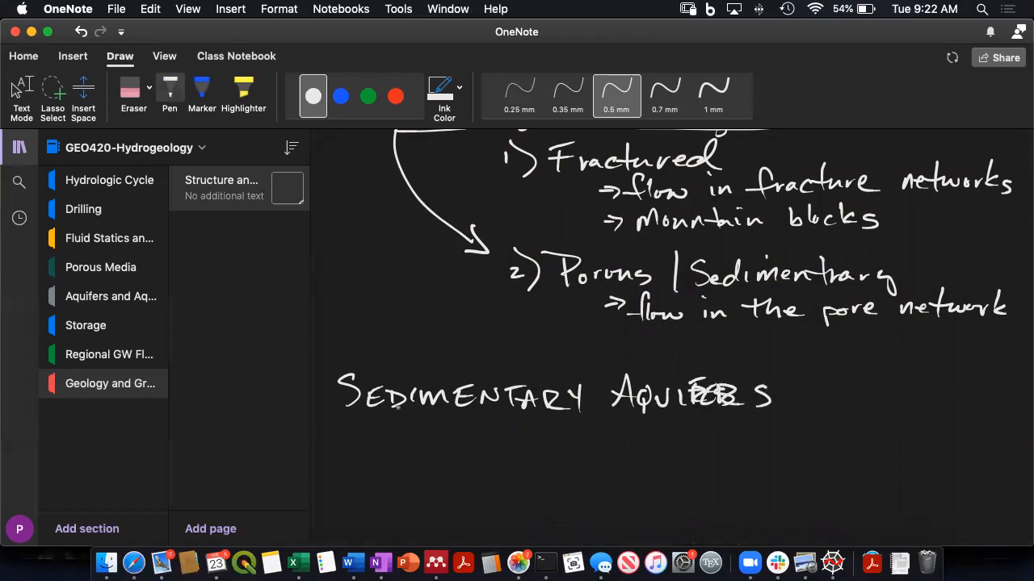
left_click_drag(338, 430, 795, 427)
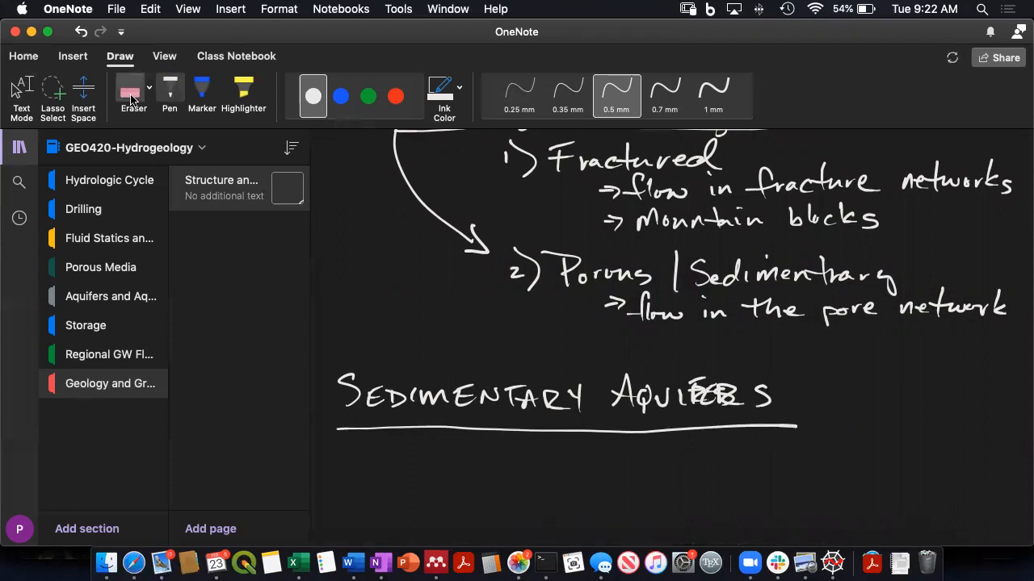
left_click(132, 92)
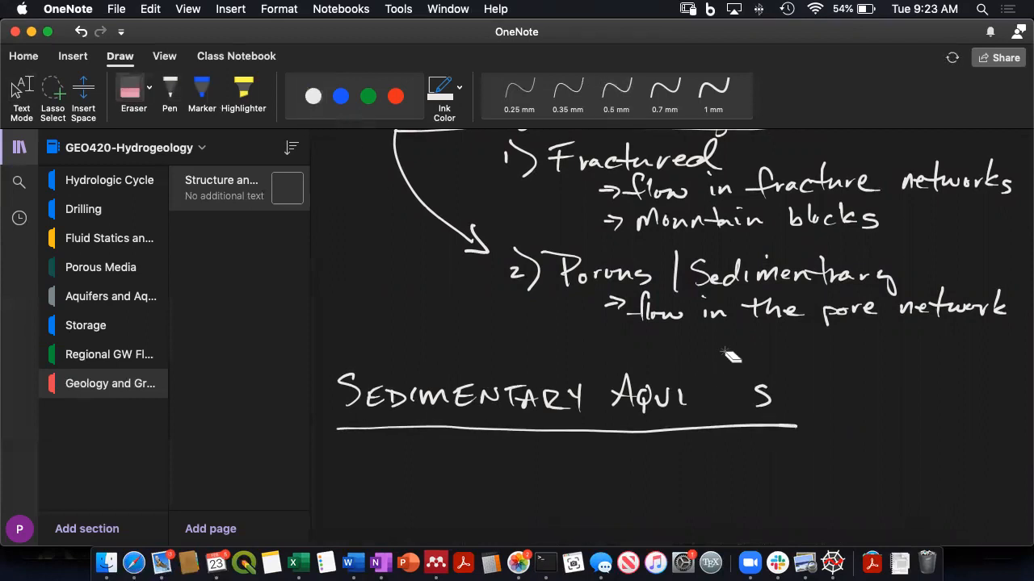
left_click(617, 89)
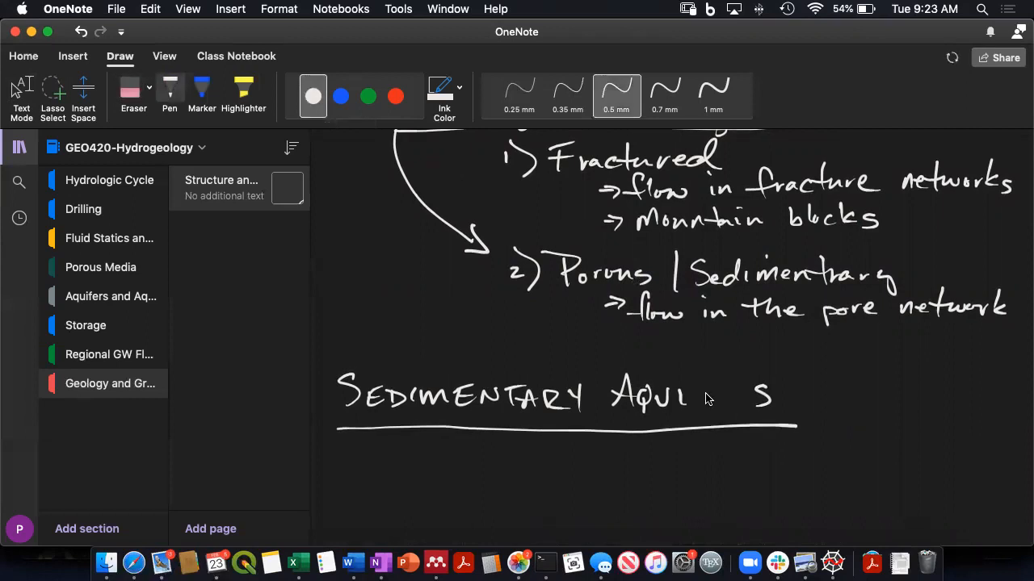
left_click_drag(687, 396, 719, 395)
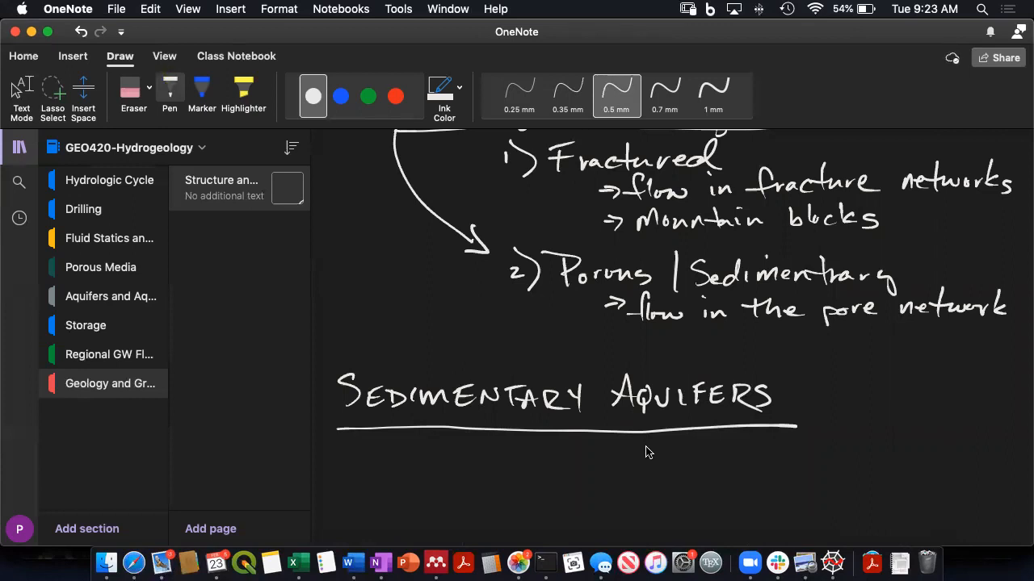
- Write '1) Depositional Environment controls grain size & distribution → K, n, S'
left_click_drag(420, 452, 449, 471)
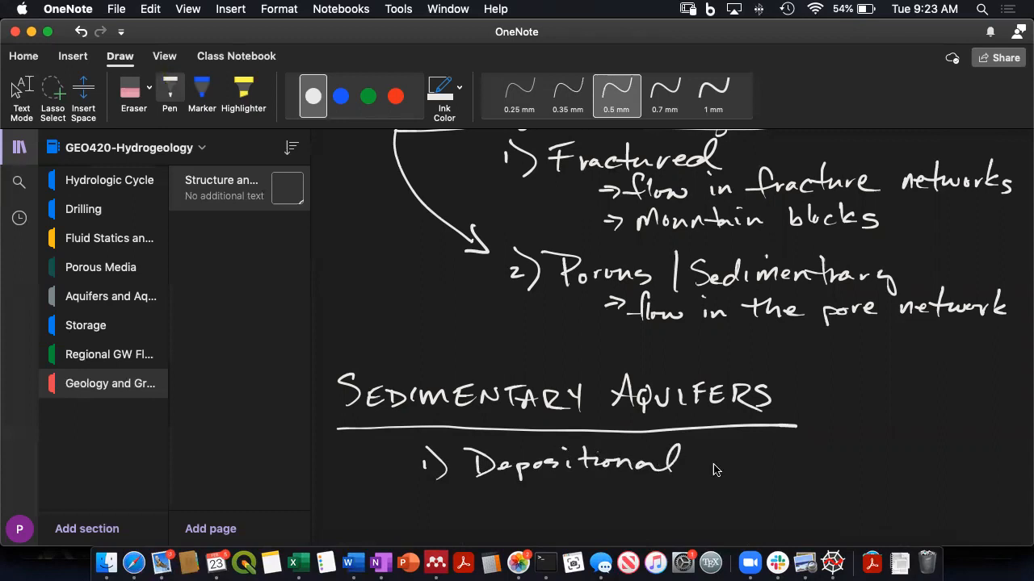
left_click_drag(702, 465, 767, 465)
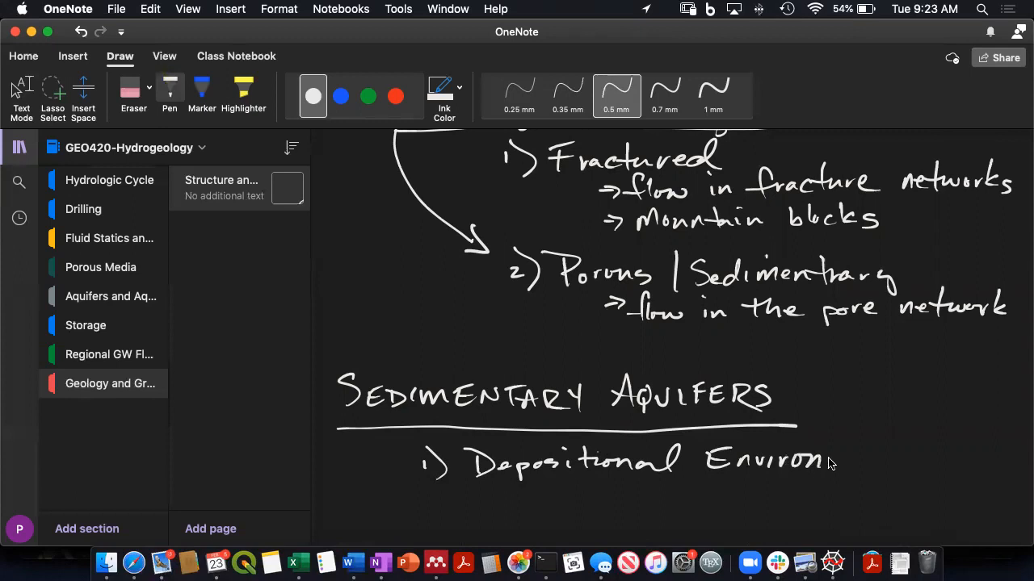
left_click_drag(840, 460, 904, 461)
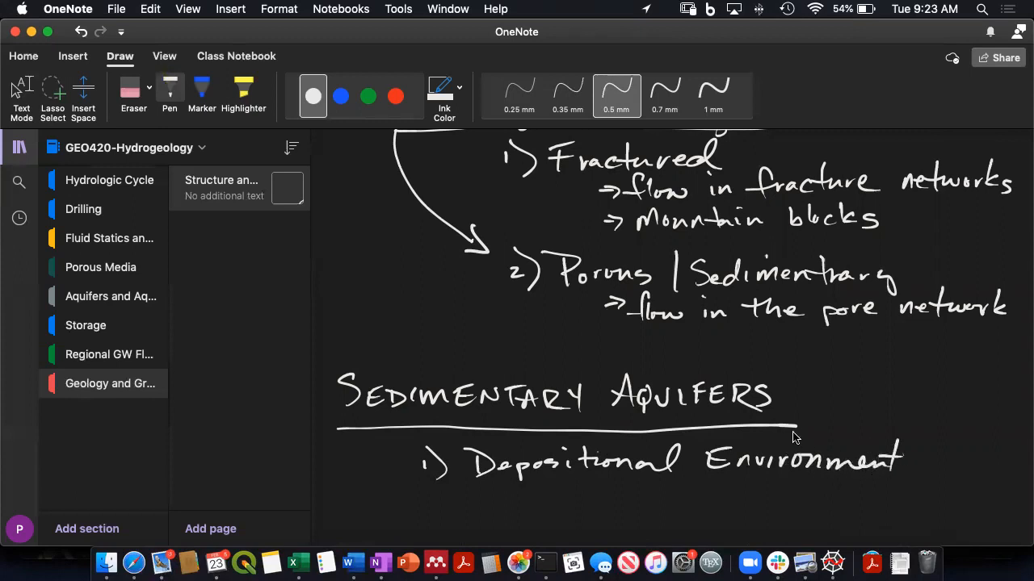
mouse_move(604, 481)
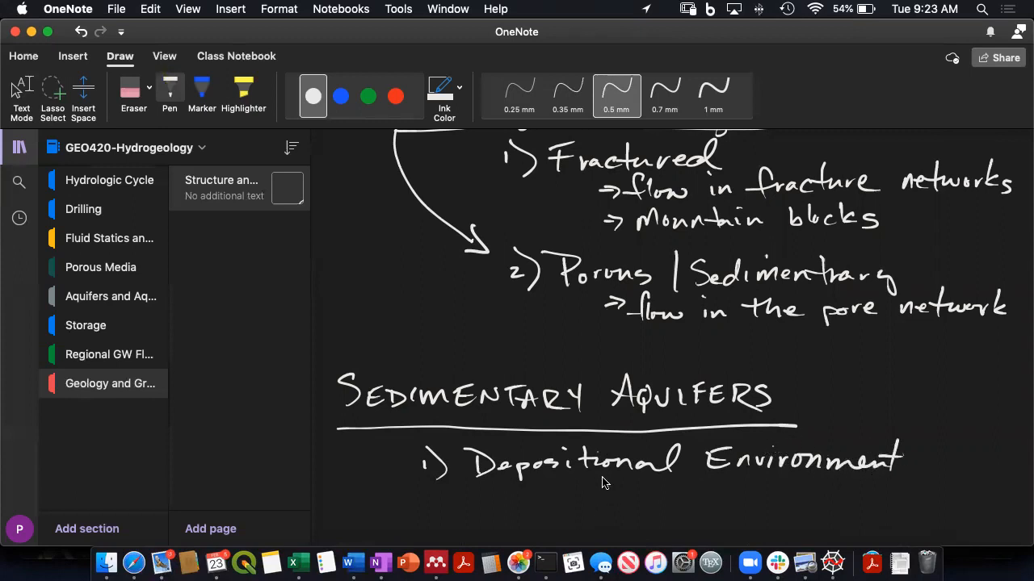
left_click_drag(516, 497, 553, 498)
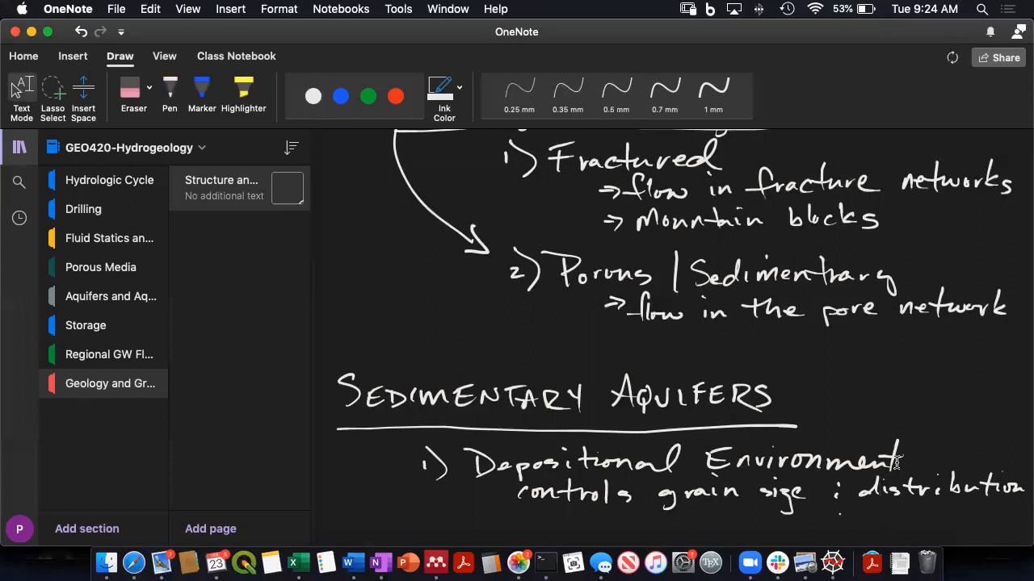
left_click(617, 94)
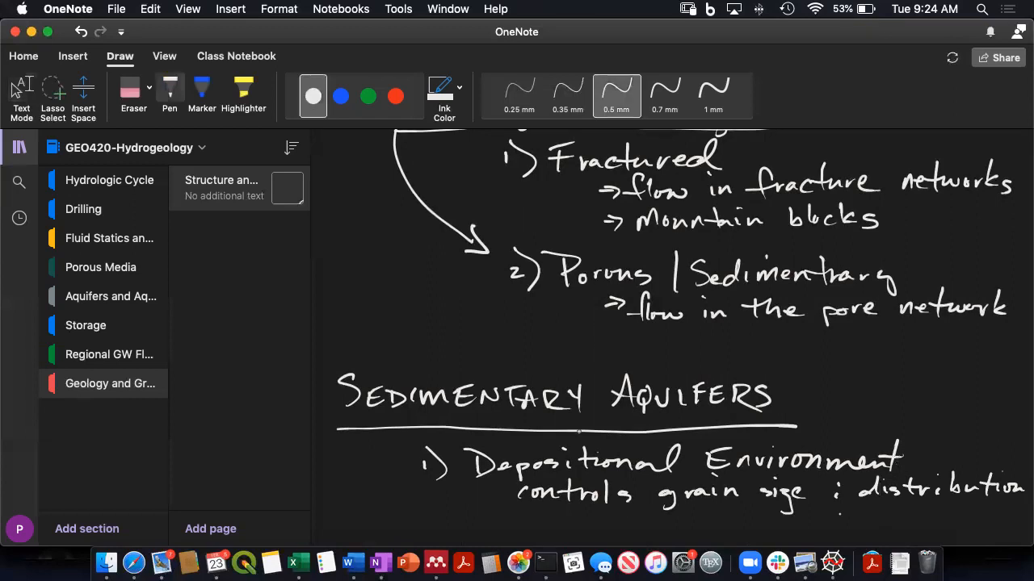
left_click_drag(549, 525, 578, 525)
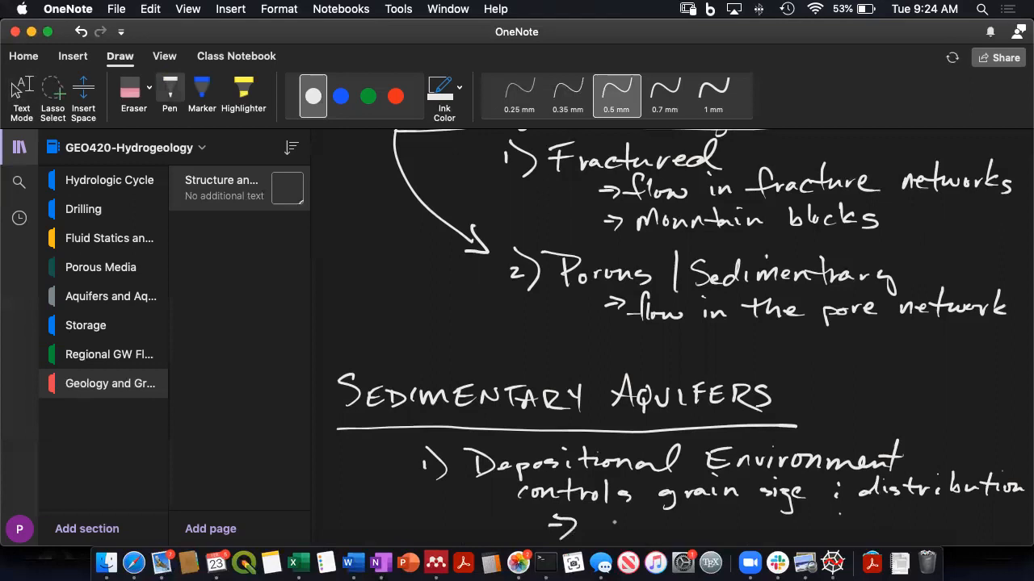
left_click_drag(601, 516, 638, 536)
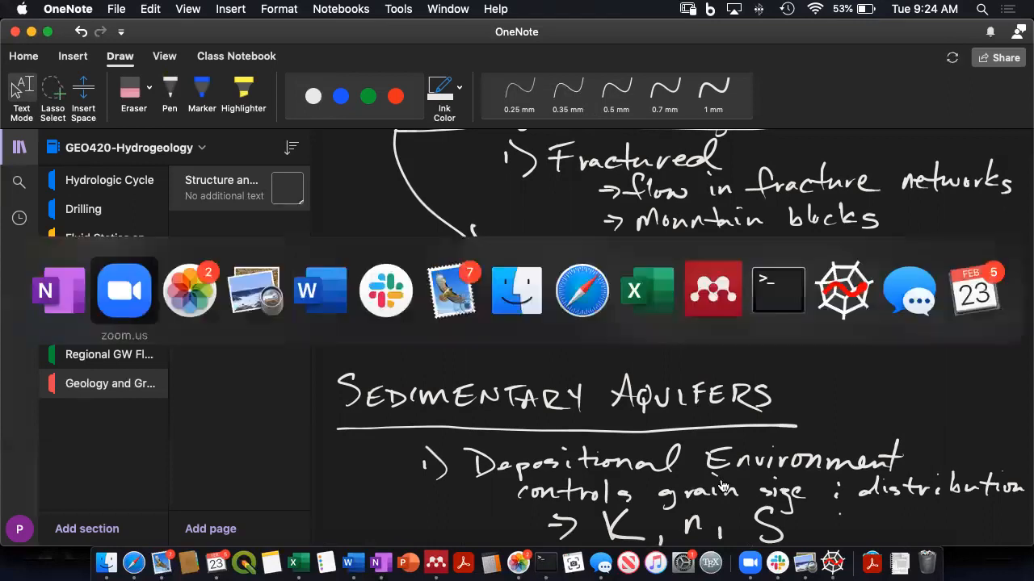
- Switch from the notes to the Photos library
left_click(189, 291)
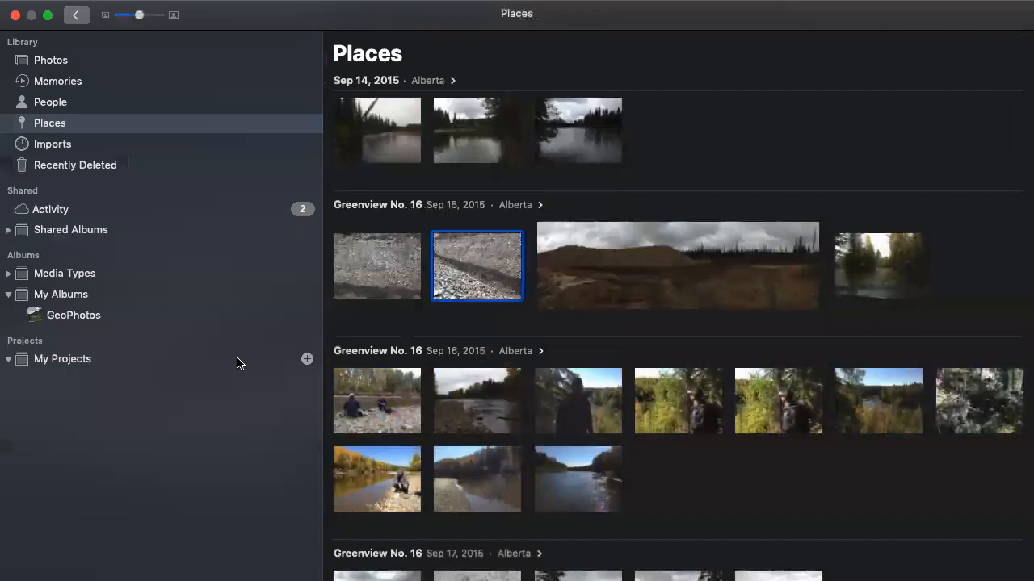
- Open the GeoPhotos album and scroll through its thumbnails
left_click(75, 315)
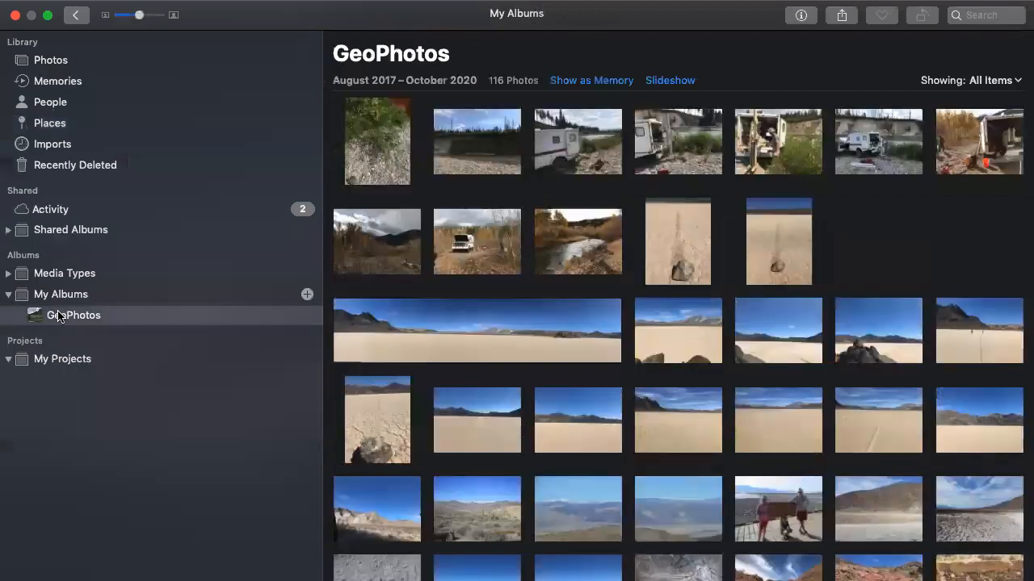
scroll("down", 3)
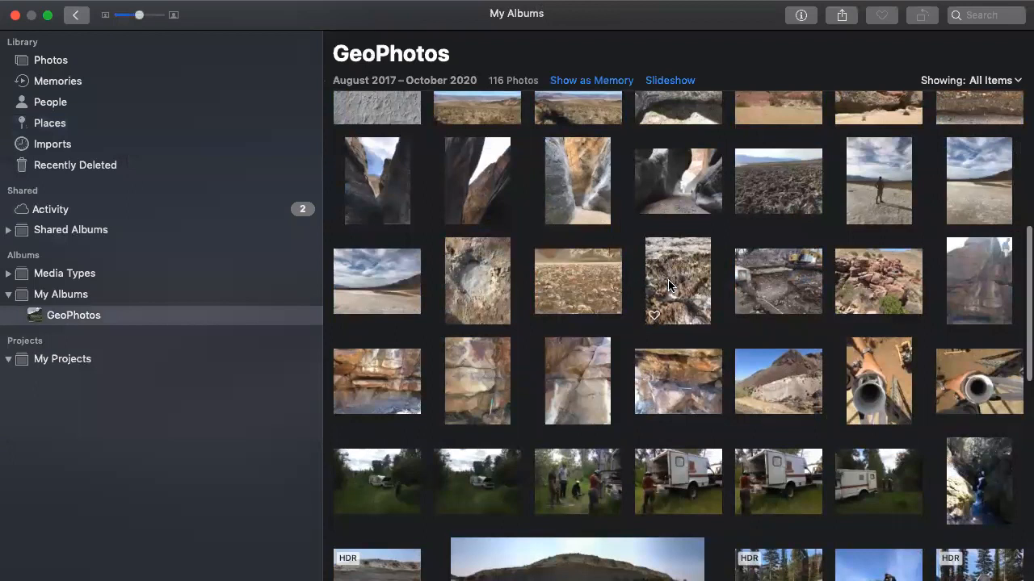
scroll("up", 3)
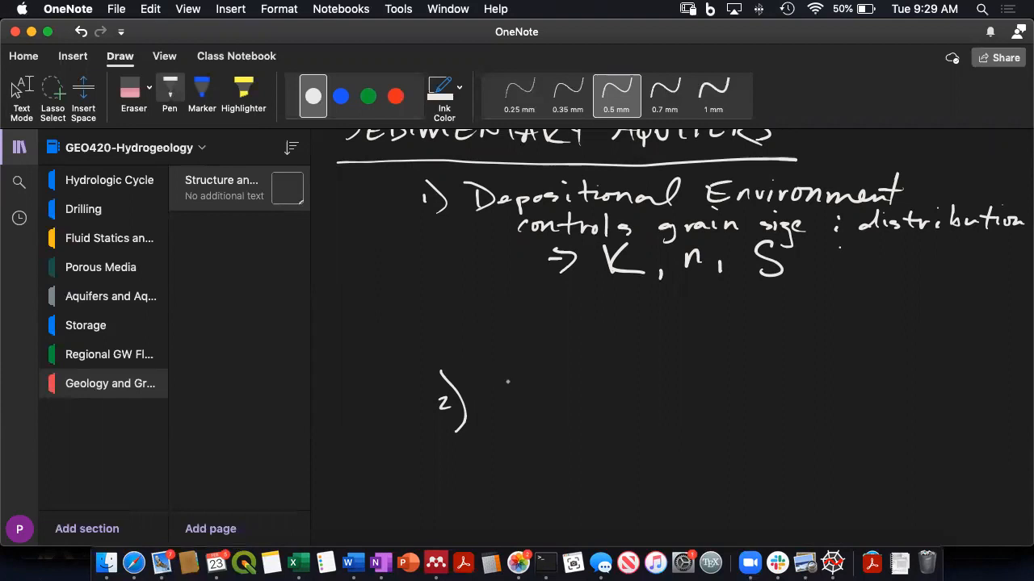
- Handwrite 'Groundwater generally follows bedding' as the second point
left_click_drag(499, 385, 511, 378)
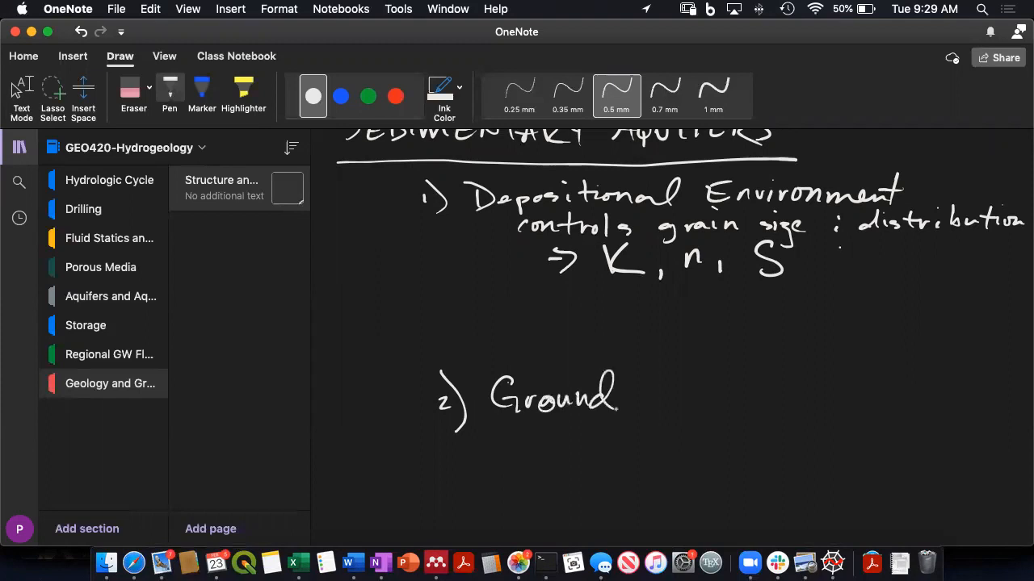
left_click_drag(617, 396, 670, 396)
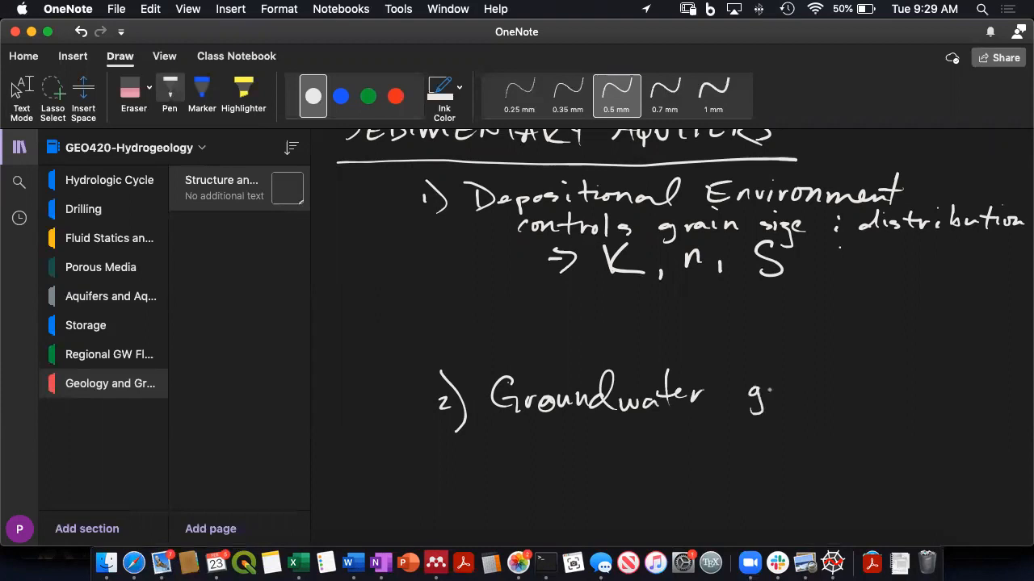
left_click_drag(751, 396, 859, 393)
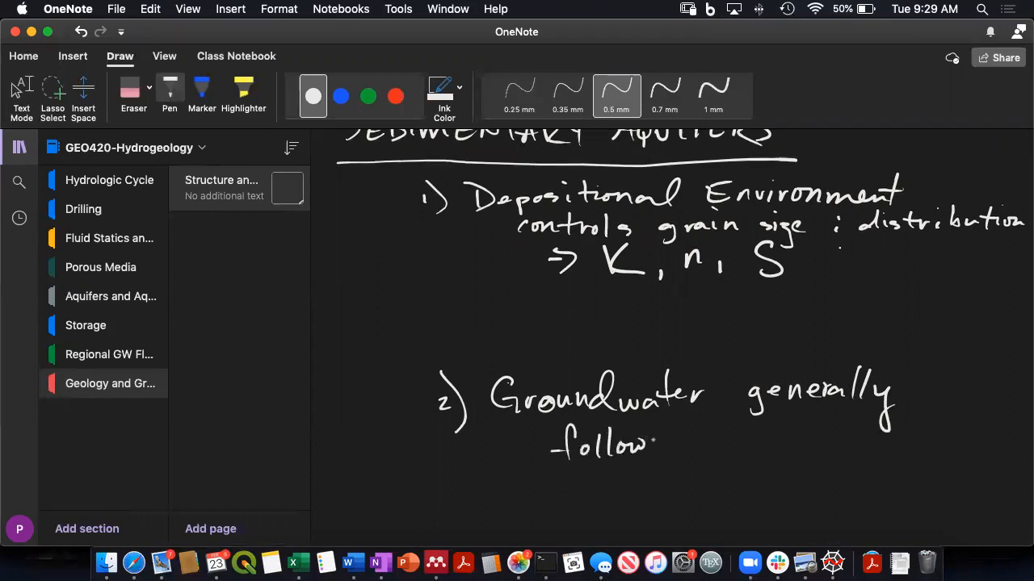
left_click_drag(654, 444, 710, 439)
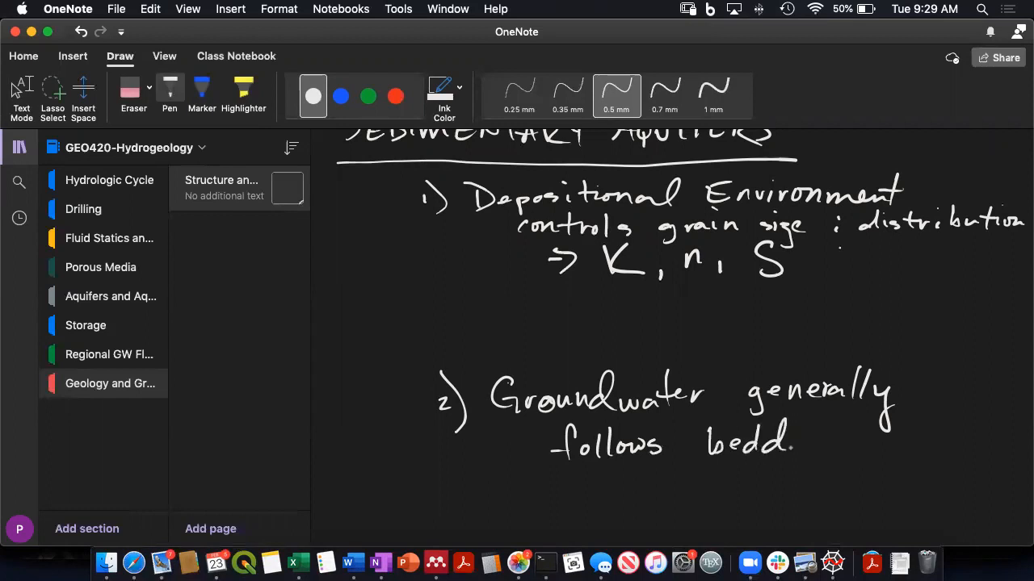
left_click_drag(800, 436, 848, 452)
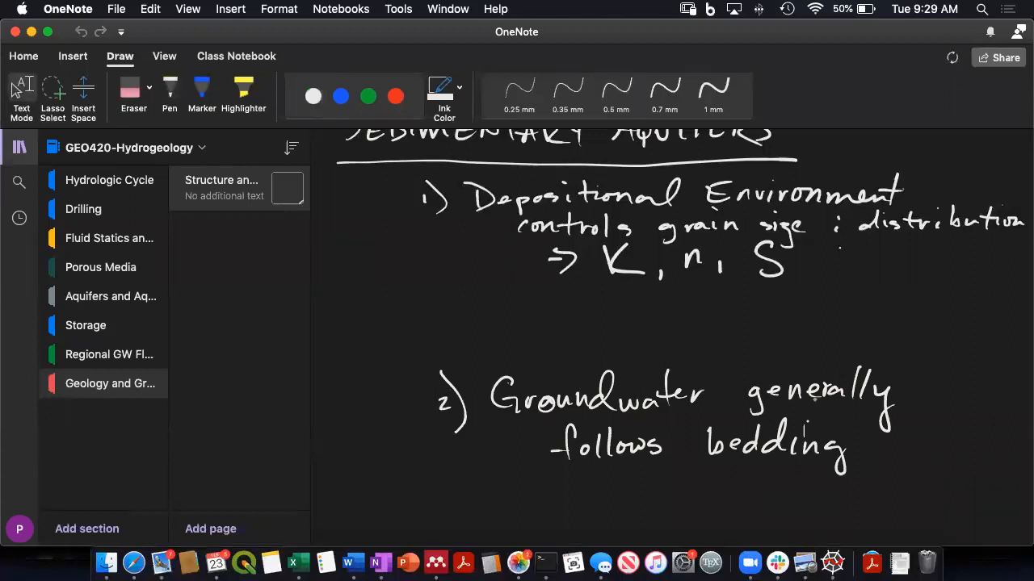
scroll("down", 3)
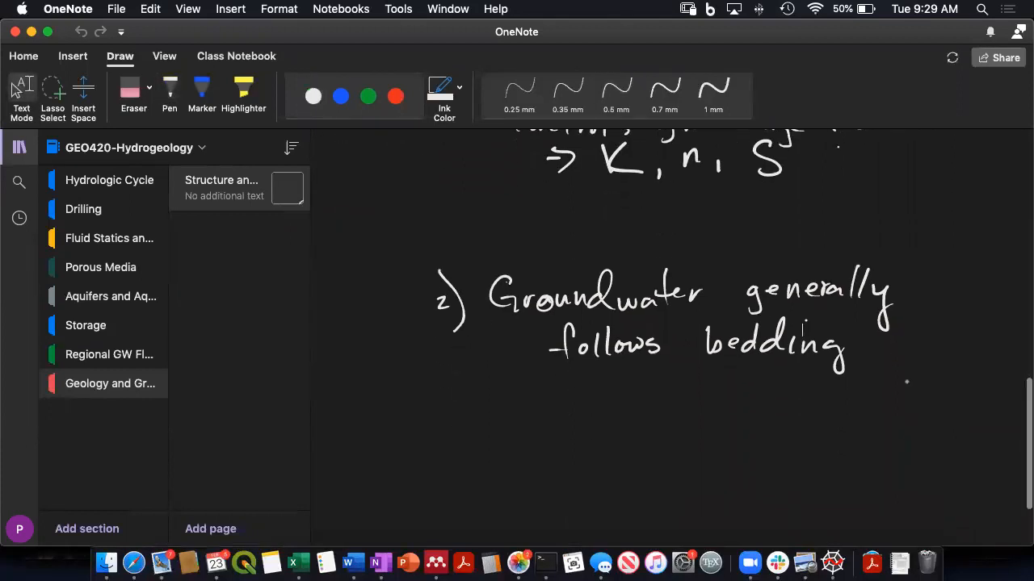
scroll("up", 3)
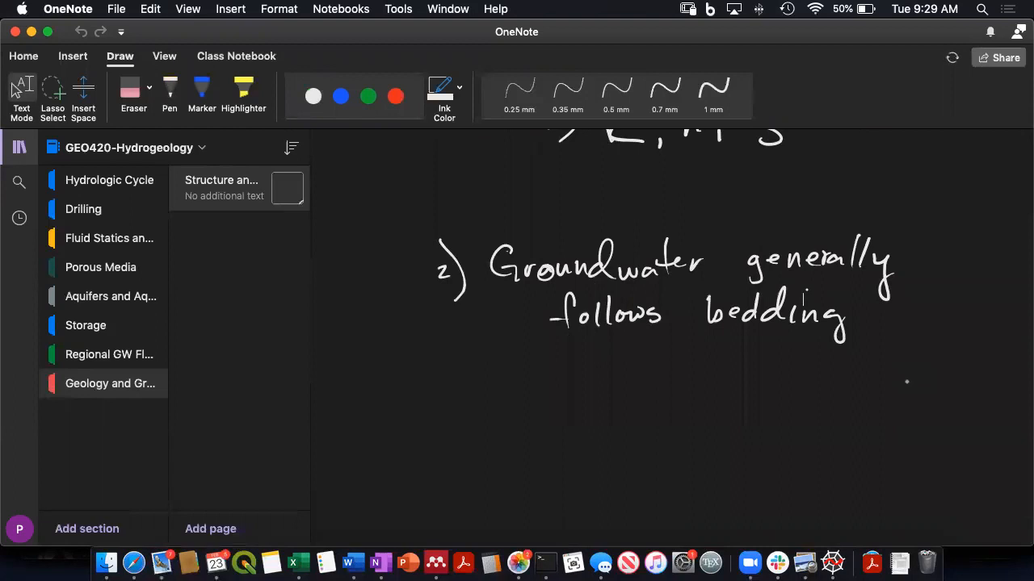
left_click(617, 95)
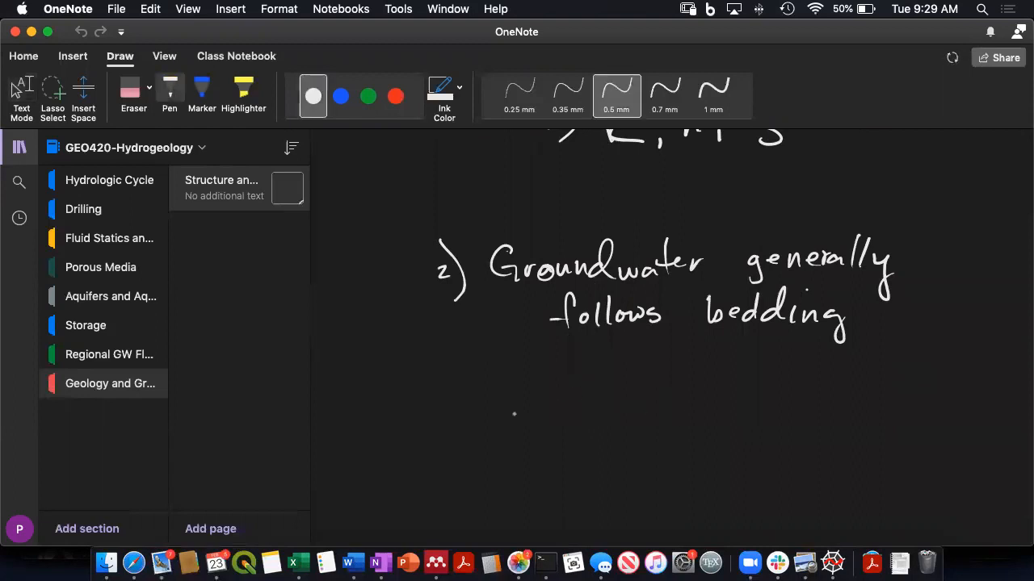
- Draw several dipping bedding lines and mark the lower layer with plus and minus signs
scroll("up", 3)
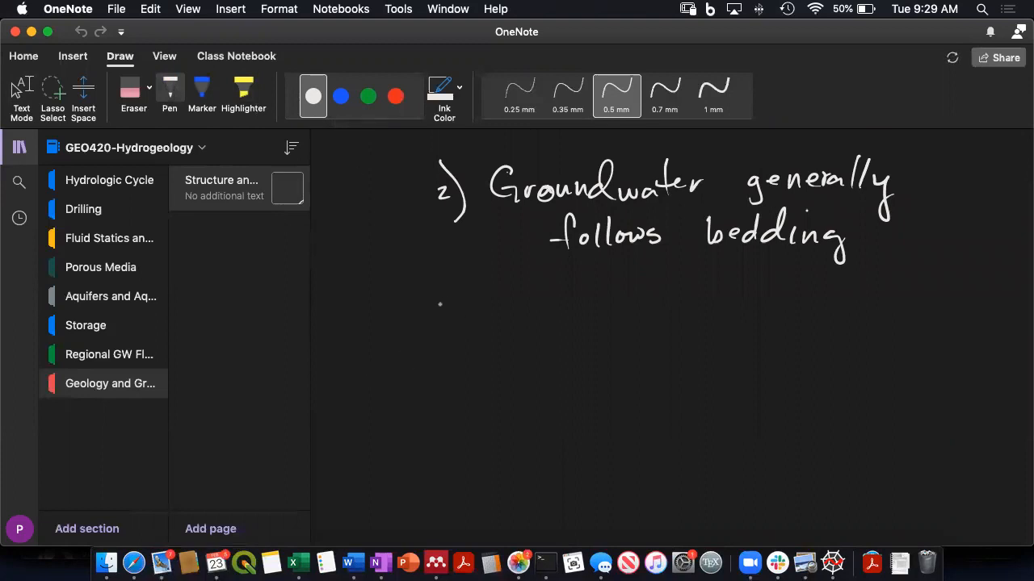
left_click_drag(439, 304, 483, 299)
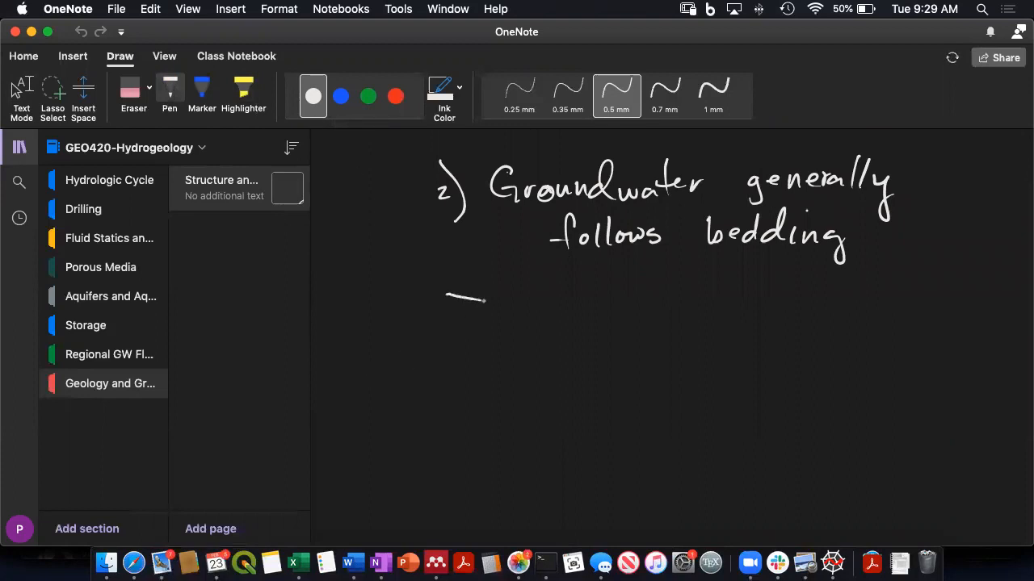
left_click_drag(484, 300, 885, 349)
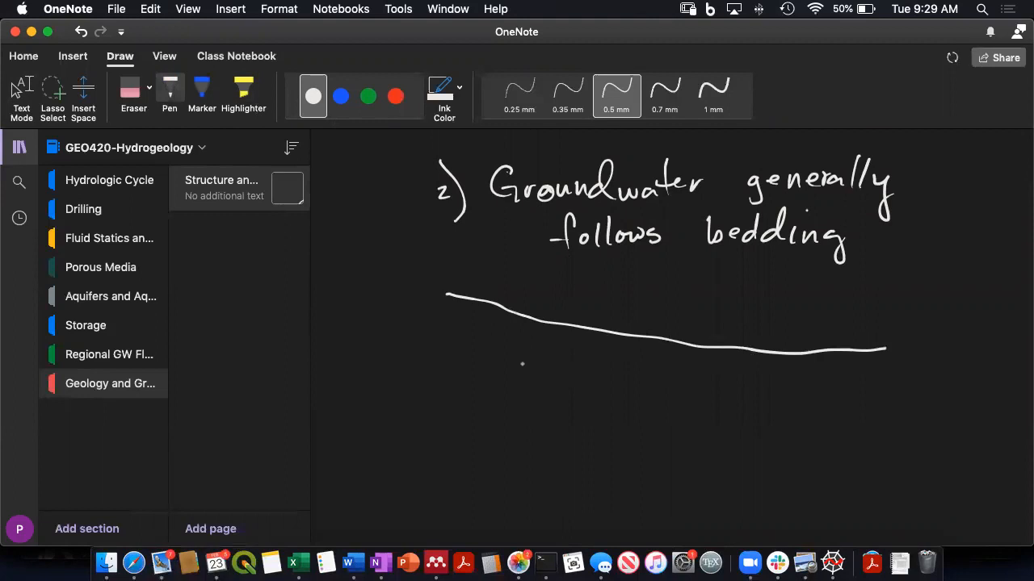
left_click_drag(453, 323, 692, 362)
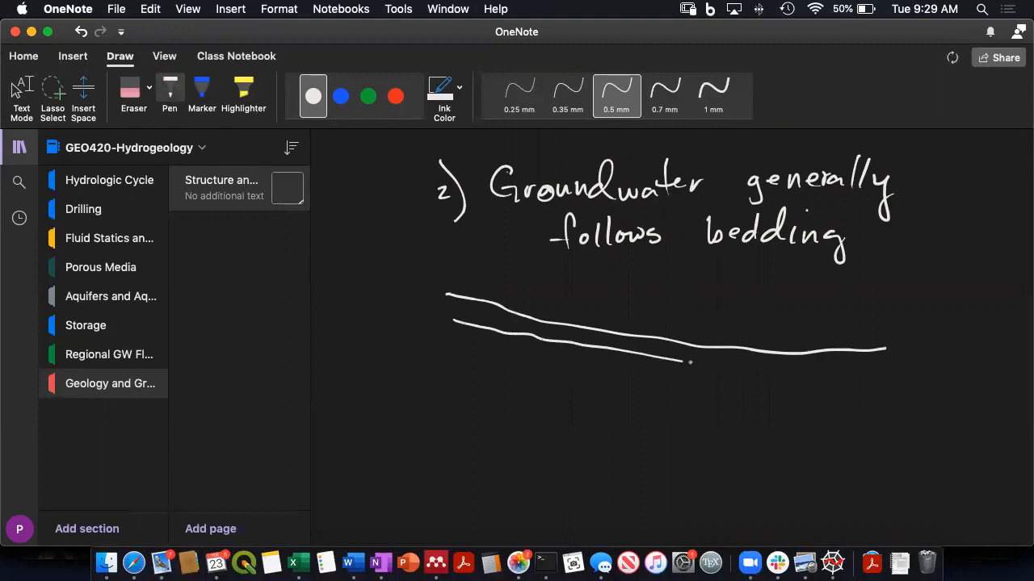
left_click_drag(465, 349, 870, 368)
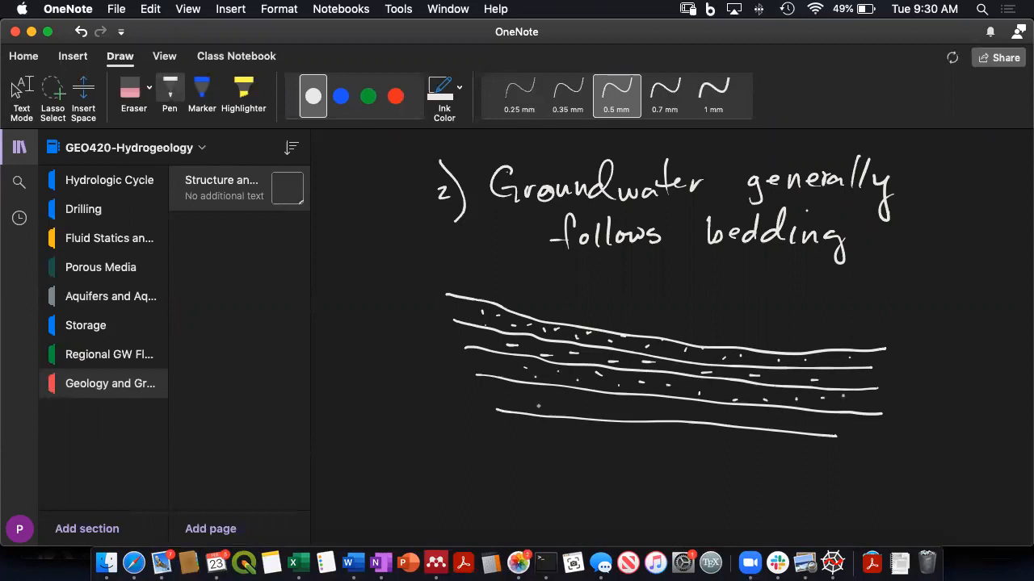
left_click_drag(541, 403, 638, 404)
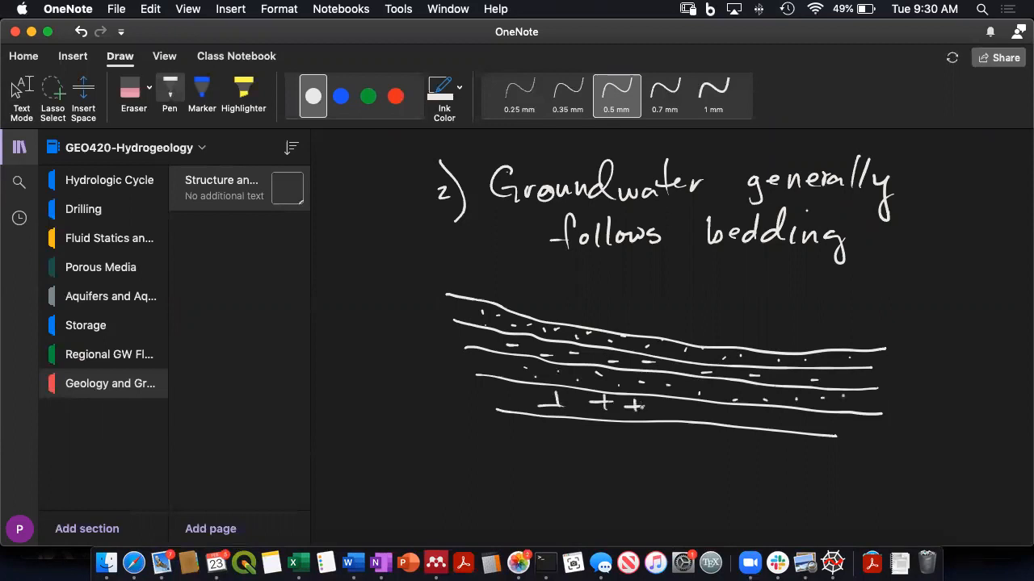
left_click_drag(646, 407, 759, 420)
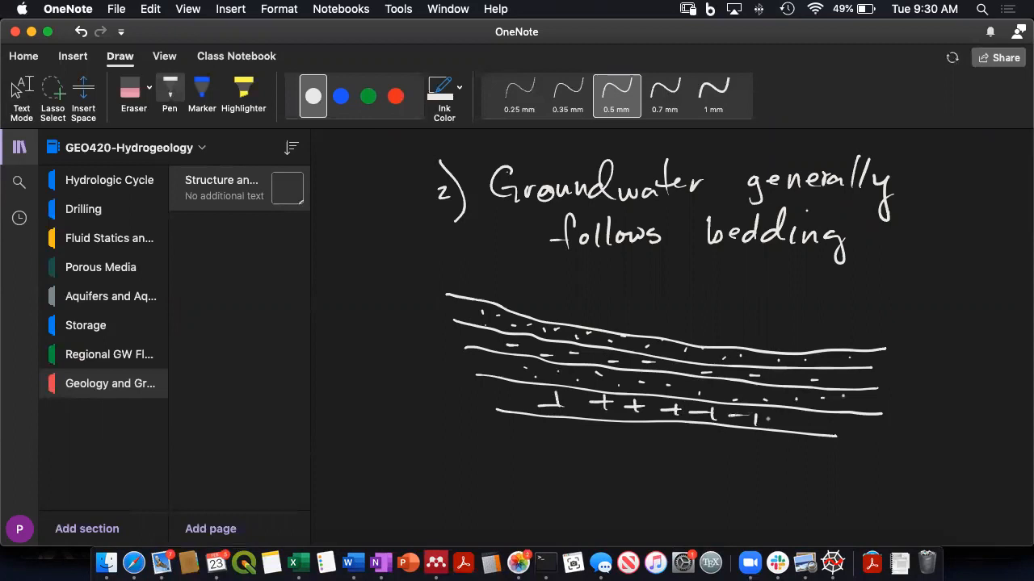
- In blue ink, draw two flow arrows along the top and a lower bedding layer
left_click(339, 97)
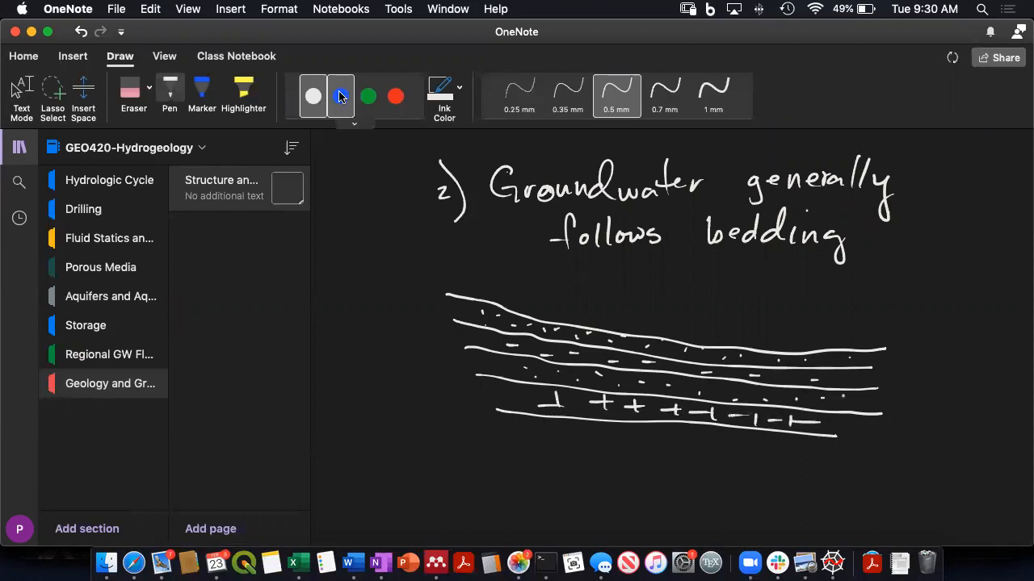
left_click(339, 97)
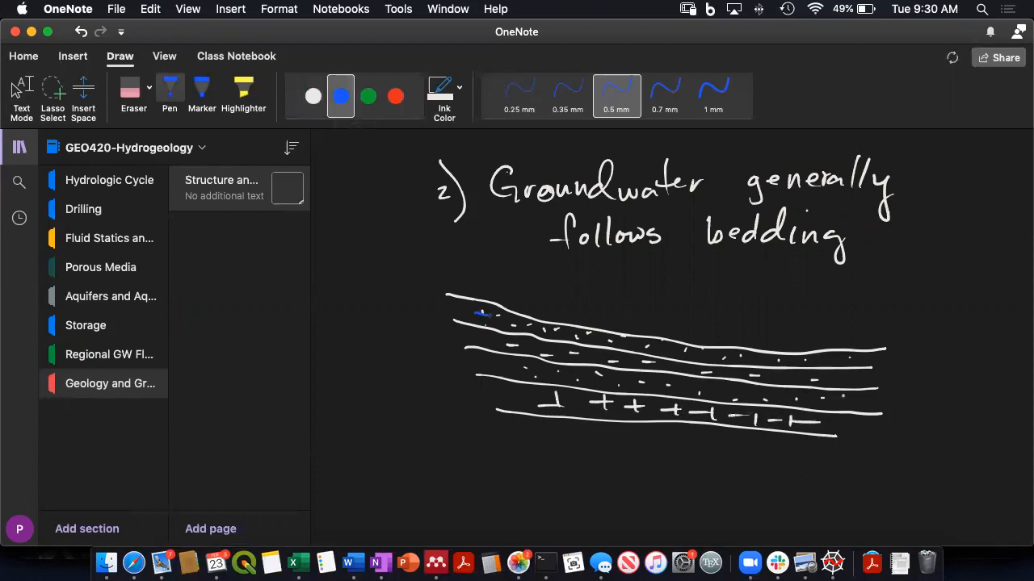
left_click_drag(482, 315, 694, 354)
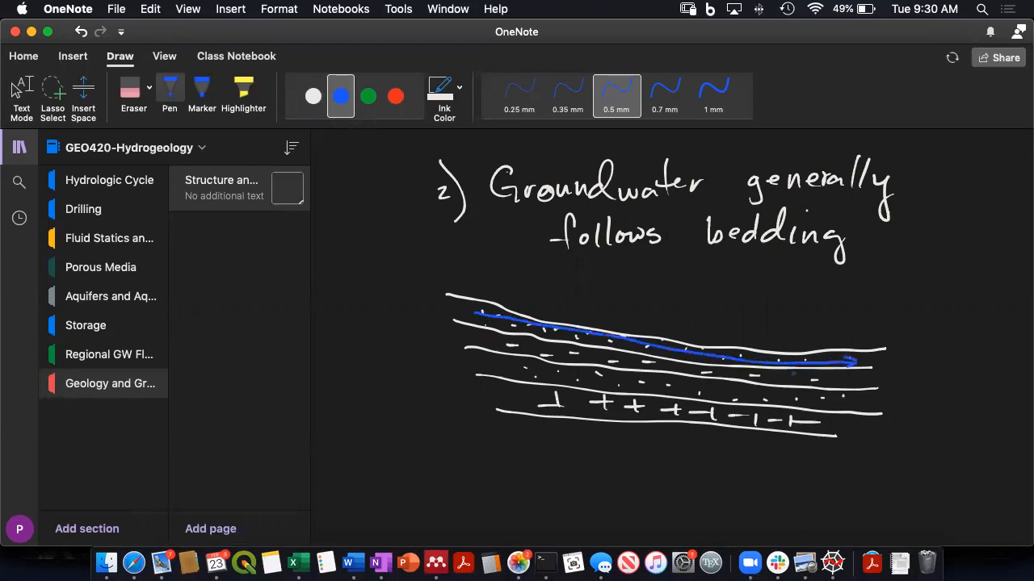
left_click_drag(514, 373, 730, 390)
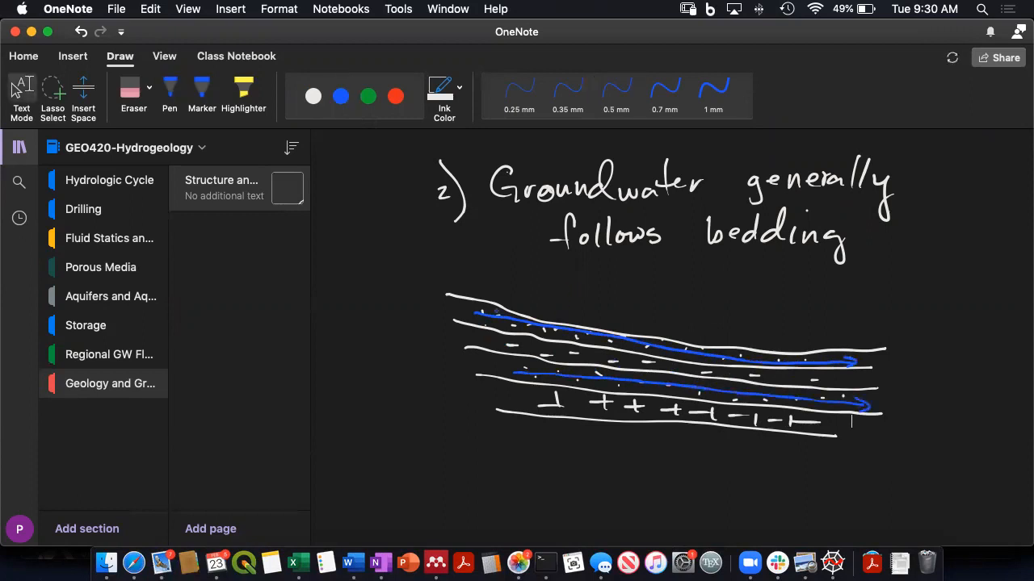
left_click(339, 97)
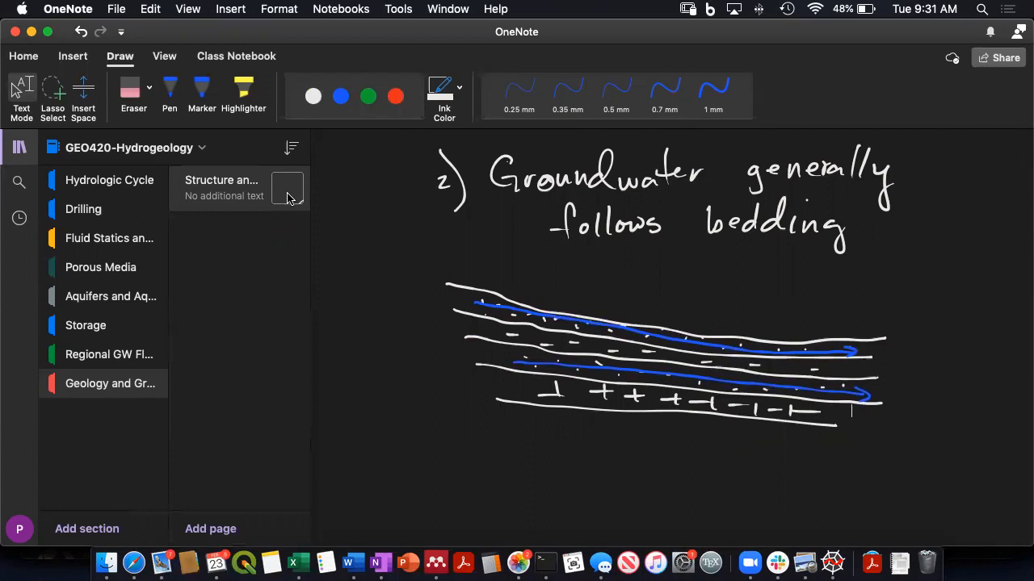
- In default ink, handwrite the underlined 'Folding' heading below the sketch
left_click(340, 97)
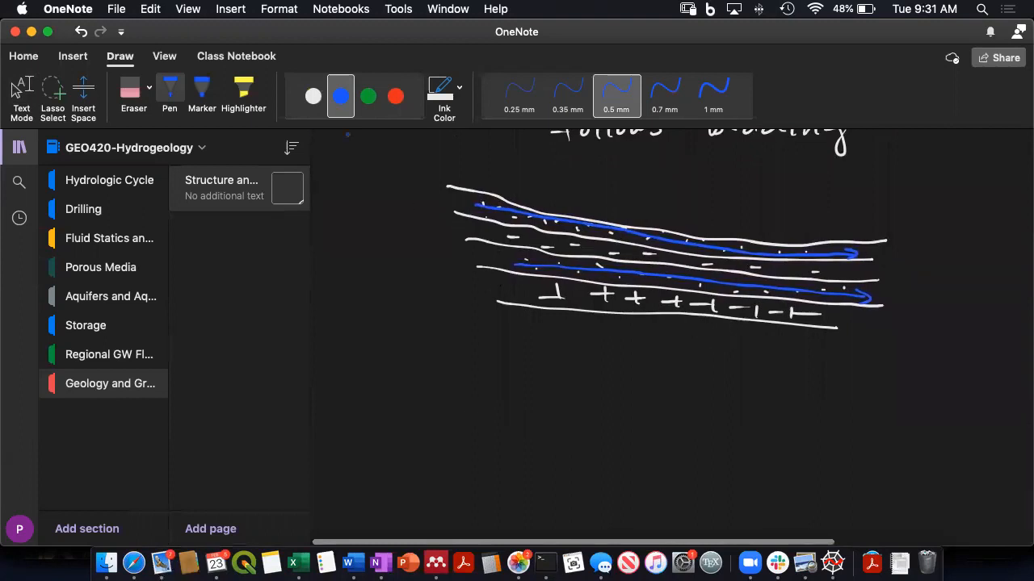
left_click(313, 97)
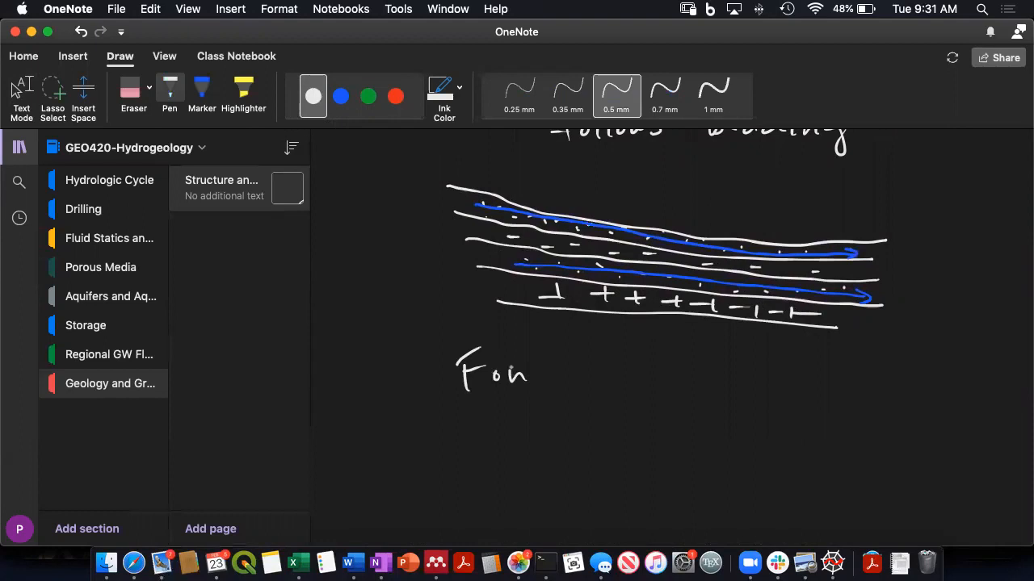
left_click_drag(530, 379, 585, 371)
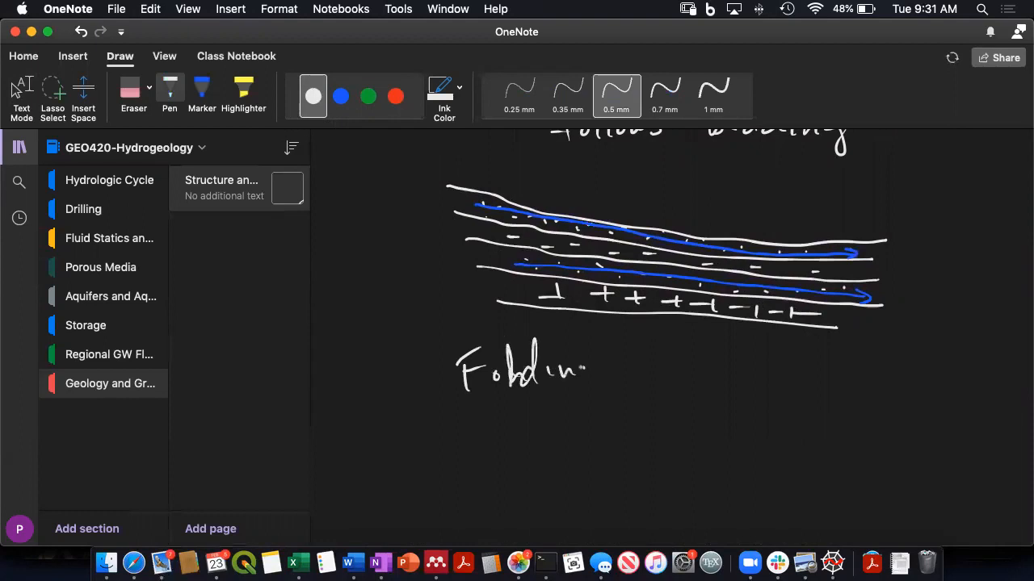
scroll("down", 3)
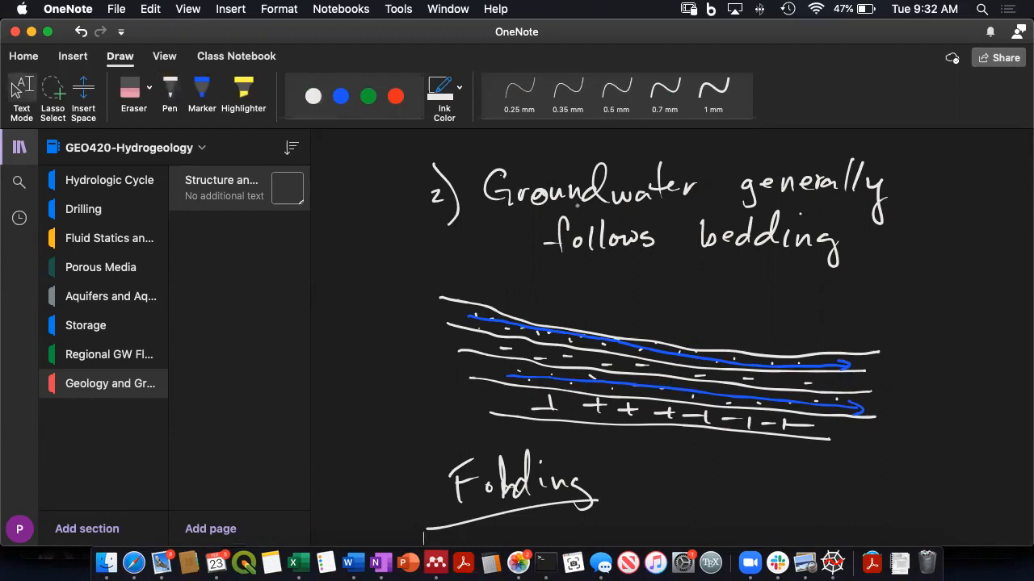
- Write '- principal flow direction along bedding' under the groundwater heading
left_click(617, 96)
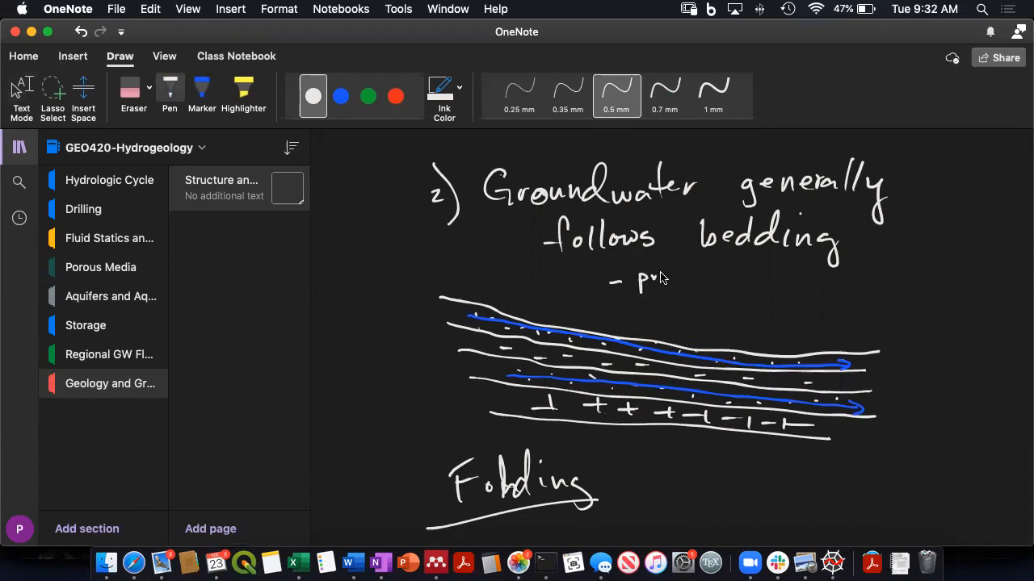
left_click_drag(638, 283, 702, 278)
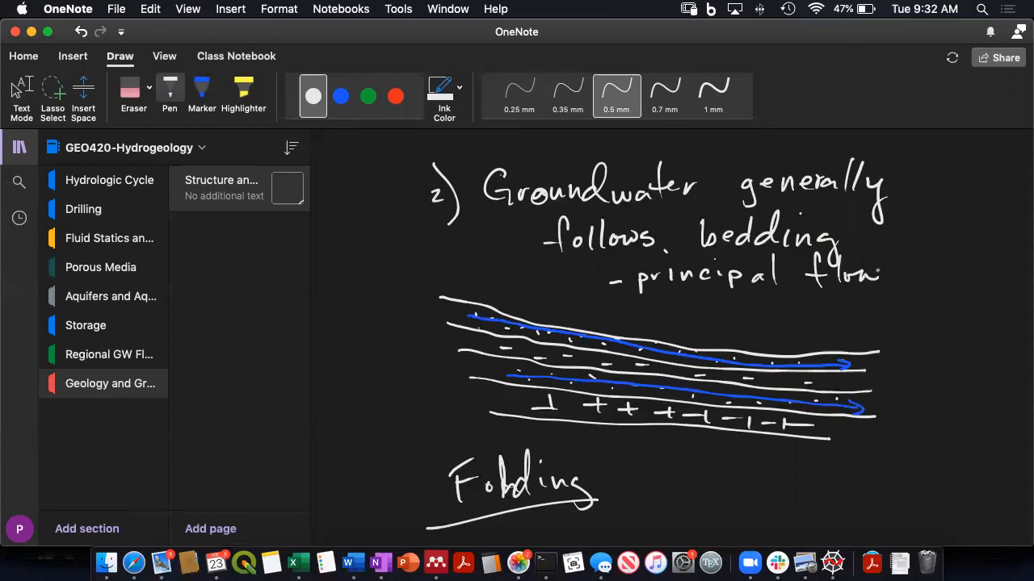
left_click_drag(702, 304, 724, 307)
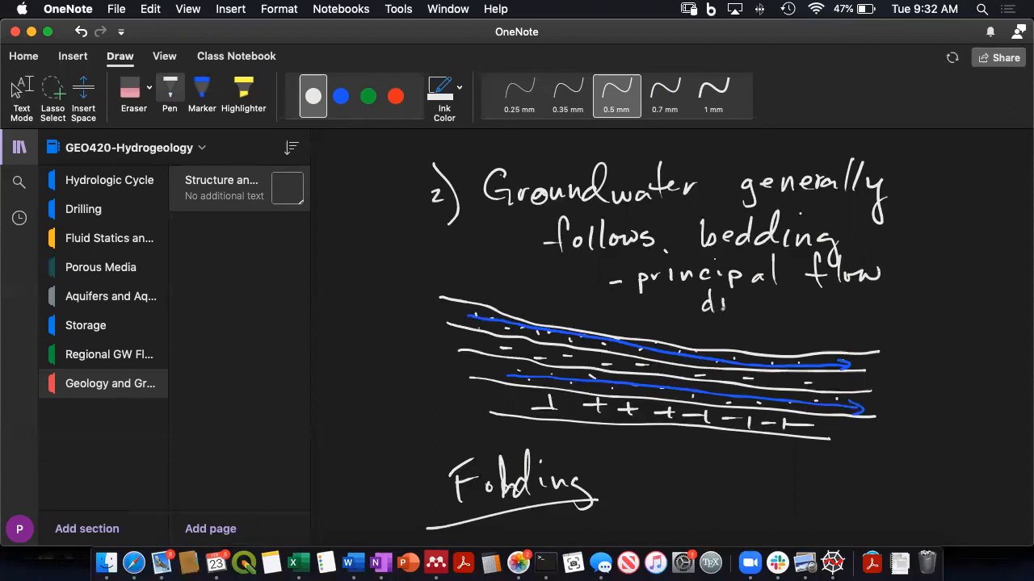
type("rection along")
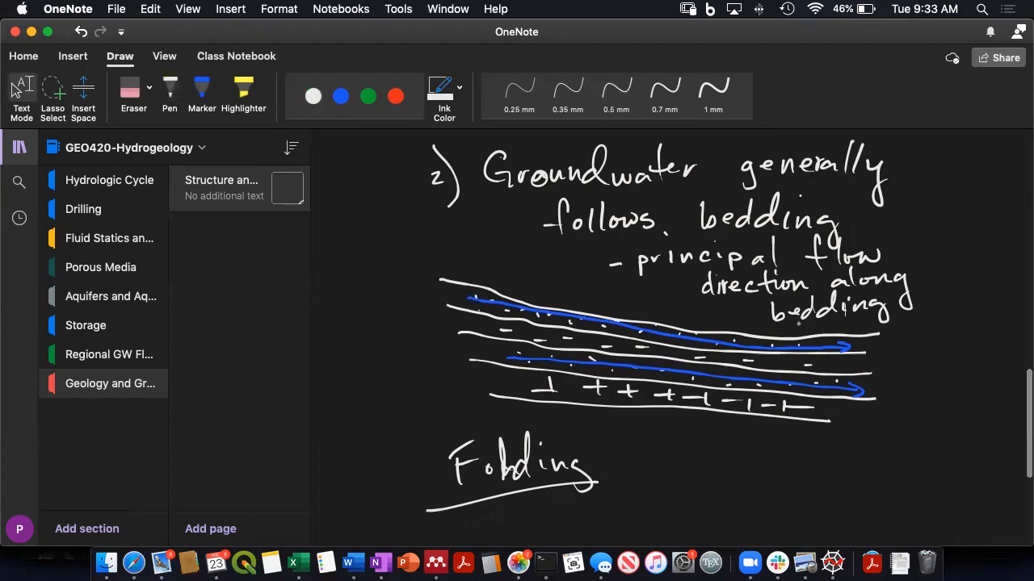
- Draw nested U-shaped bedding curves with dash texture inside and label them 'Basin or Syncline'
scroll("down", 3)
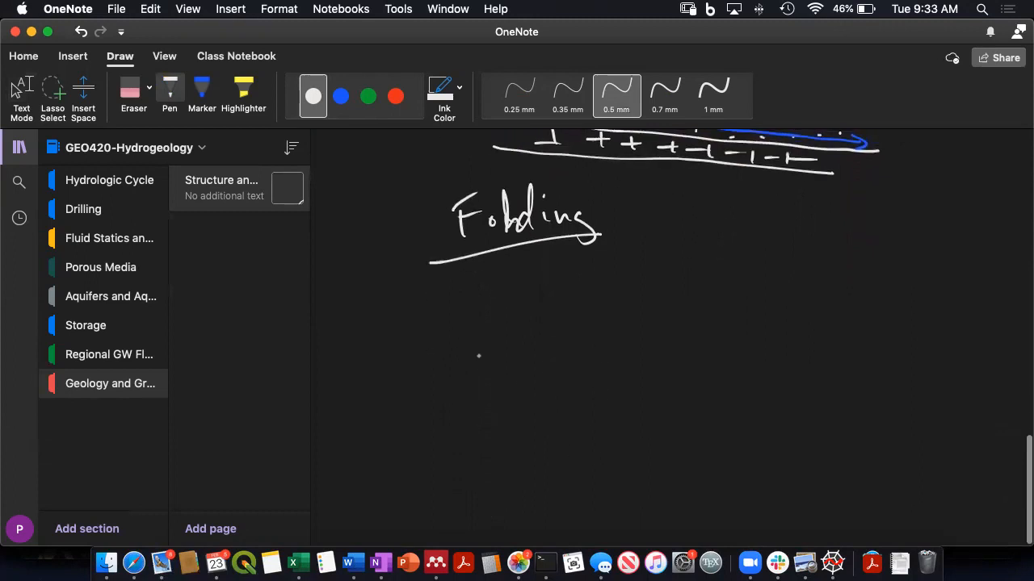
left_click_drag(472, 347, 596, 430)
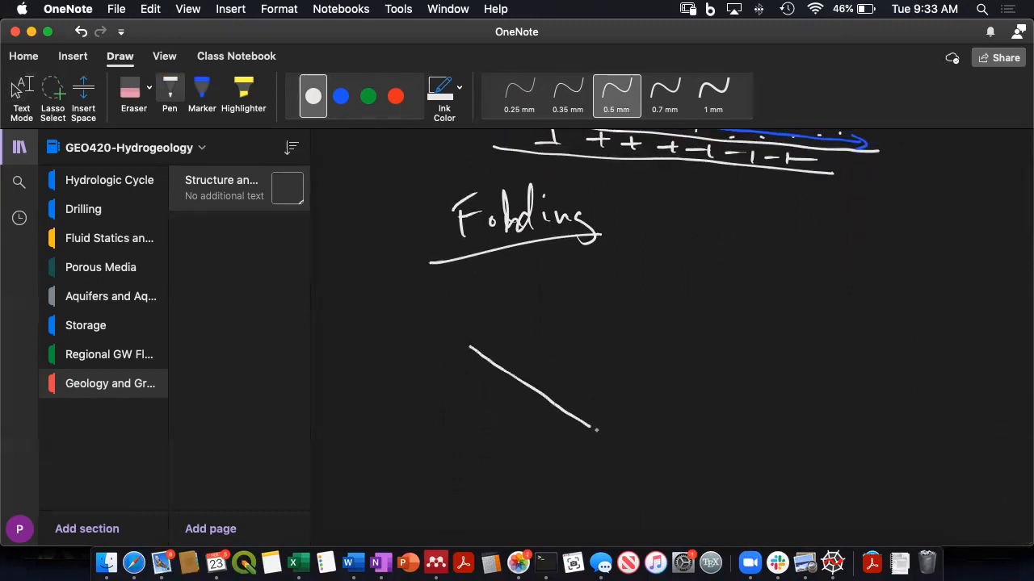
left_click_drag(597, 429, 960, 363)
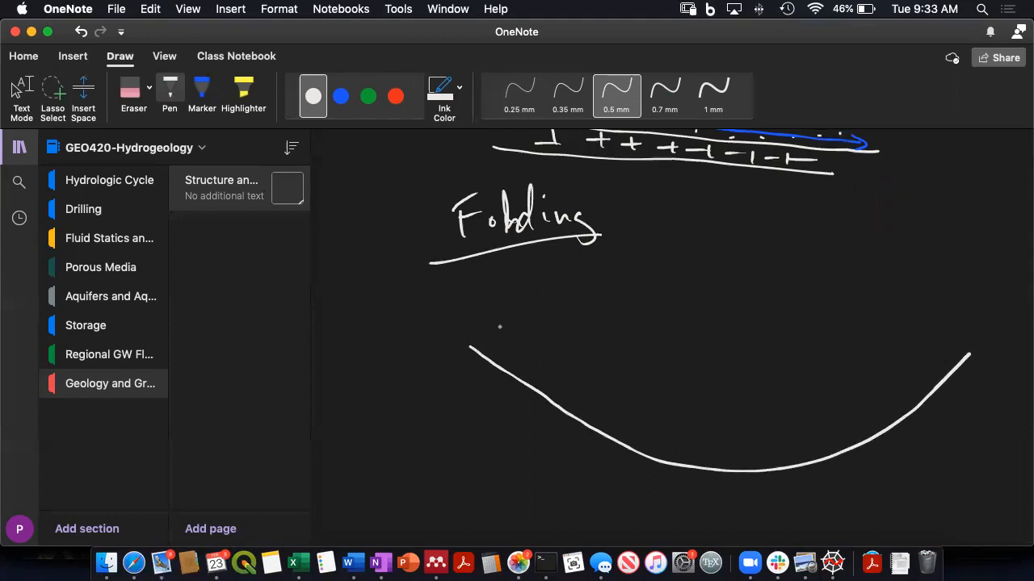
left_click_drag(501, 326, 734, 413)
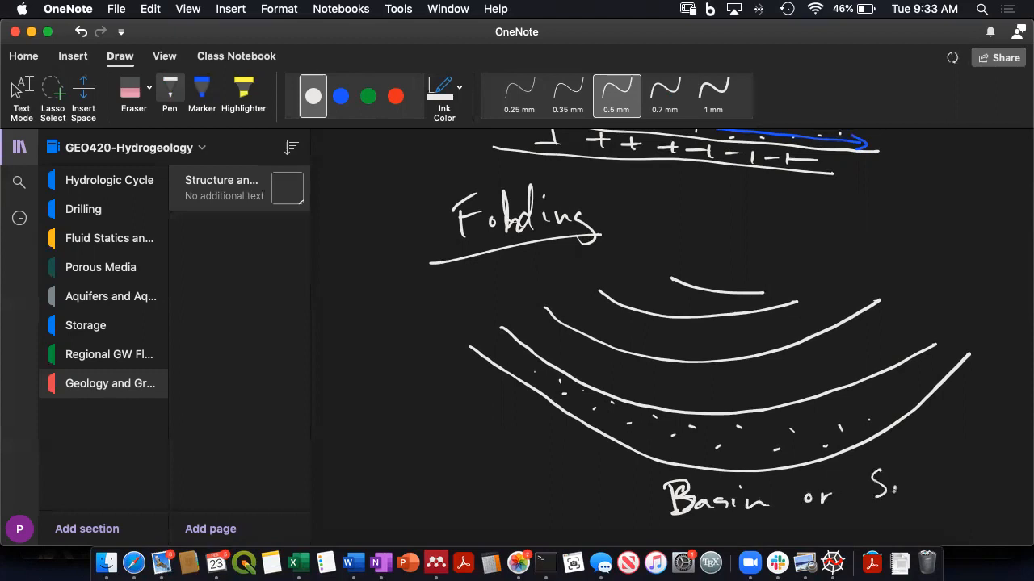
left_click_drag(872, 485, 977, 485)
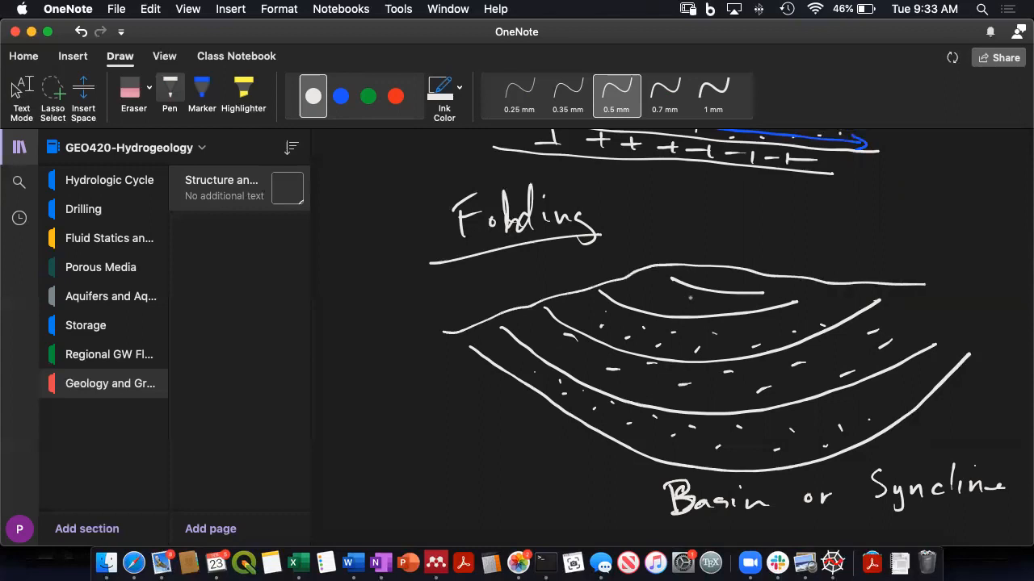
left_click_drag(692, 299, 755, 294)
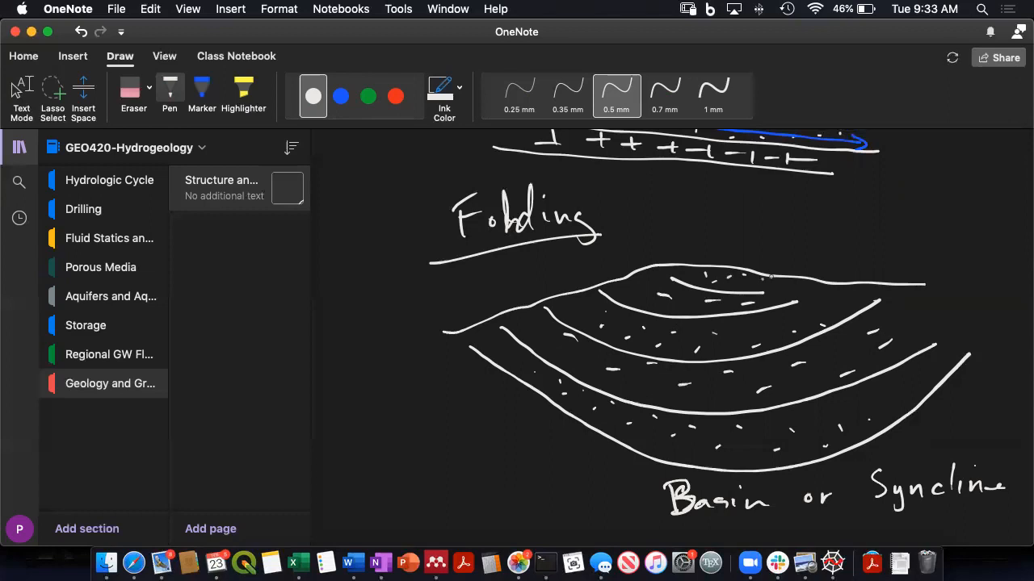
left_click(339, 97)
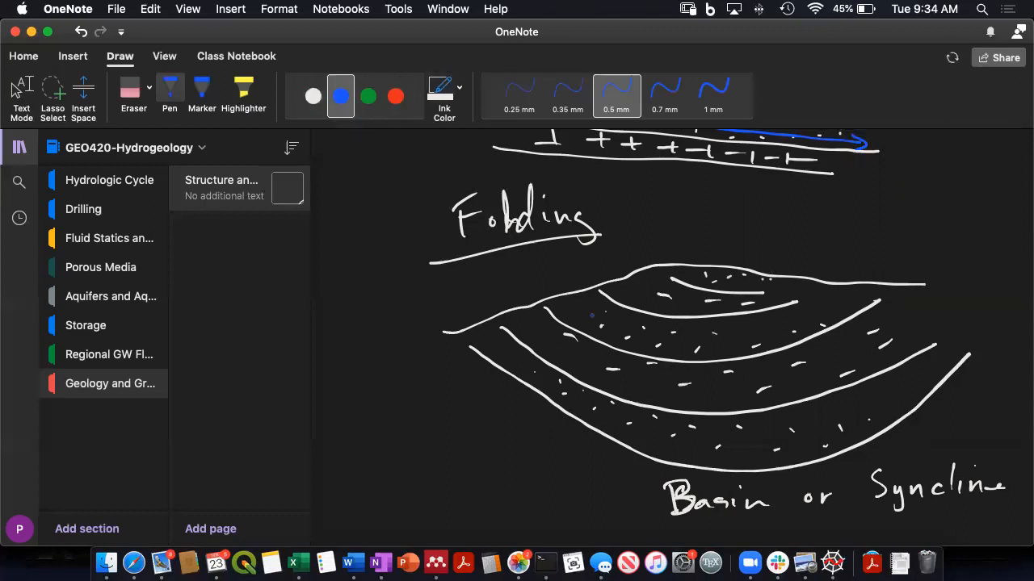
left_click_drag(579, 304, 759, 326)
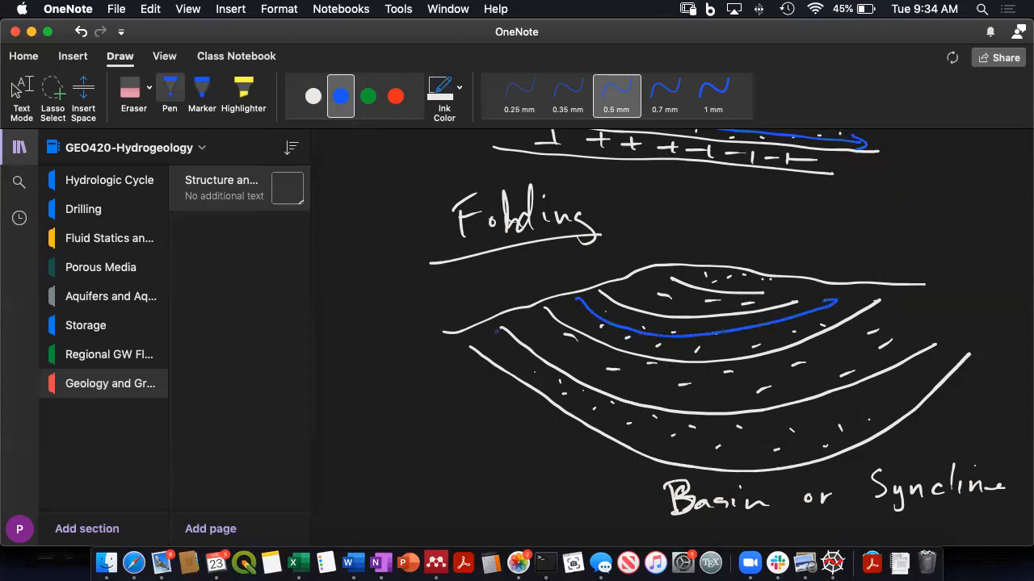
left_click_drag(497, 334, 864, 411)
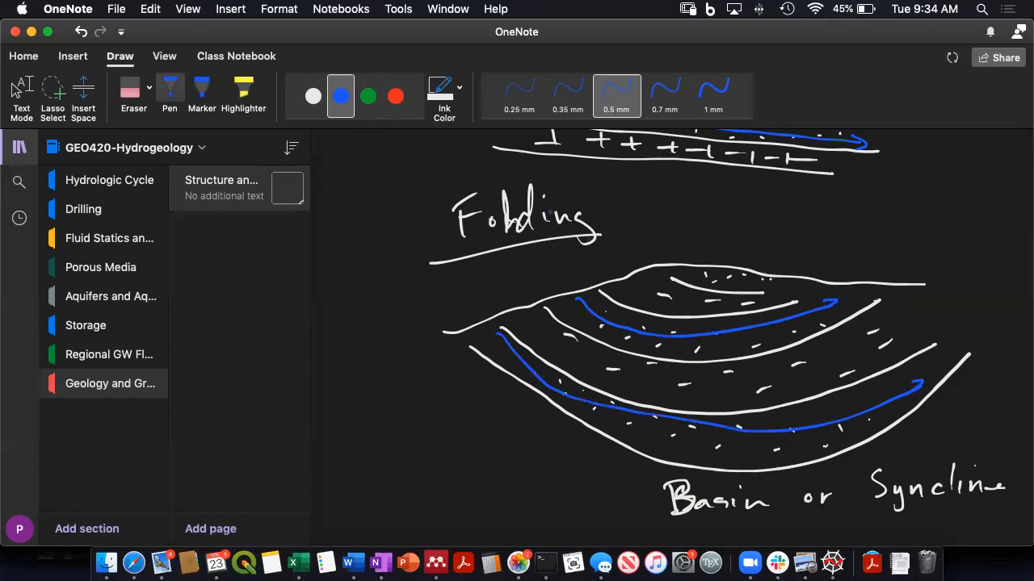
left_click(313, 97)
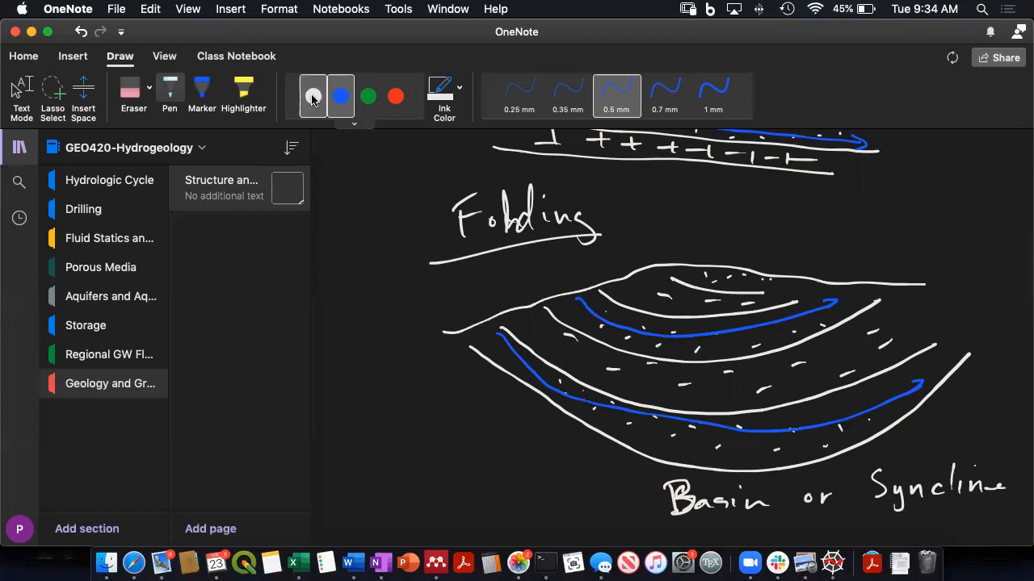
left_click(313, 96)
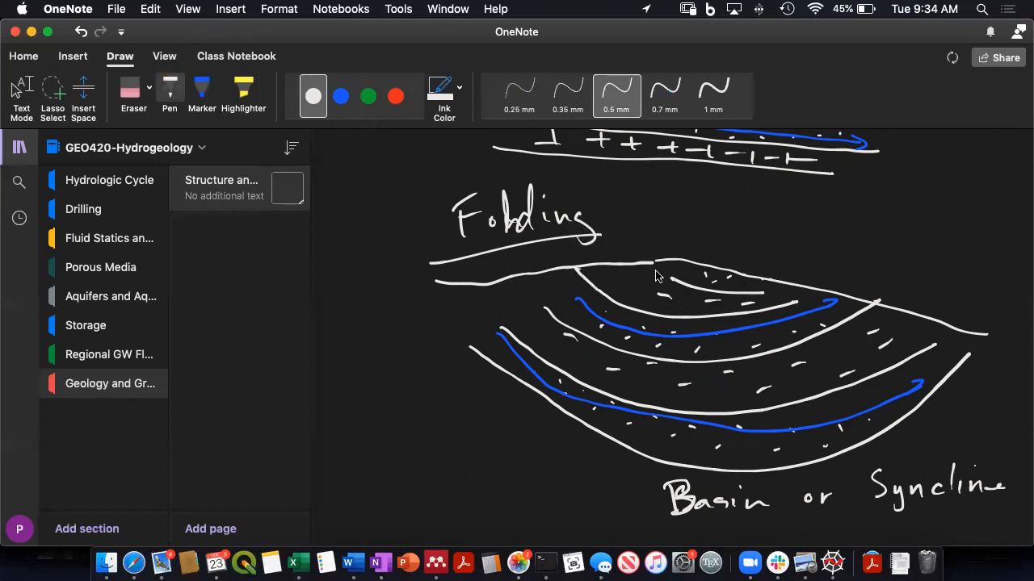
mouse_move(549, 317)
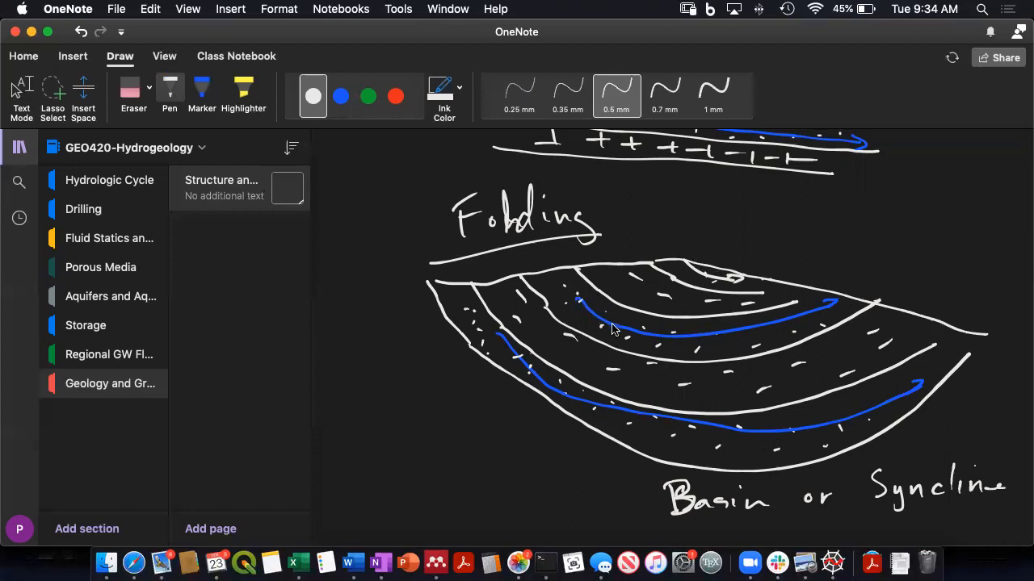
mouse_move(843, 290)
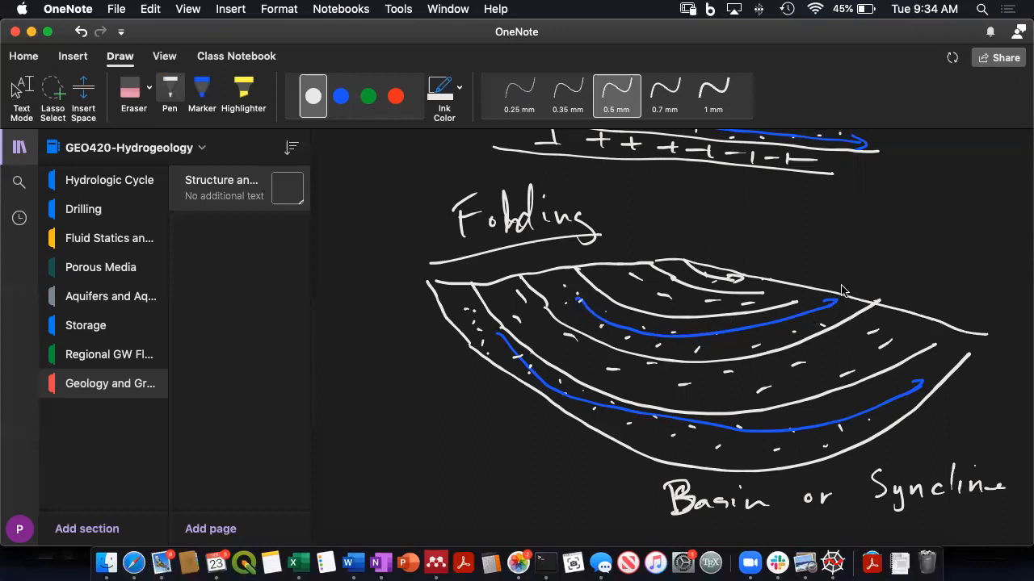
mouse_move(691, 352)
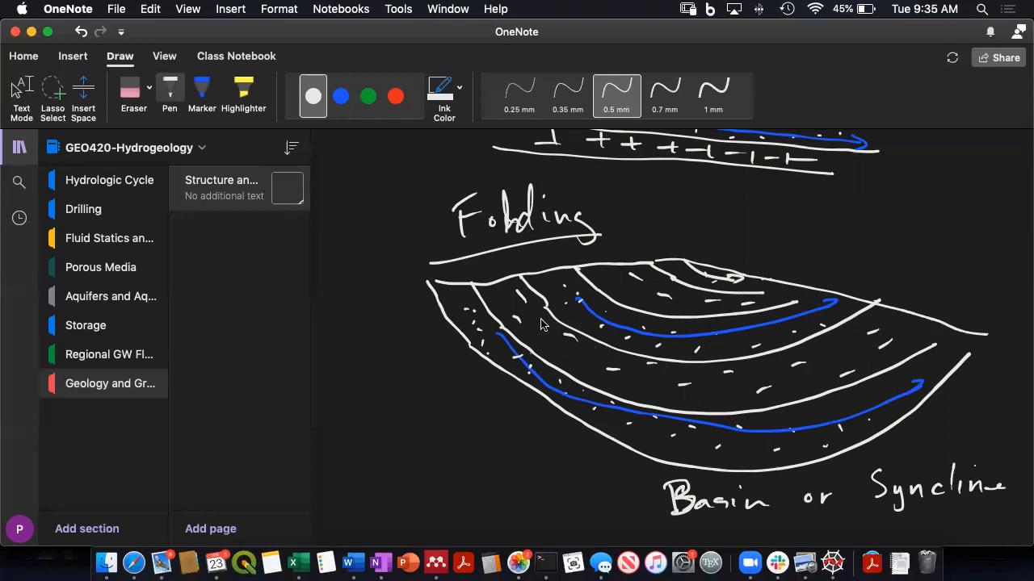
mouse_move(897, 320)
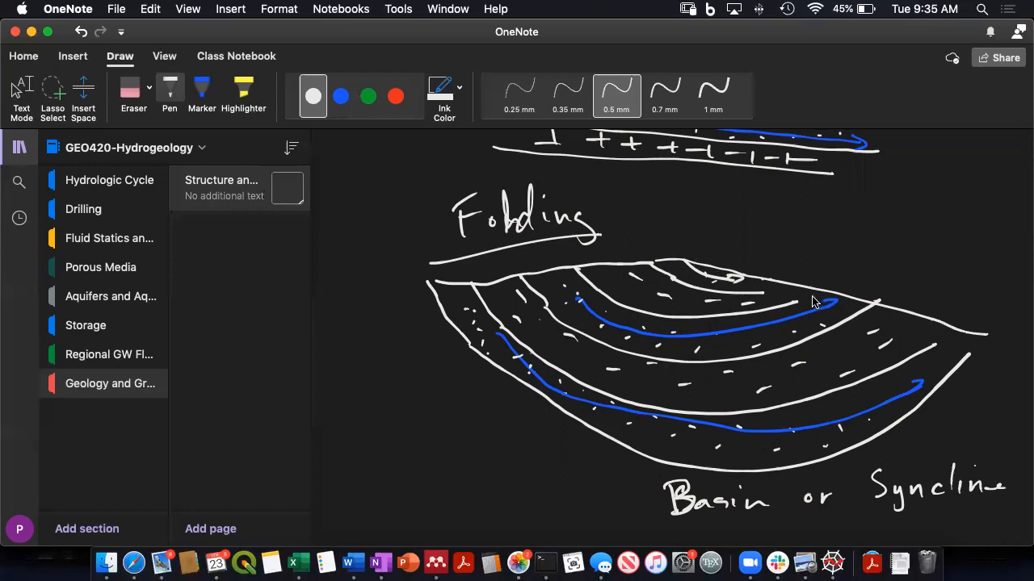
mouse_move(790, 301)
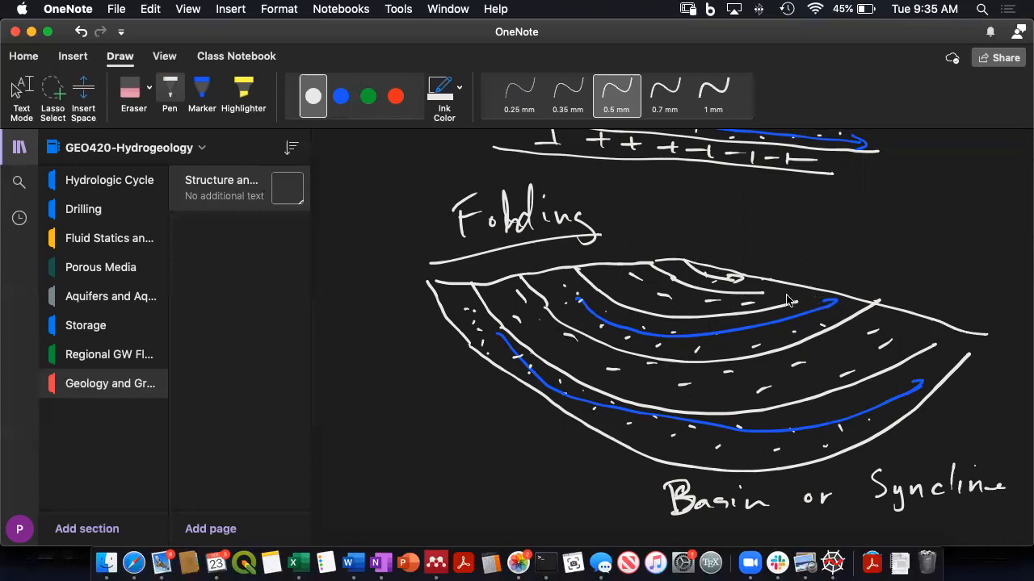
mouse_move(682, 292)
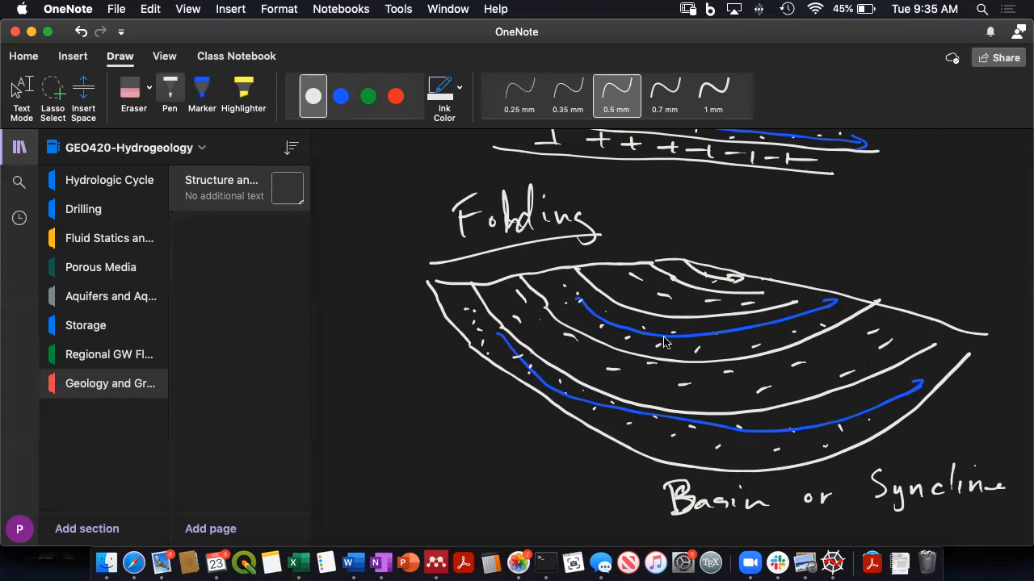
mouse_move(730, 310)
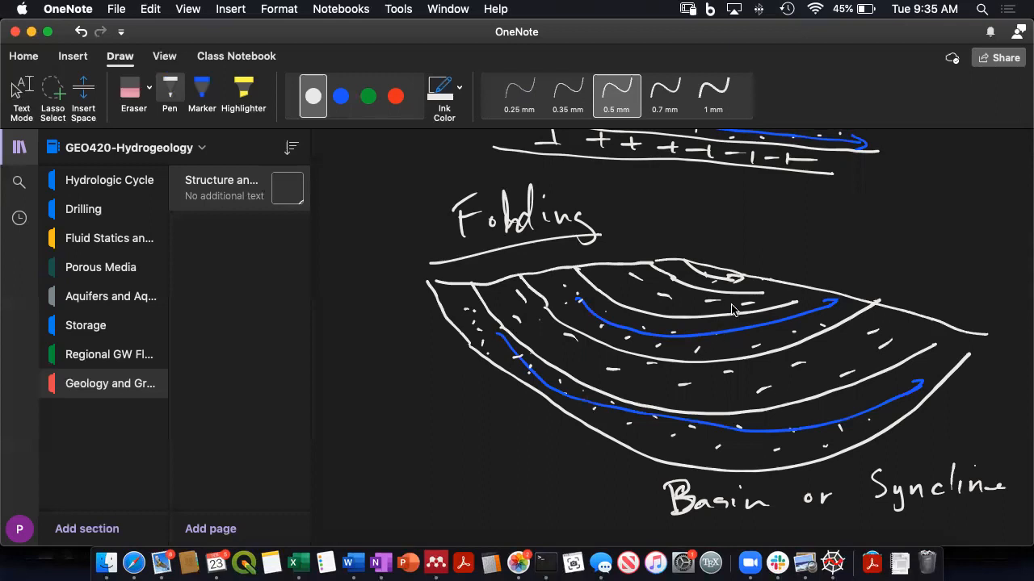
mouse_move(735, 316)
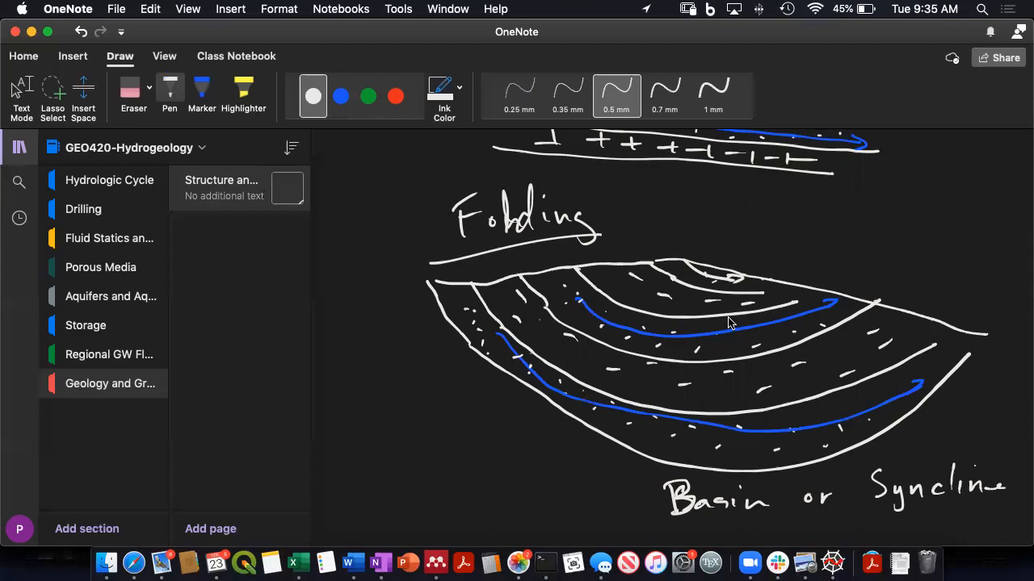
mouse_move(666, 225)
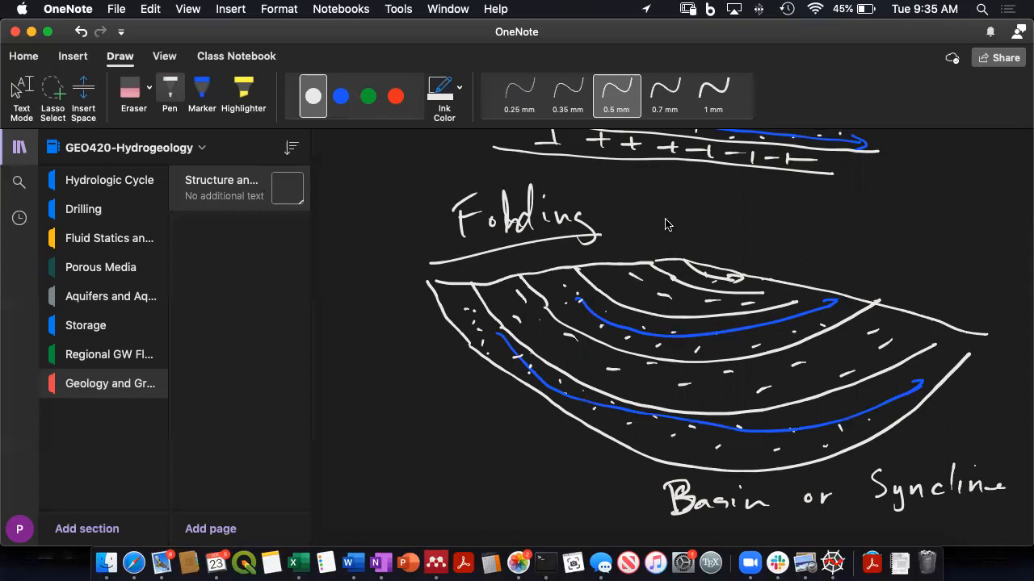
- Handwrite '- groundwater follows geologic structure' below the syncline drawing
scroll("down", 3)
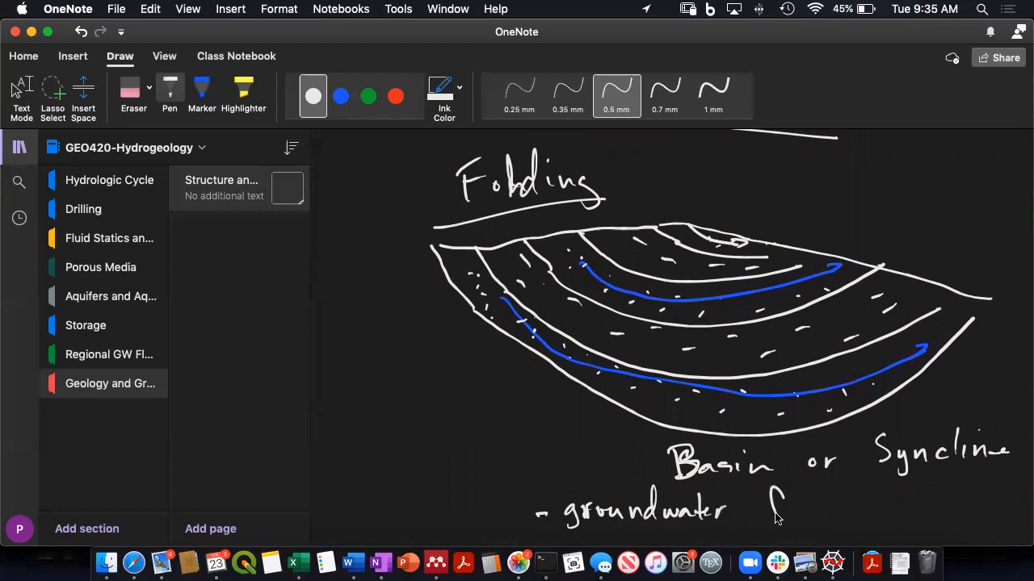
type("follows geologic")
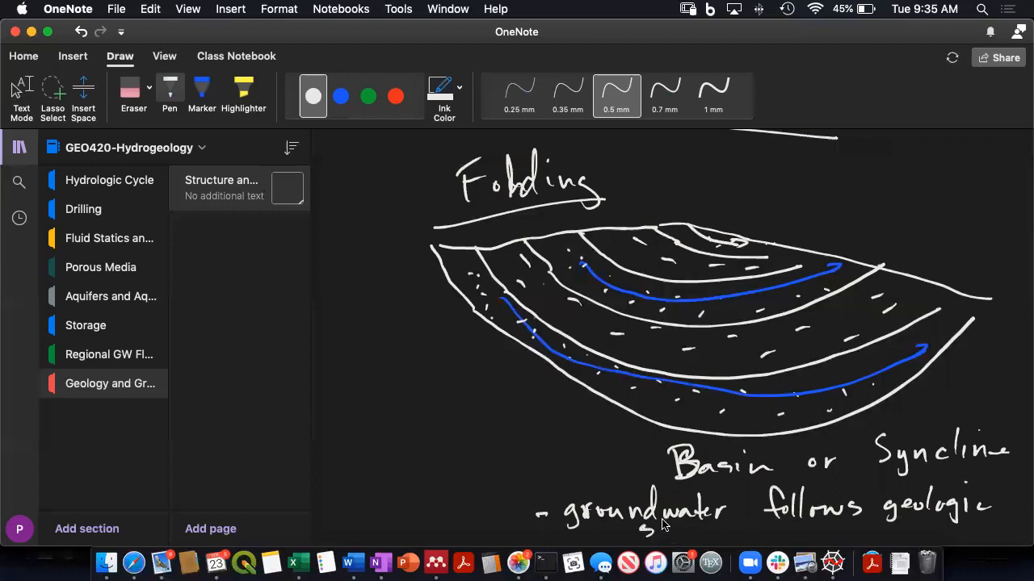
left_click_drag(638, 533, 735, 533)
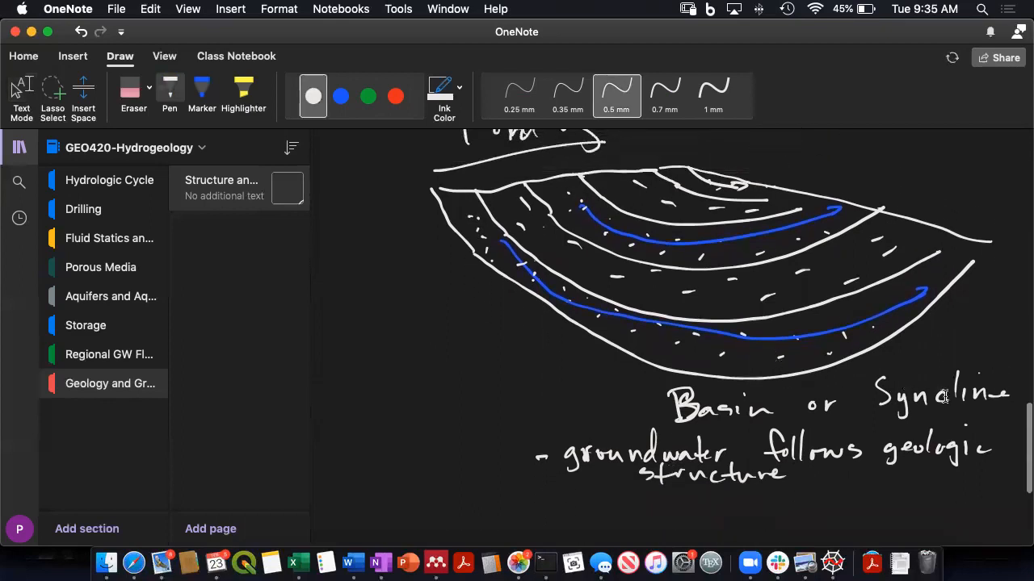
- Draw upward-arched layered beds in white and label the sketch 'anticline'
scroll("down", 3)
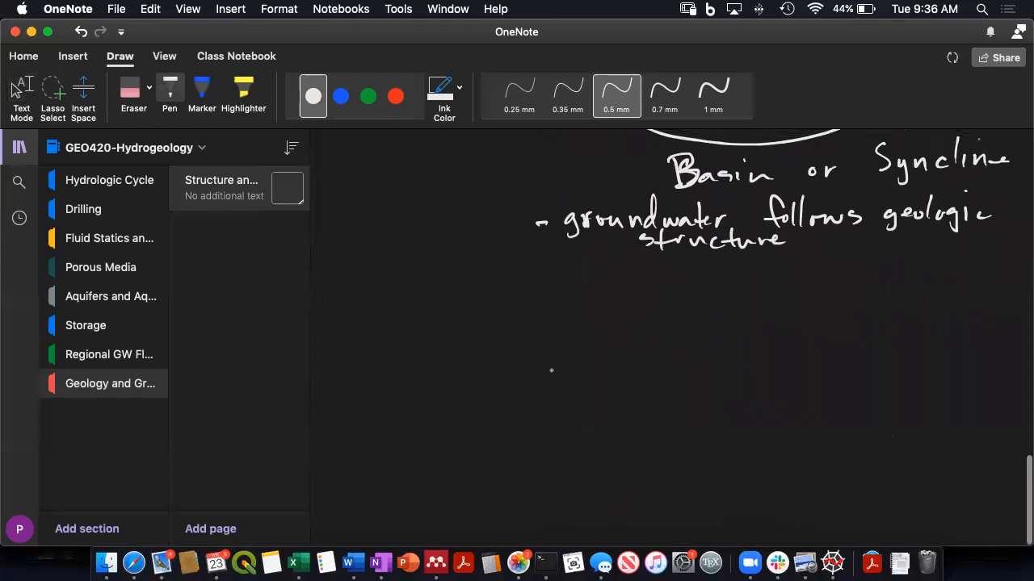
left_click_drag(411, 333, 626, 323)
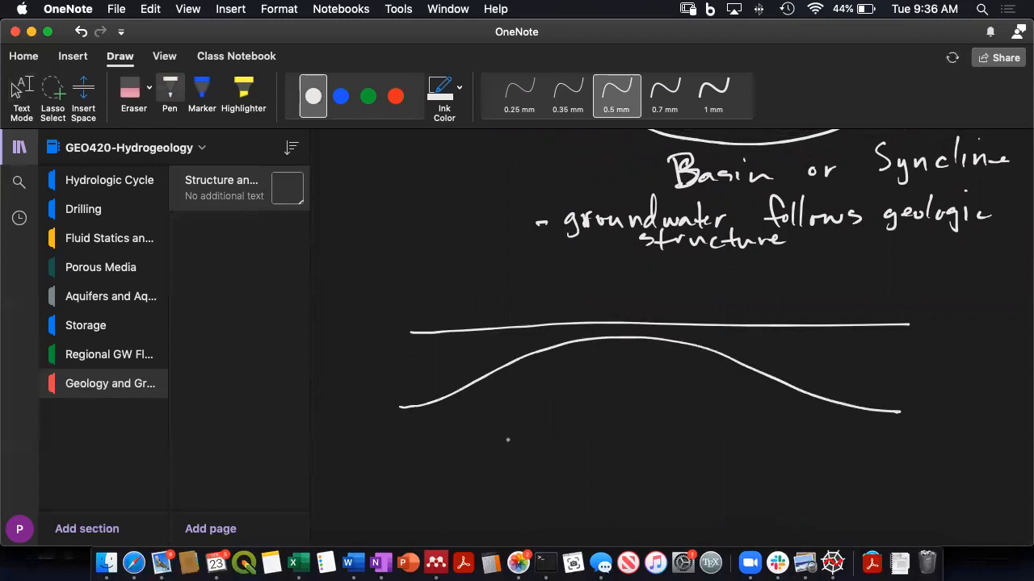
left_click_drag(401, 451, 703, 405)
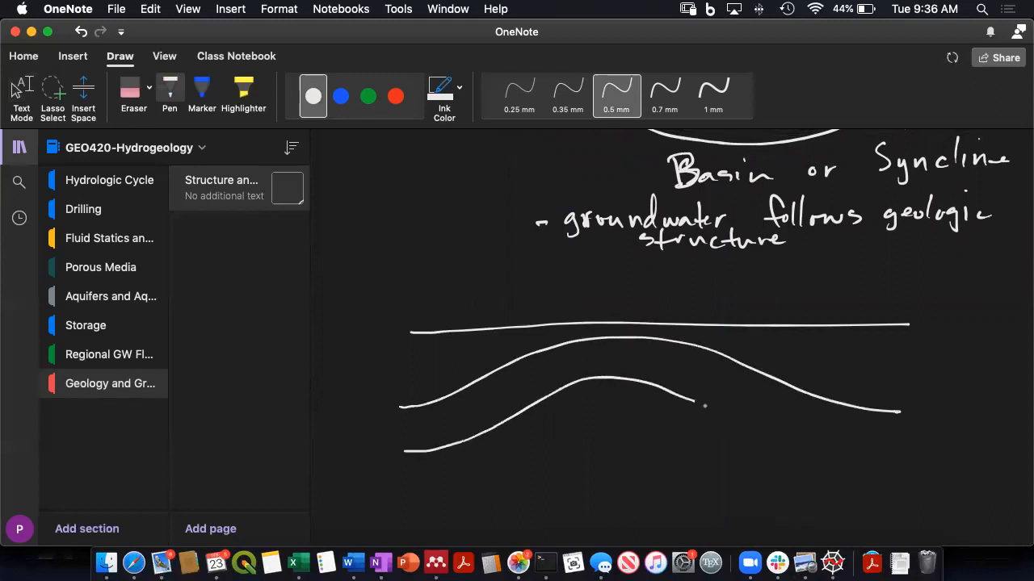
left_click_drag(694, 404, 580, 446)
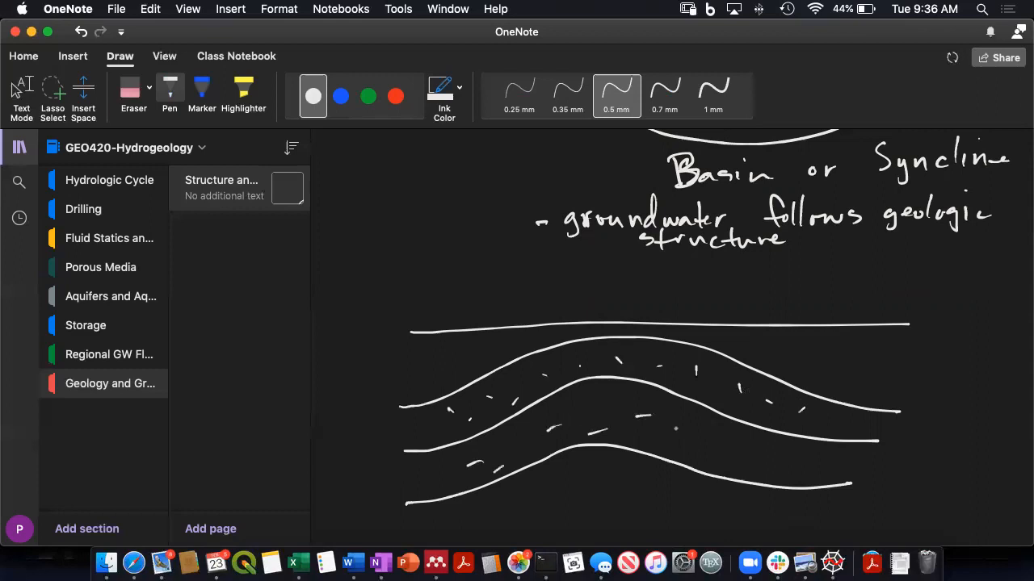
scroll("down", 3)
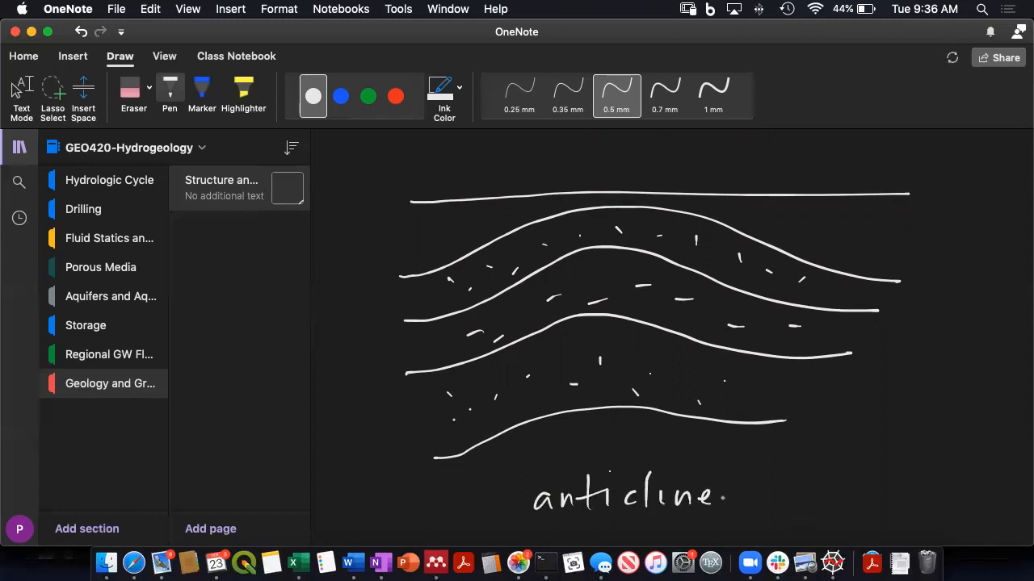
- Add blue flow arrows along the upper bed over the crest, then hatch the crest lens in white
left_click(339, 97)
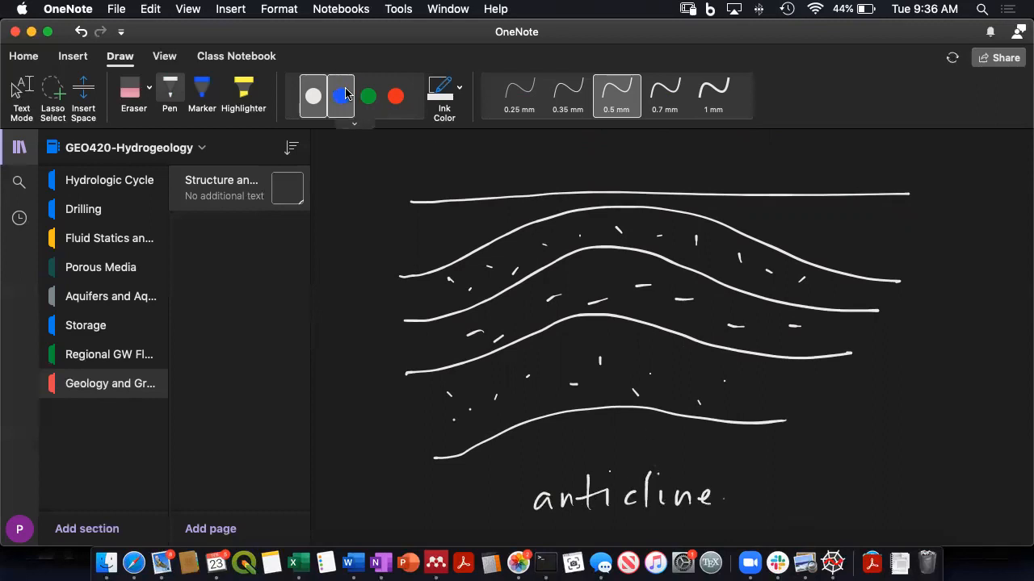
left_click_drag(371, 294, 481, 282)
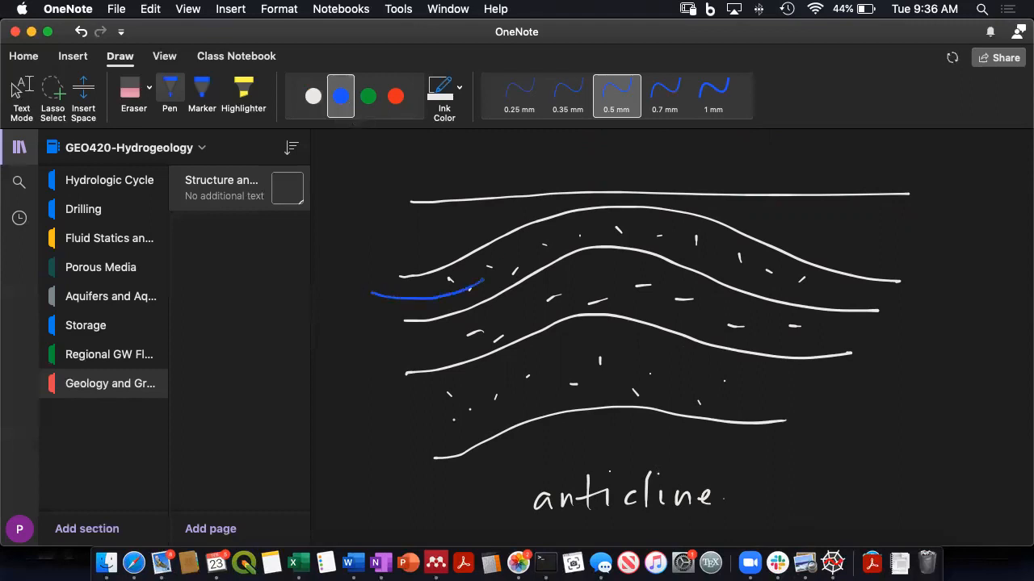
left_click_drag(469, 288, 783, 278)
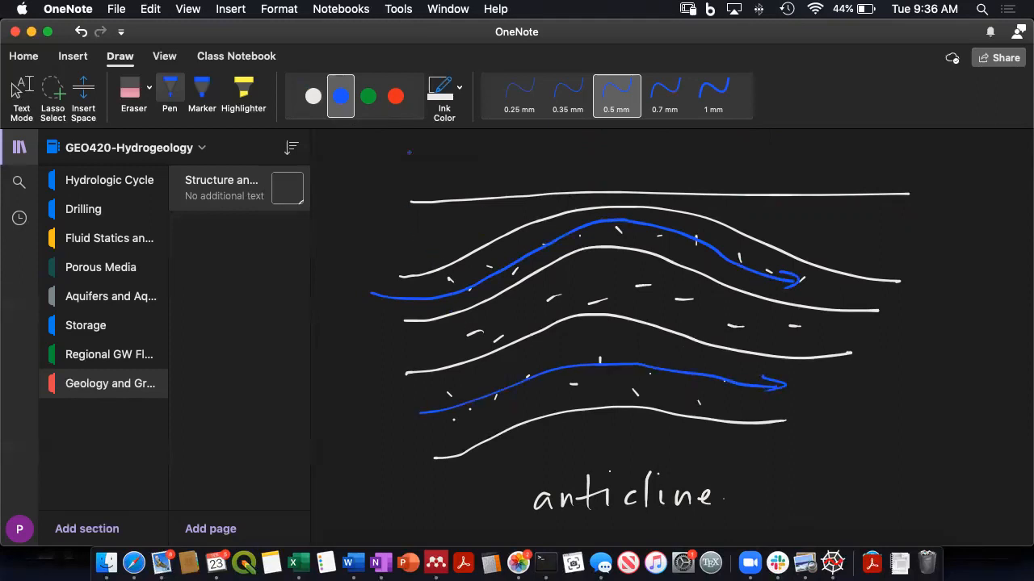
left_click(313, 96)
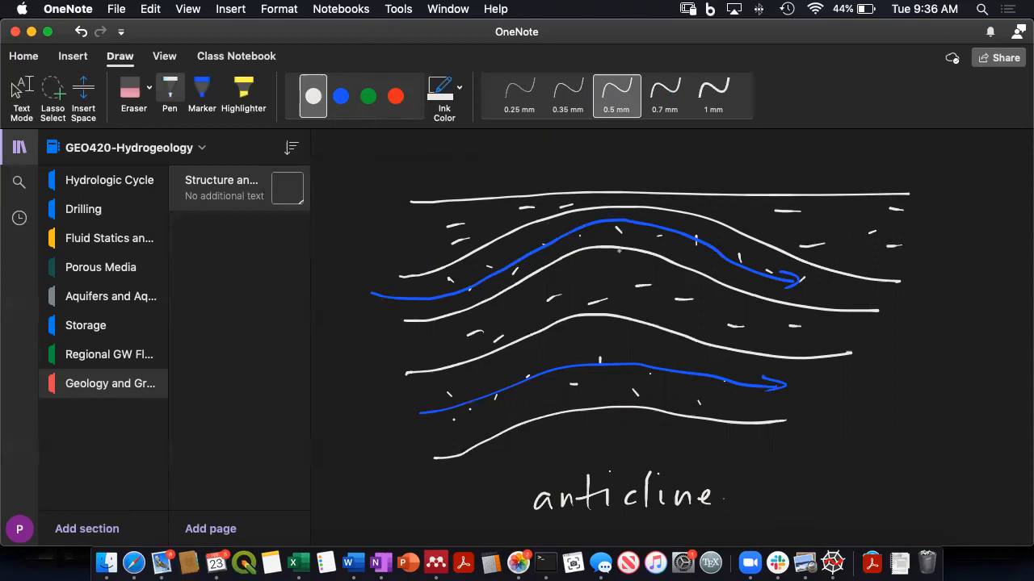
left_click(314, 97)
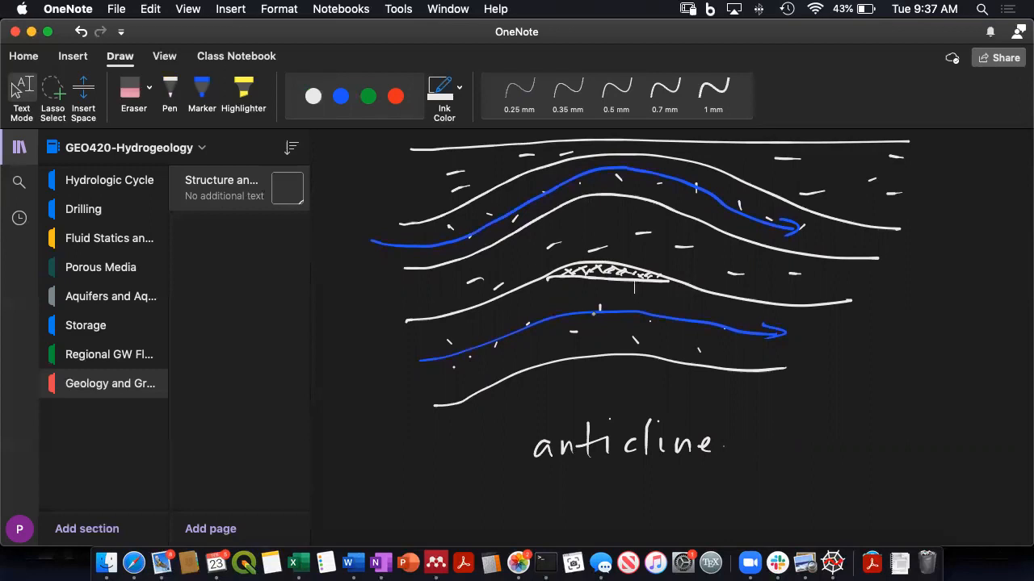
- Draw short white upward arrows from the lower bed into the hatched crest lens
left_click(616, 93)
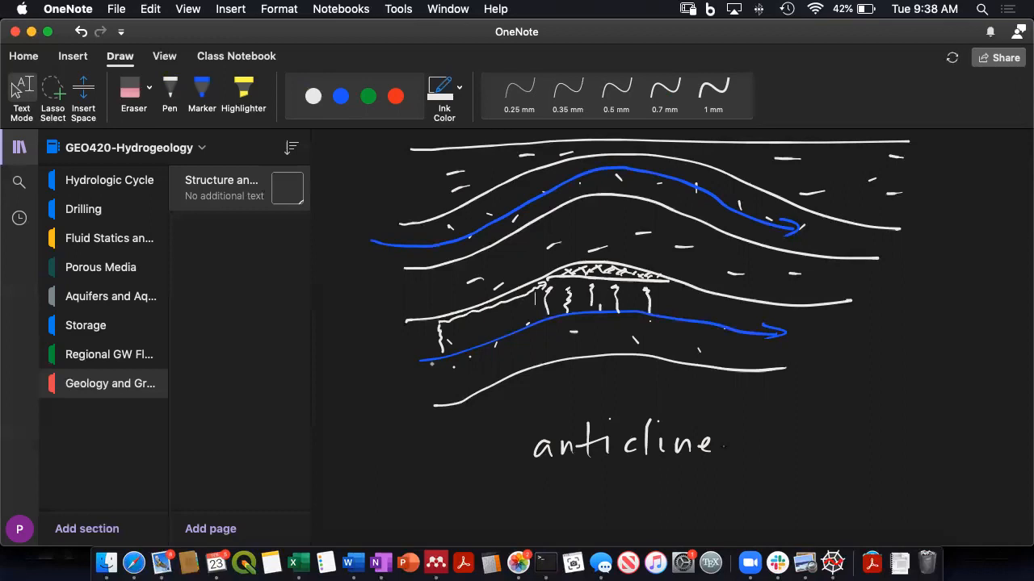
scroll("down", 3)
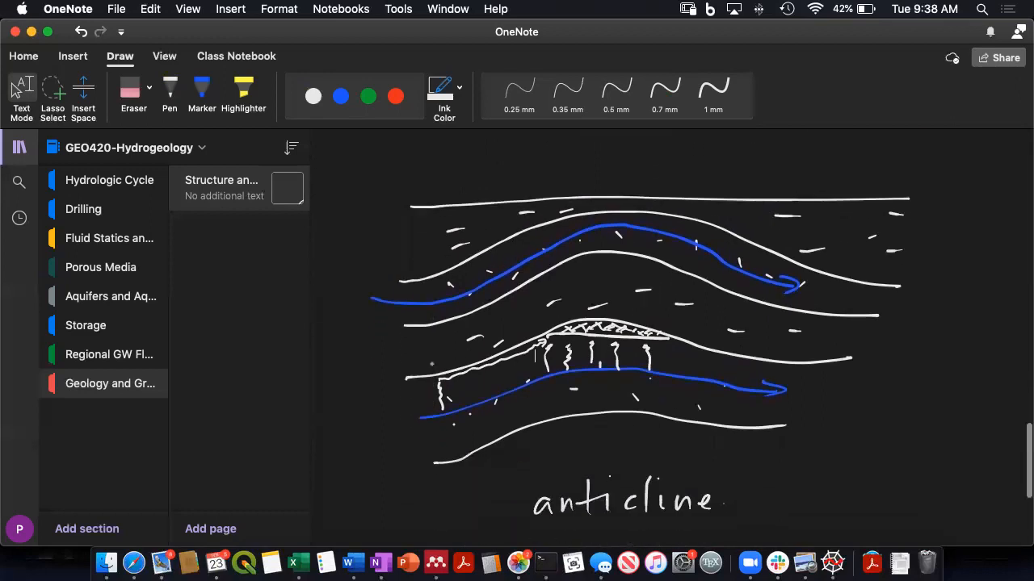
scroll("up", 3)
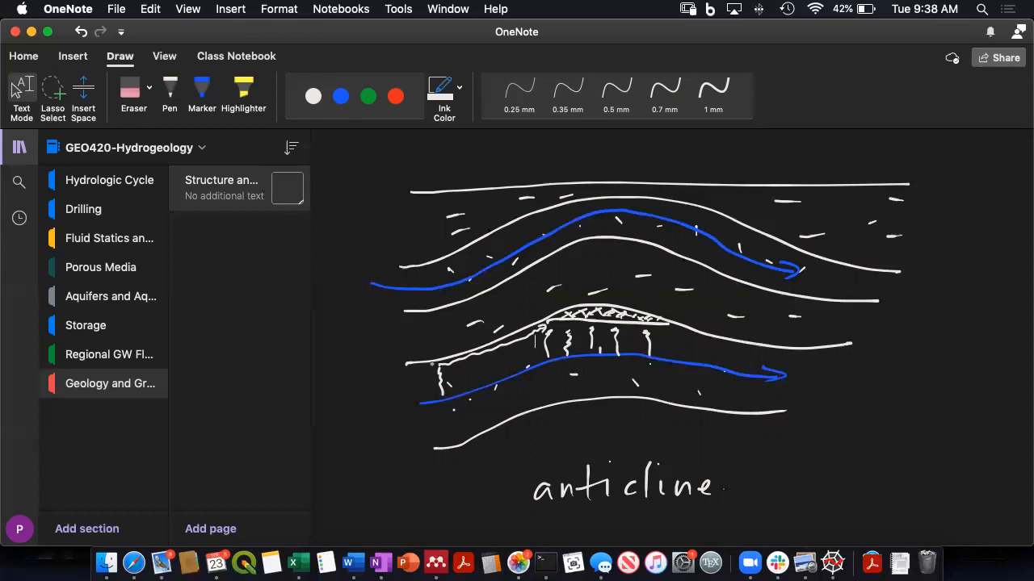
scroll("down", 3)
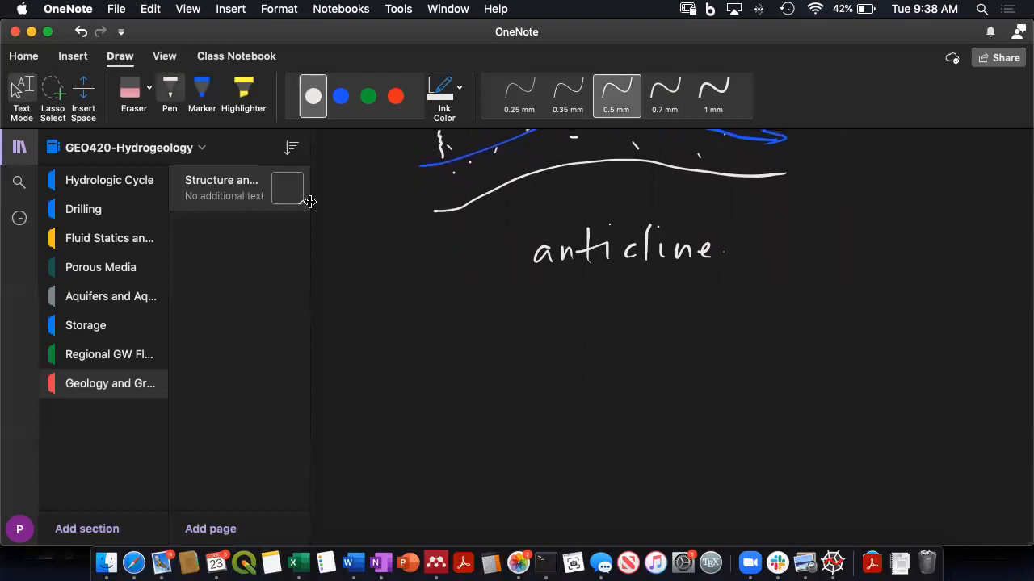
scroll("down", 3)
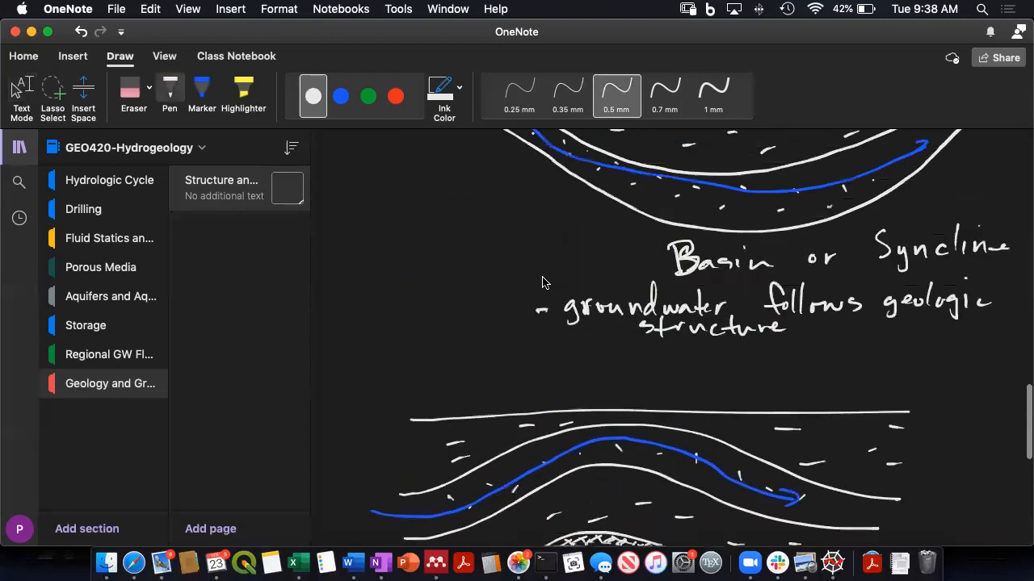
scroll("up", 3)
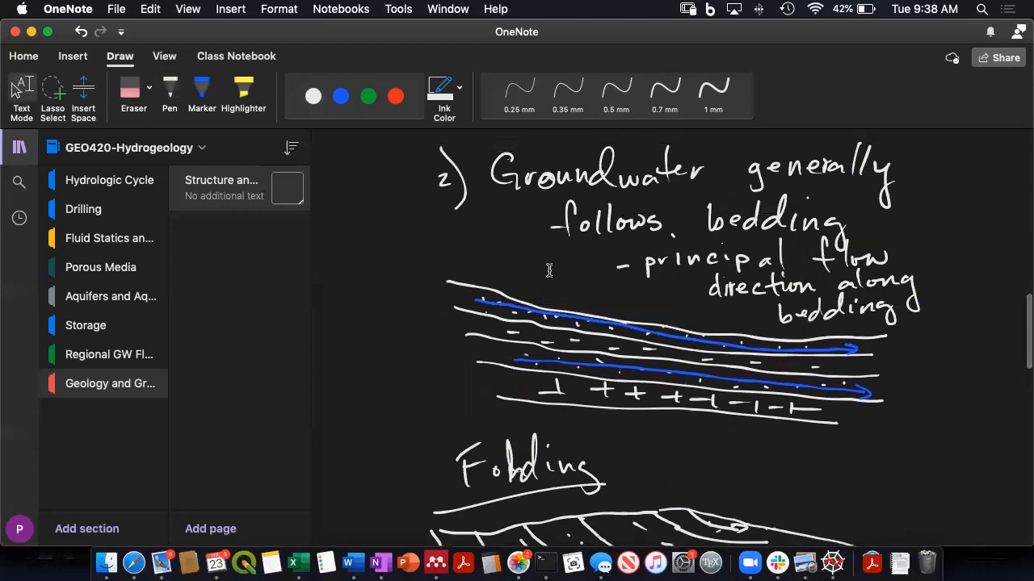
scroll("down", 3)
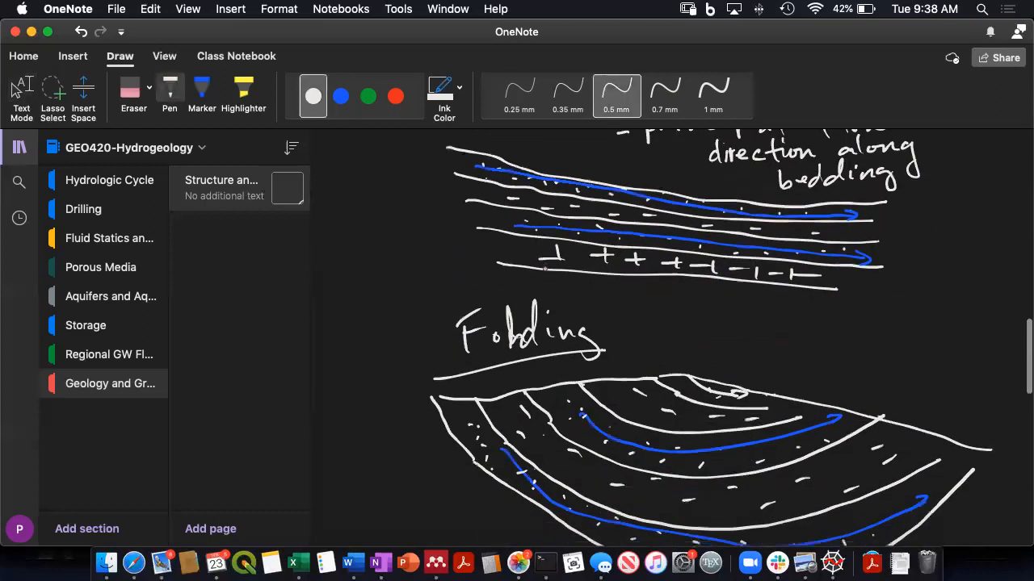
scroll("down", 3)
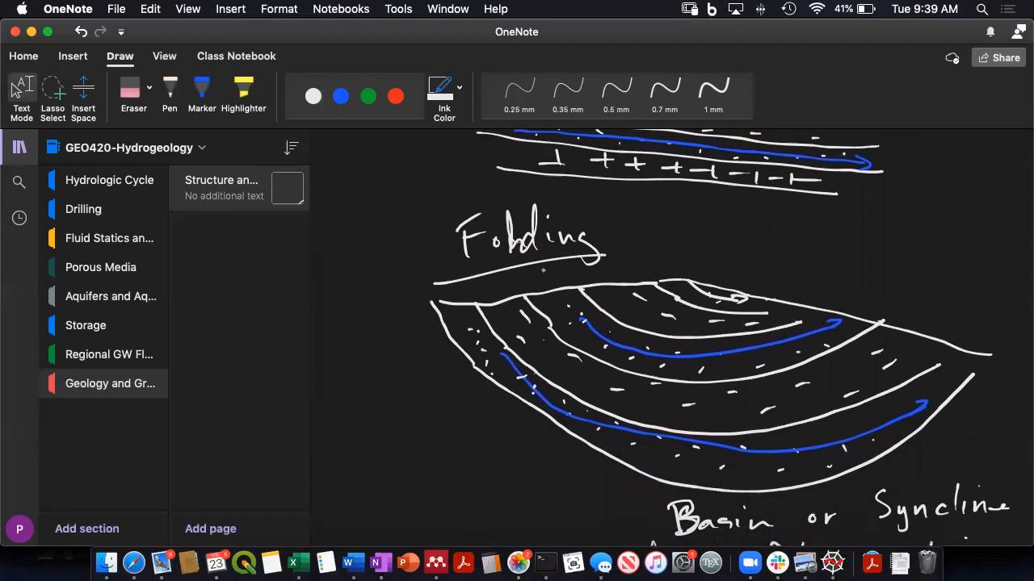
scroll("down", 3)
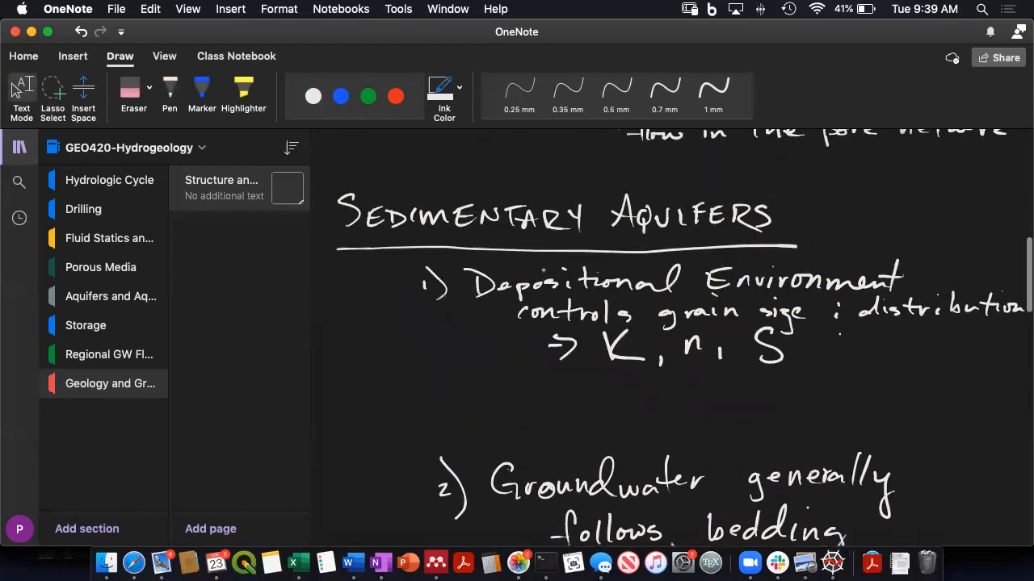
scroll("down", 3)
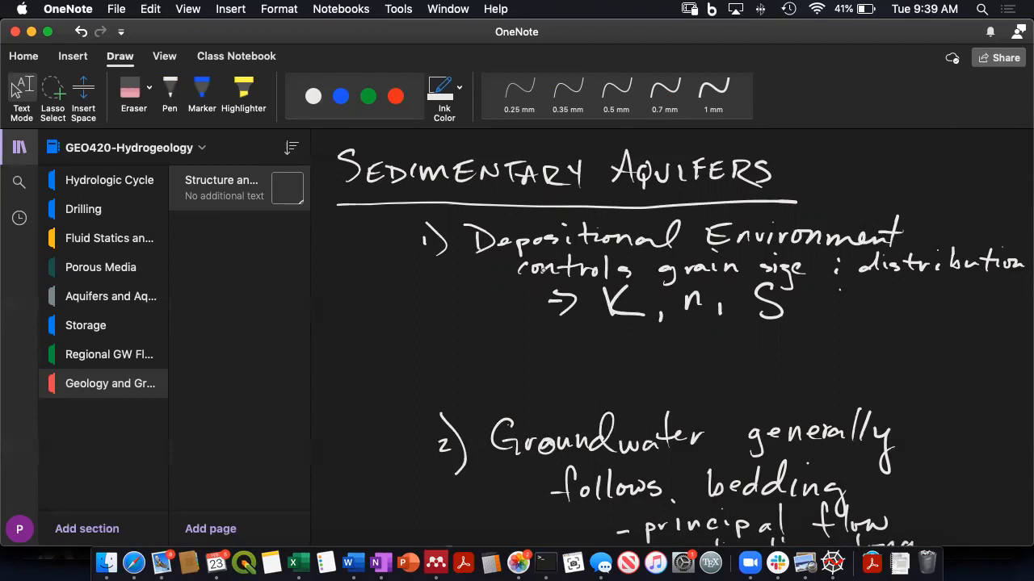
scroll("down", 3)
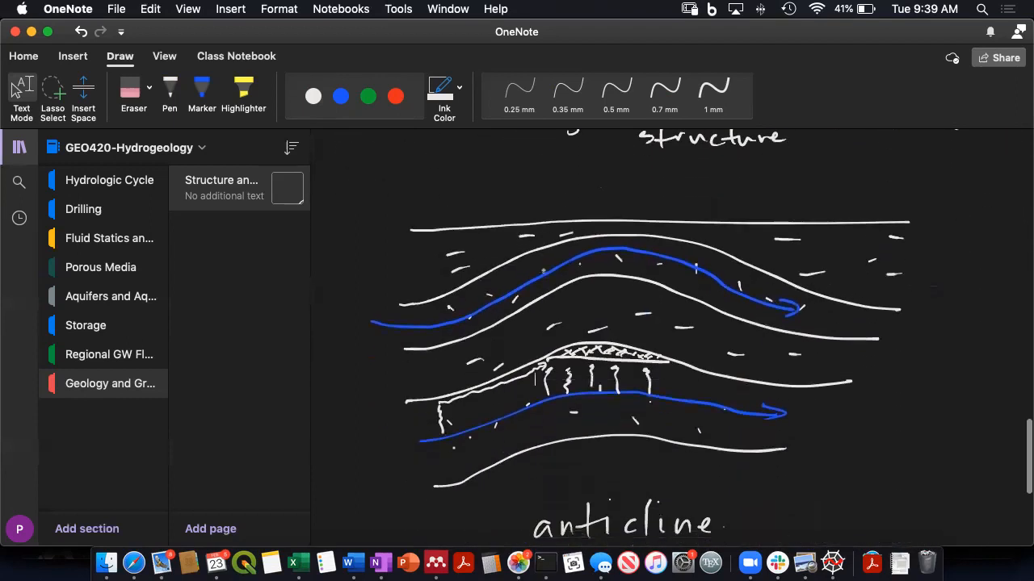
scroll("up", 3)
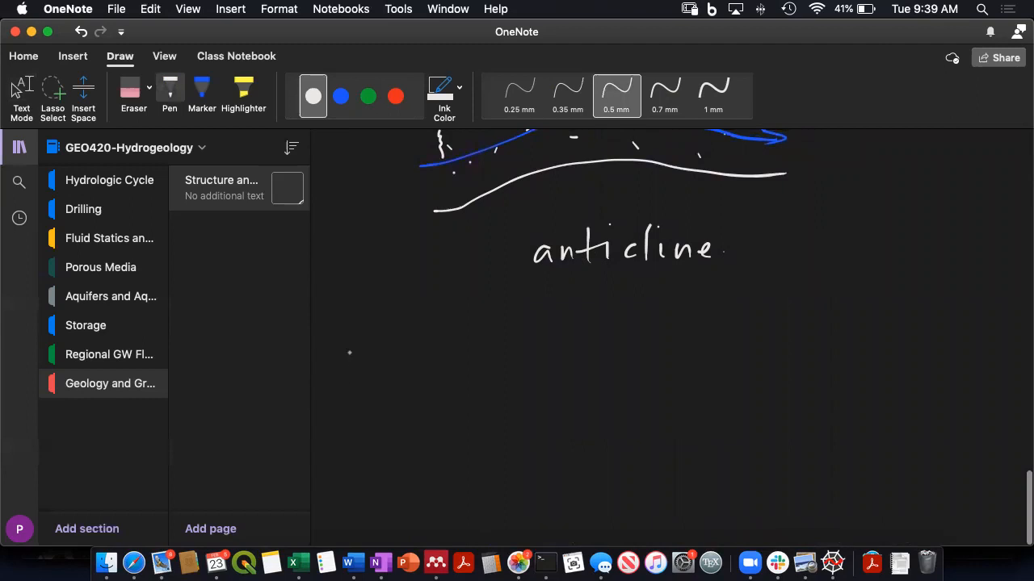
- Handwrite the 'Faults' heading in white with a 0.5 mm pen stroke
left_click_drag(348, 348, 391, 380)
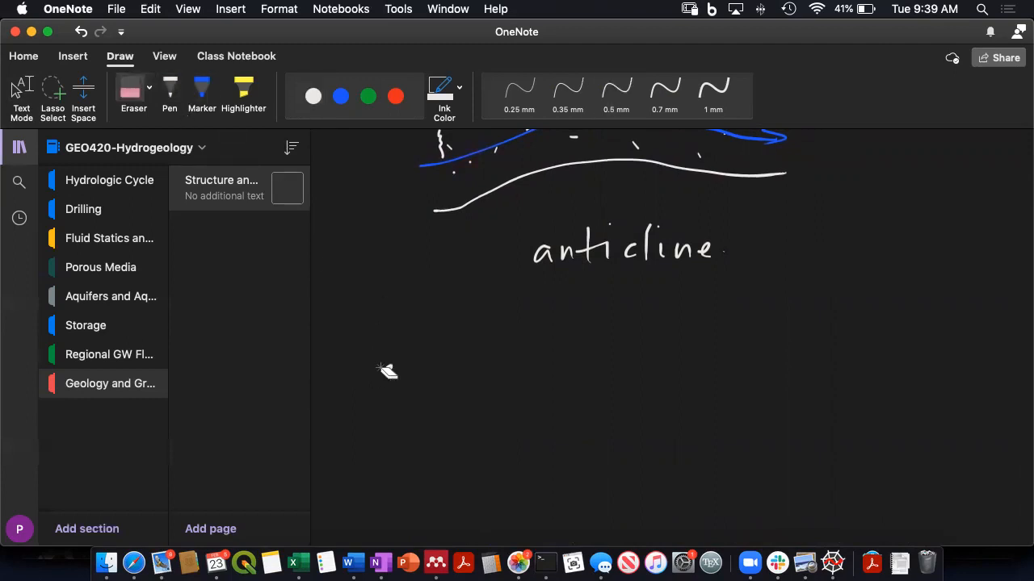
left_click(314, 97)
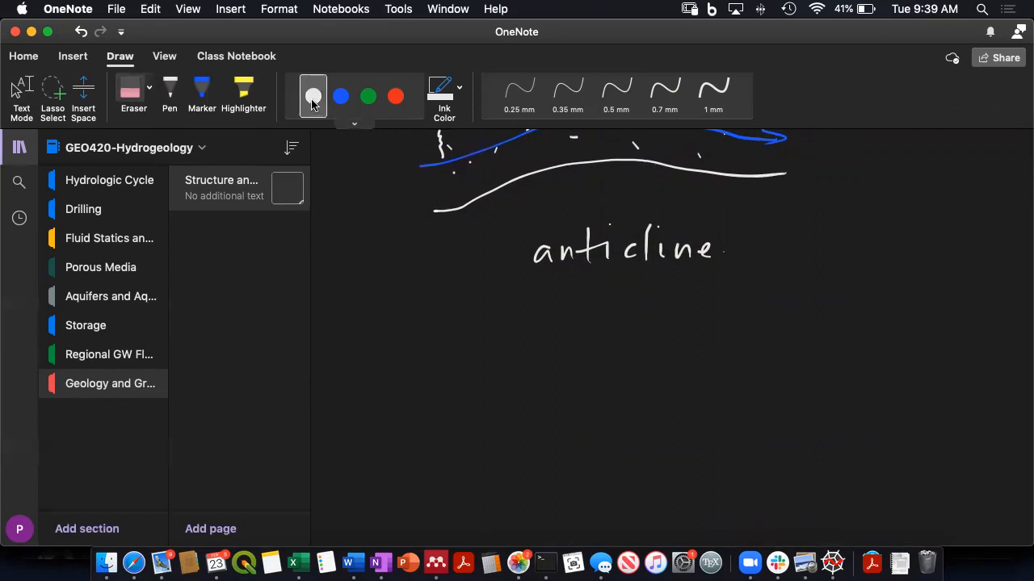
left_click(615, 95)
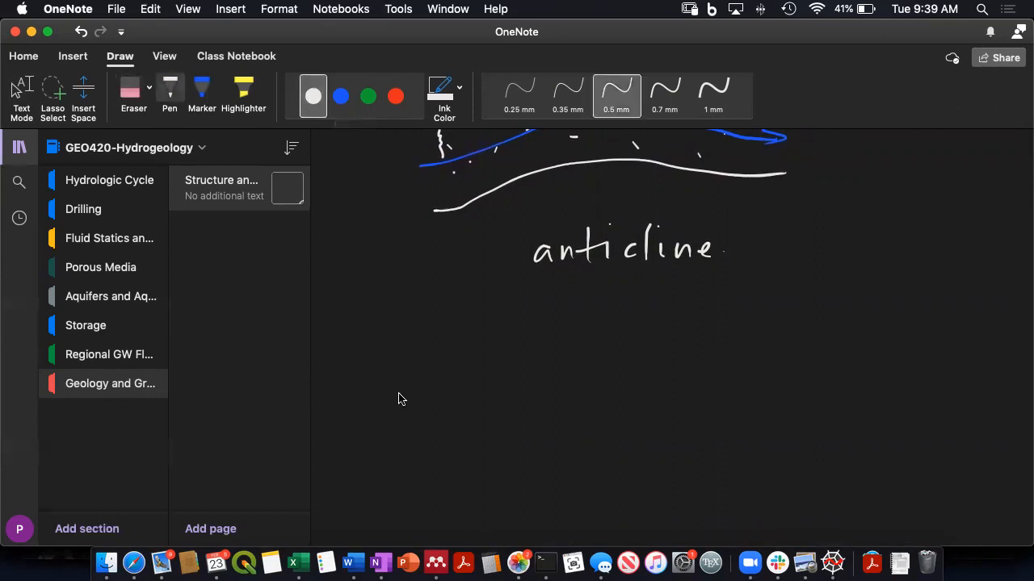
left_click_drag(358, 355, 412, 392)
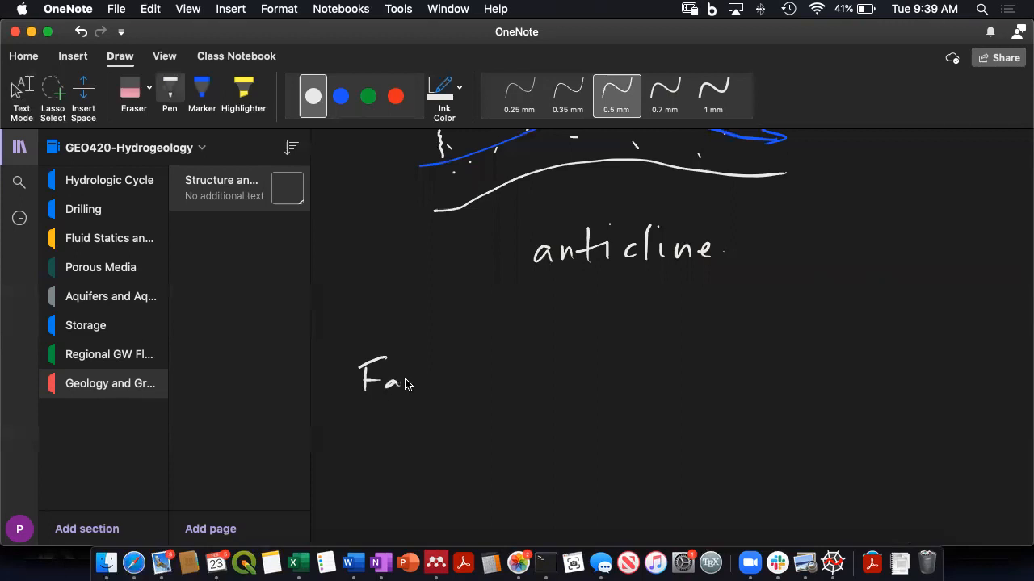
left_click_drag(396, 384, 471, 385)
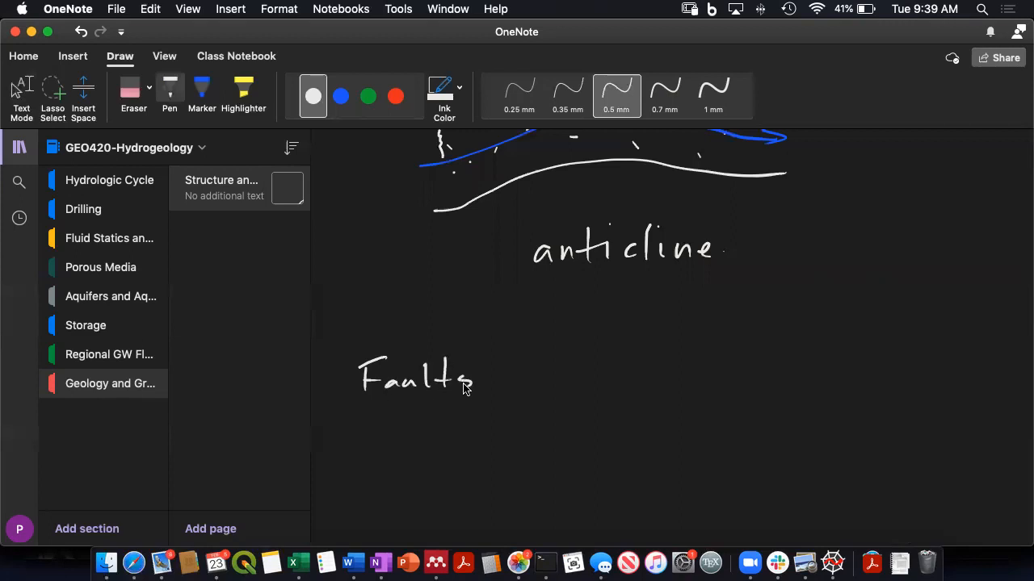
scroll("down", 3)
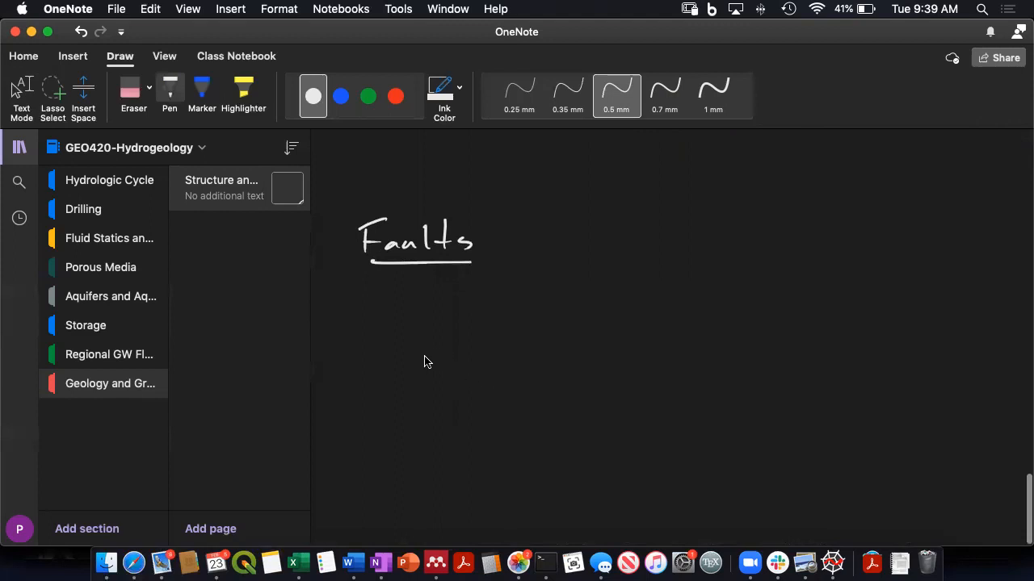
mouse_move(420, 347)
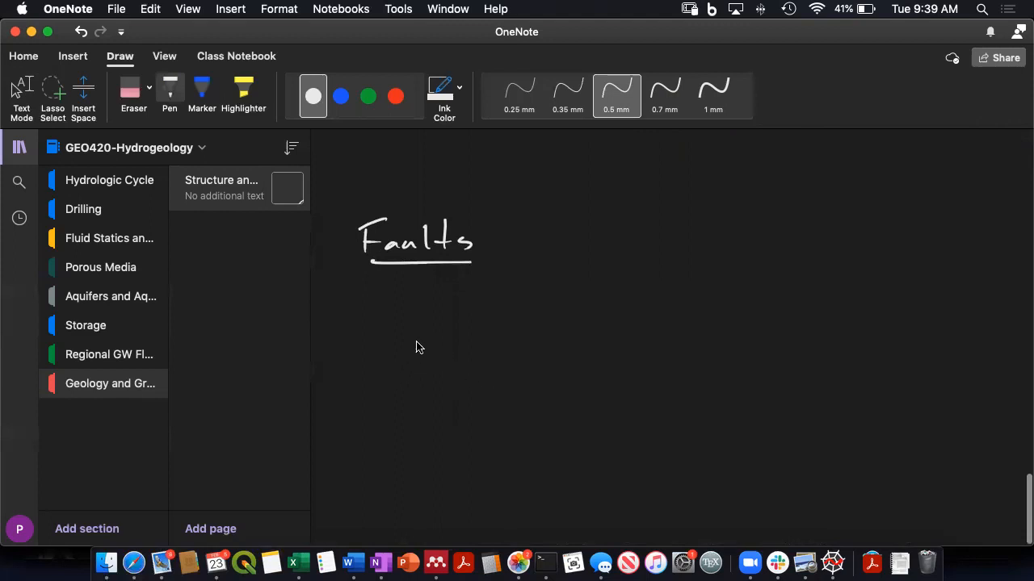
mouse_move(445, 321)
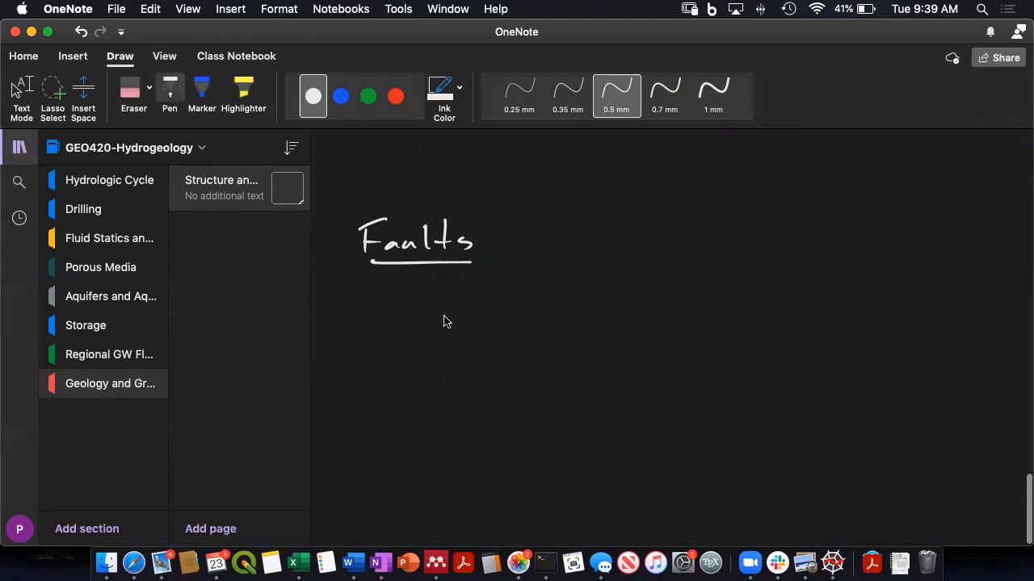
- Draw curved bed lines on the left block and four offset beds right of the fault
left_click_drag(446, 321, 733, 354)
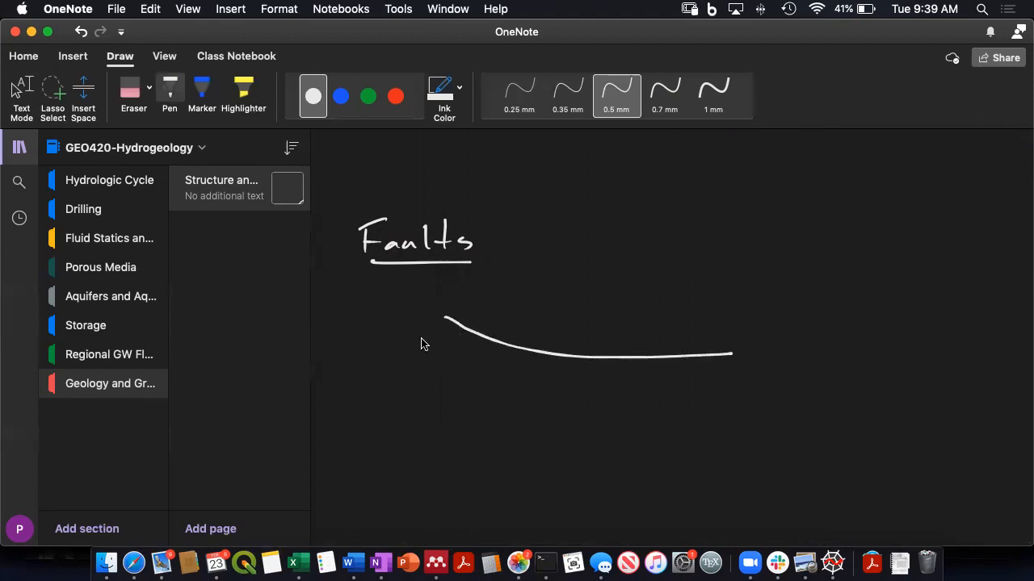
left_click_drag(420, 355, 697, 404)
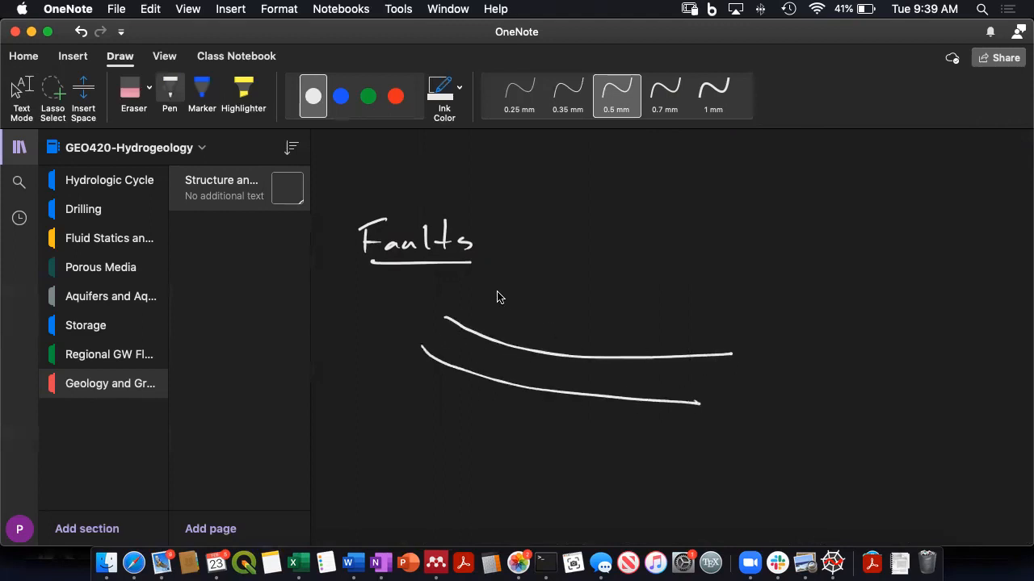
left_click_drag(498, 294, 735, 326)
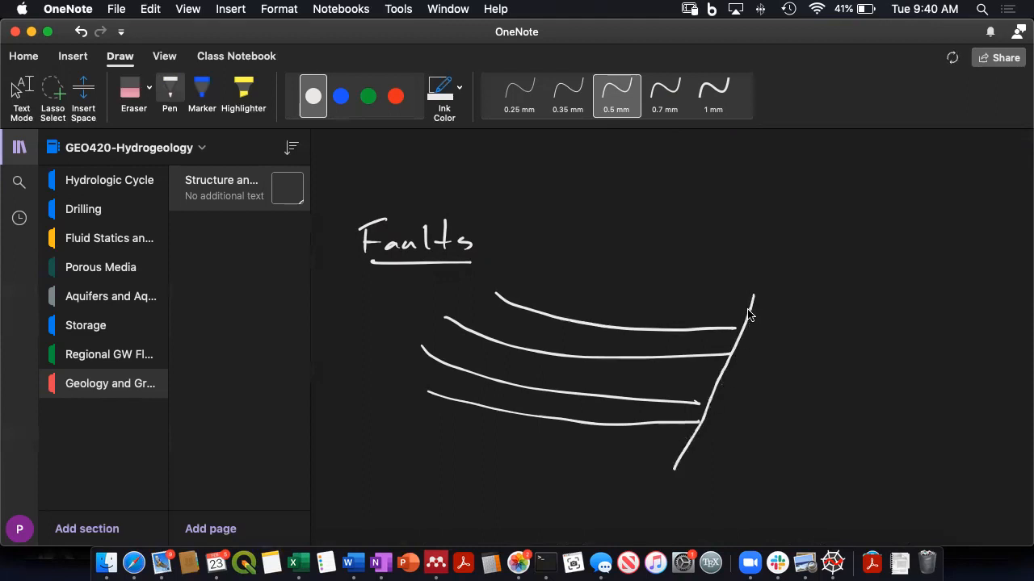
left_click_drag(751, 306, 896, 307)
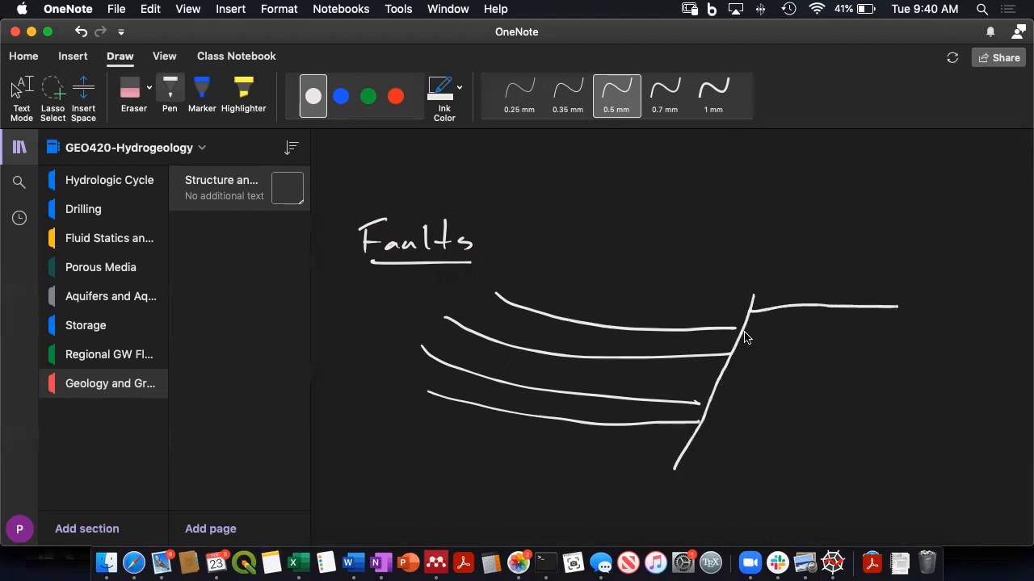
left_click_drag(747, 332, 923, 333)
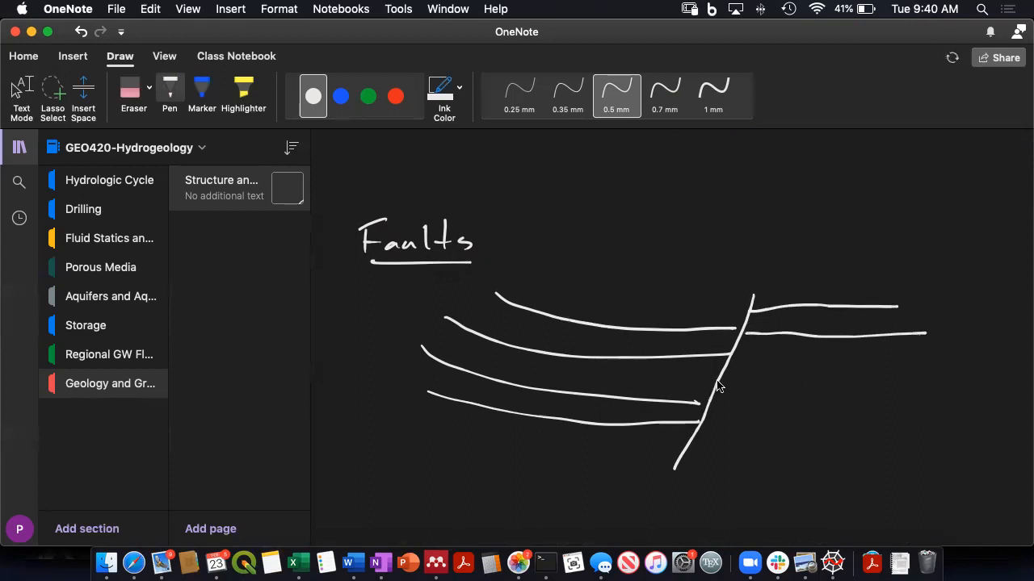
left_click_drag(724, 381, 937, 379)
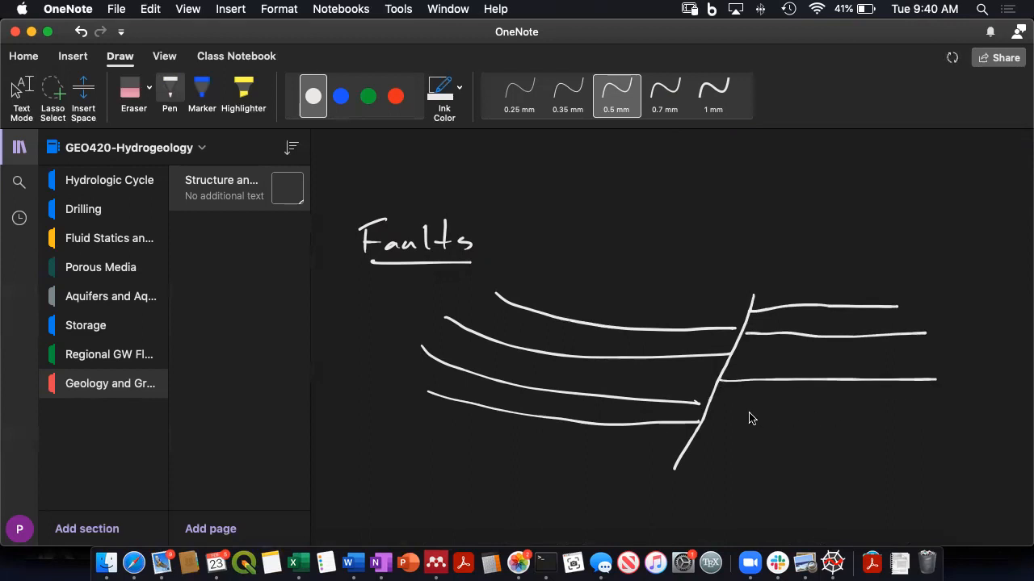
mouse_move(718, 407)
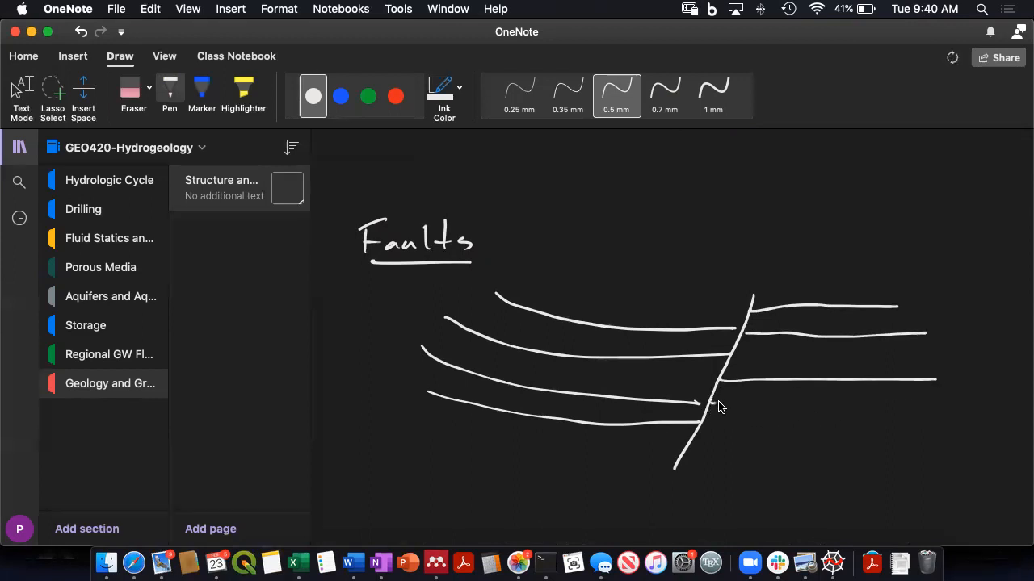
left_click_drag(695, 407, 970, 412)
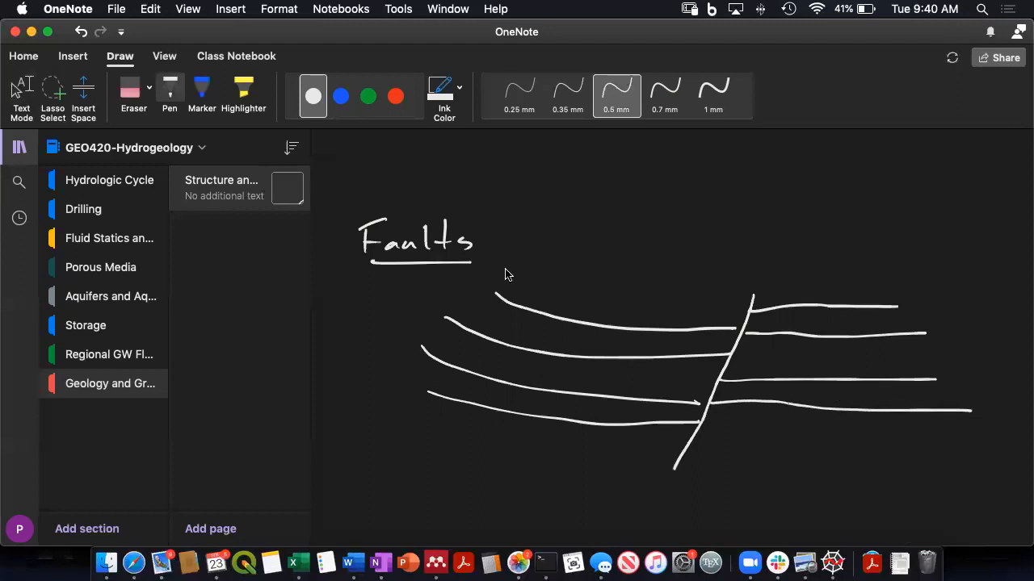
- Add the ground surface line over both blocks and a dashed water table across the fault
left_click_drag(396, 281, 654, 294)
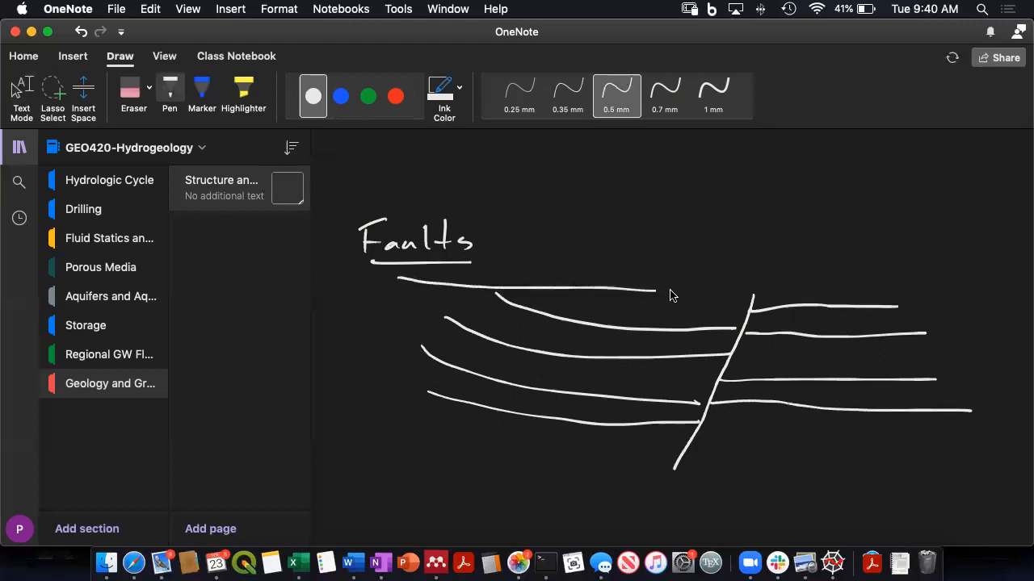
left_click_drag(646, 291, 950, 293)
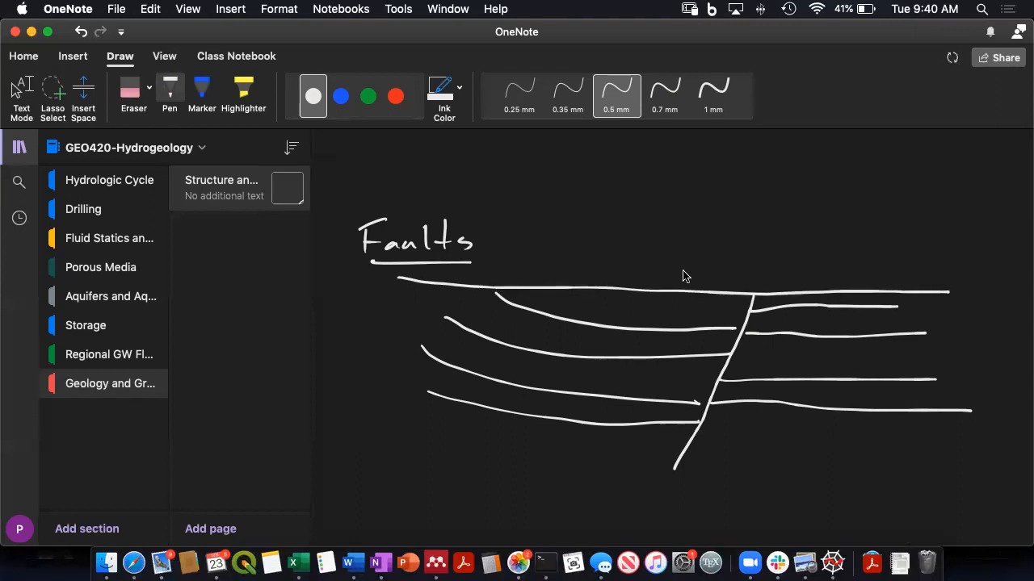
left_click_drag(595, 299, 613, 299)
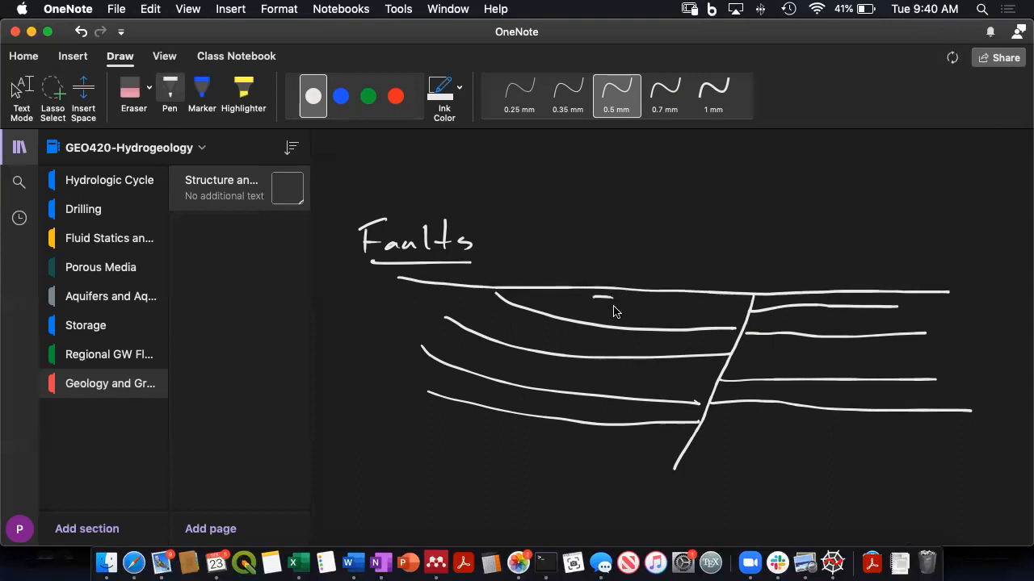
left_click_drag(594, 305, 751, 310)
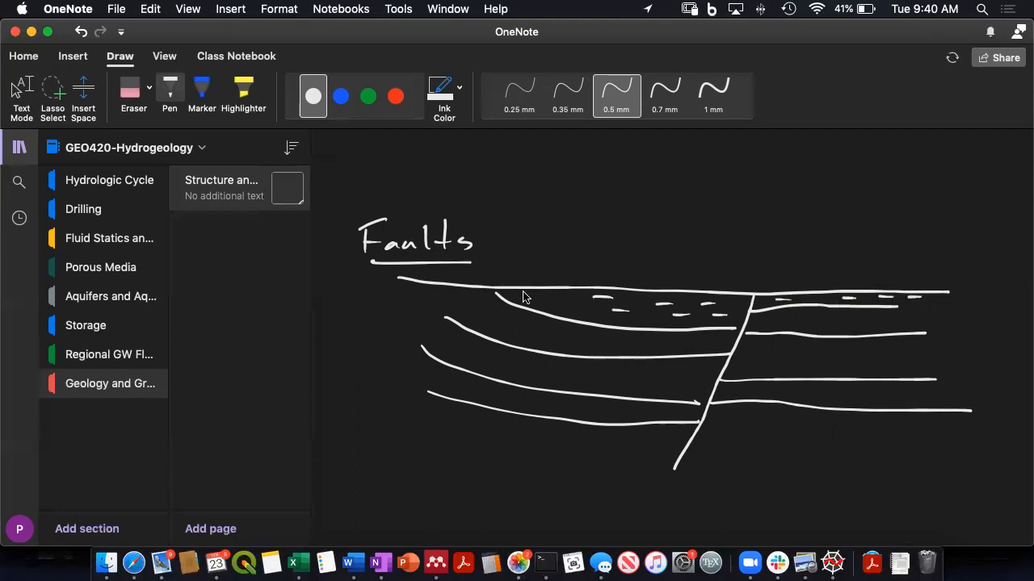
mouse_move(427, 288)
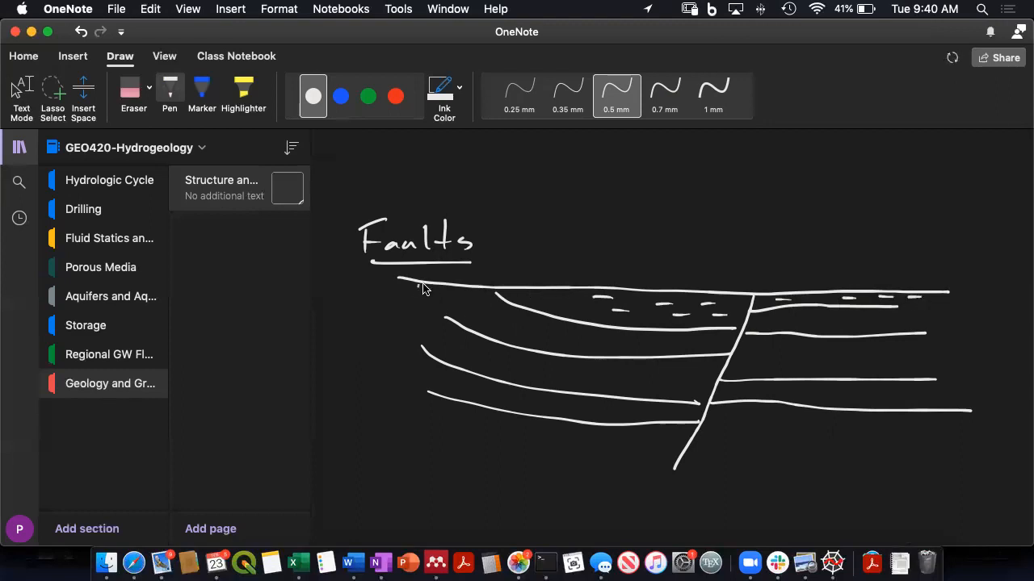
- Add more curved layer boundaries on the left and dash texture inside the layers
left_click_drag(420, 283, 485, 323)
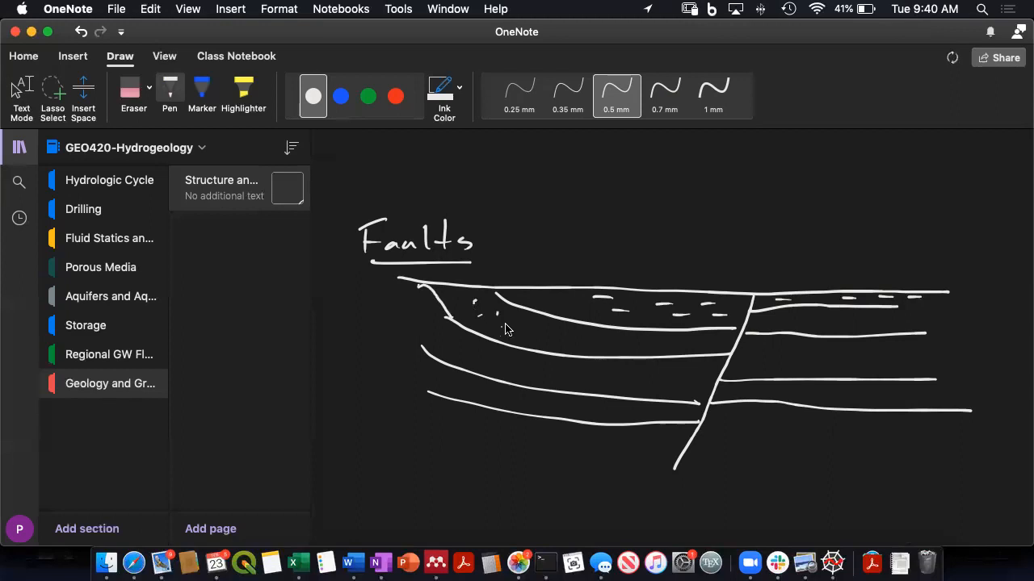
left_click_drag(504, 326, 698, 347)
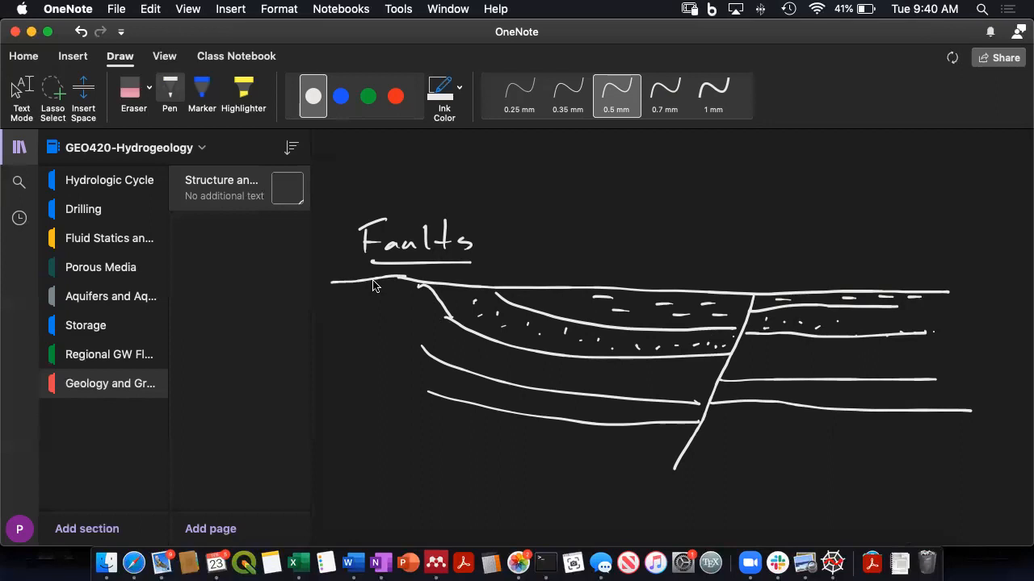
left_click_drag(373, 288, 423, 352)
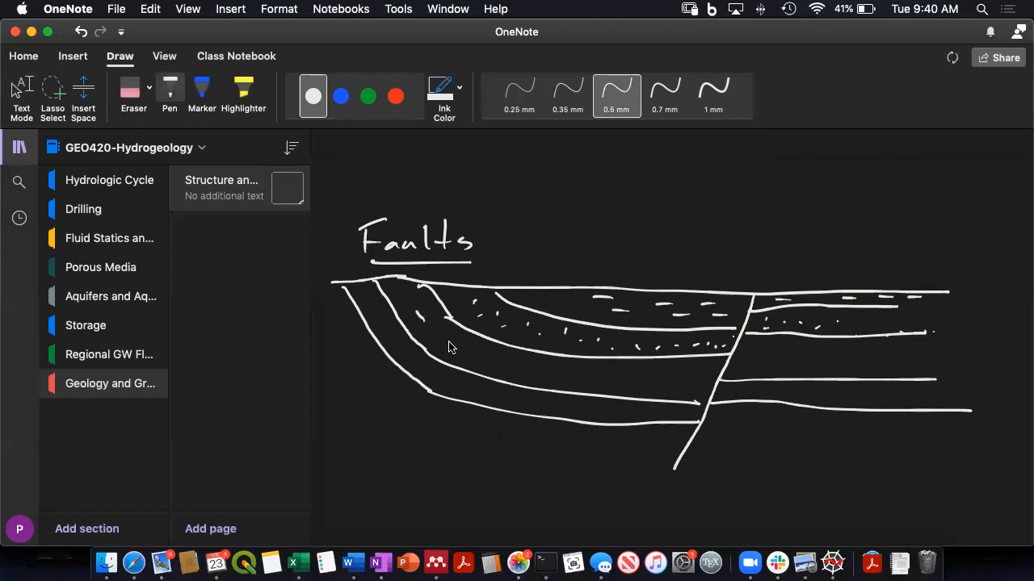
left_click_drag(449, 347, 698, 388)
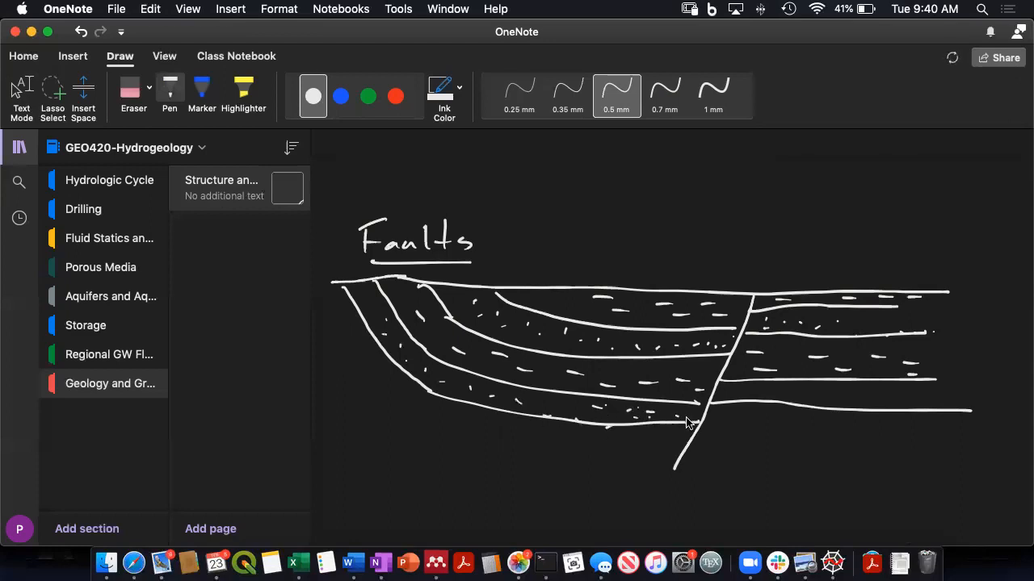
left_click_drag(695, 420, 921, 412)
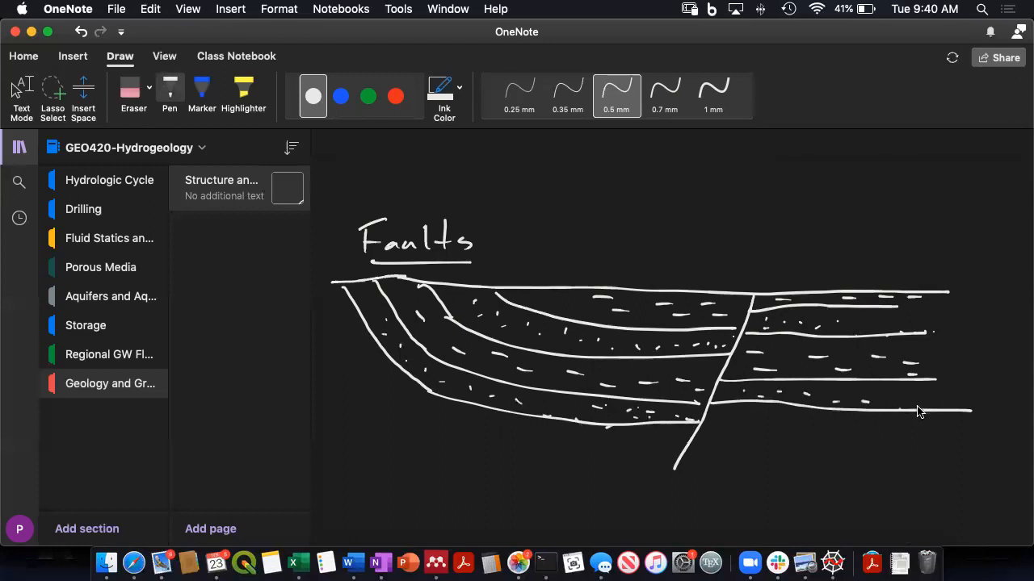
left_click(339, 97)
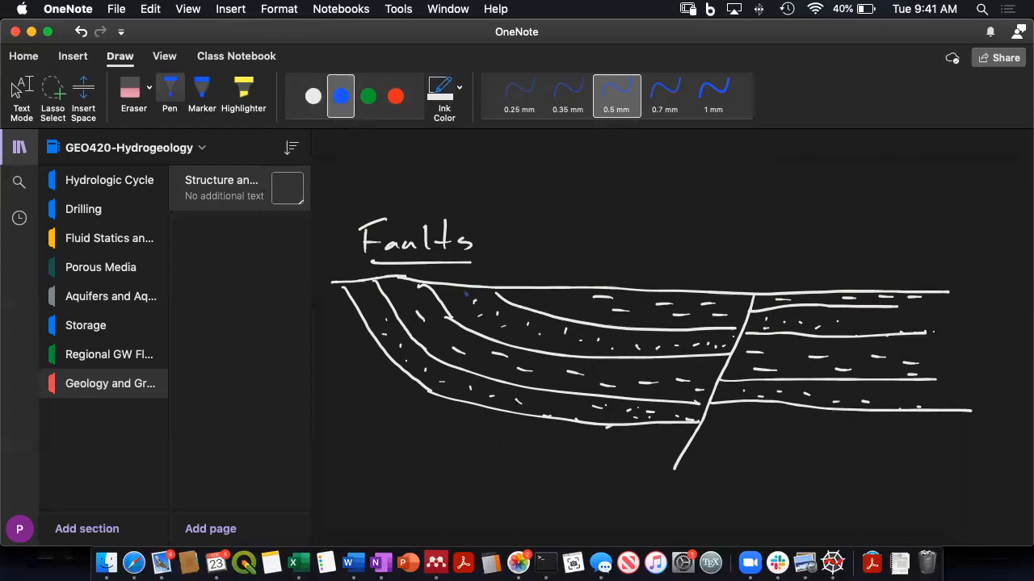
- Draw two blue flow arrows along the upper and lower left-hand layers toward the fault
left_click_drag(465, 294, 557, 340)
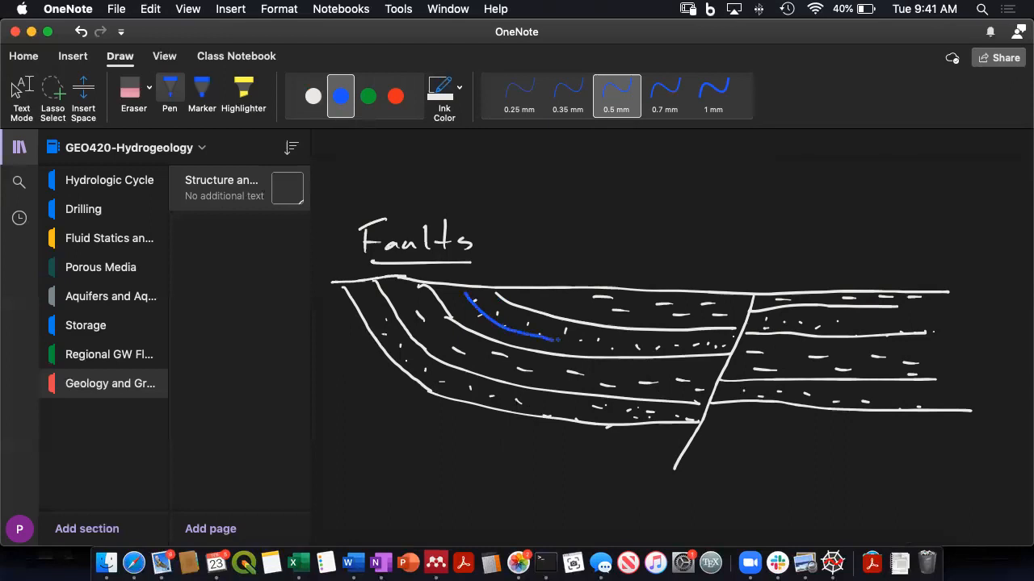
left_click_drag(552, 339, 714, 346)
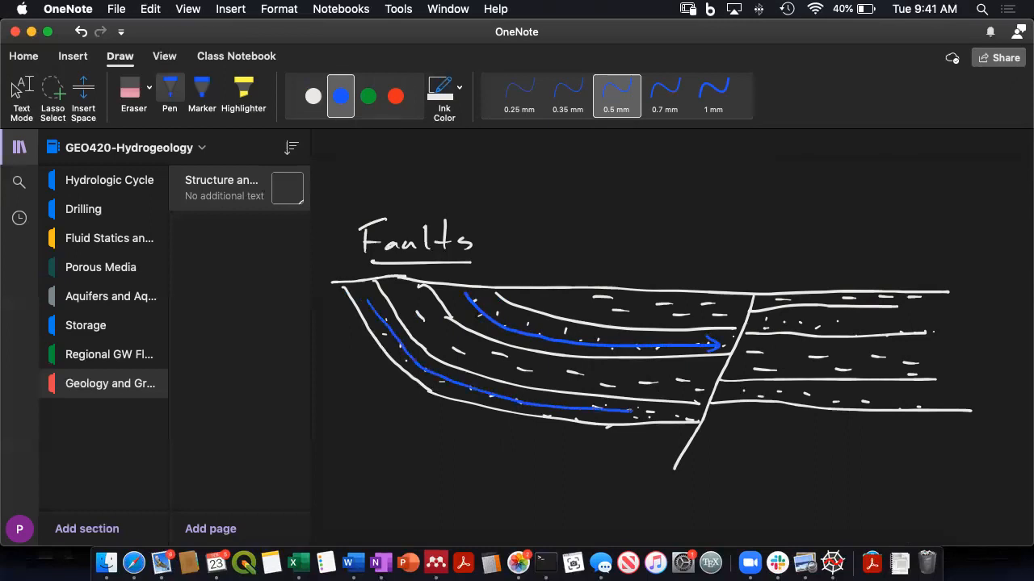
left_click_drag(630, 414, 691, 414)
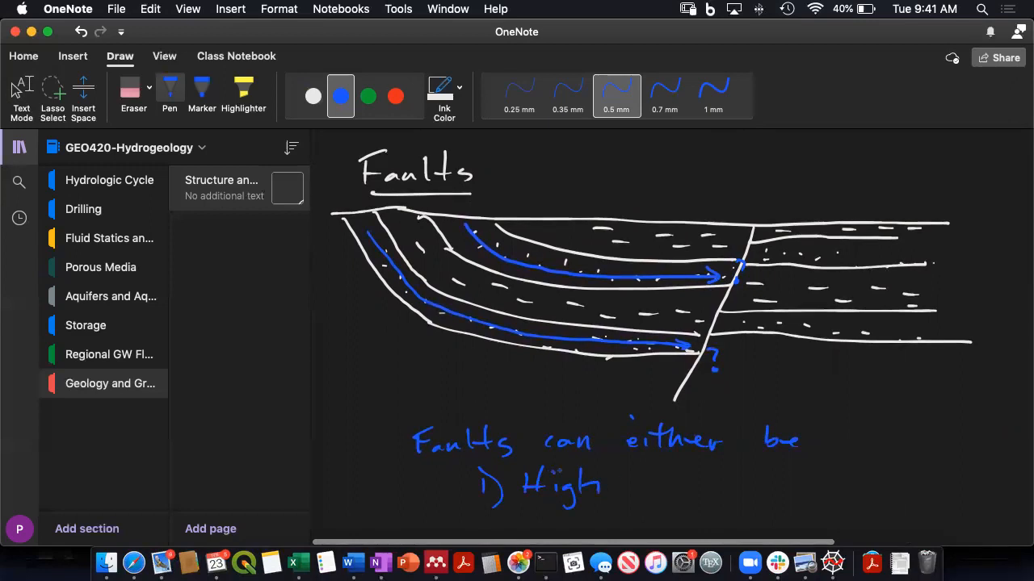
- Draw a blue arrow up the fault and write '1) High K, flow follows fault → direct discharge'
left_click(655, 485)
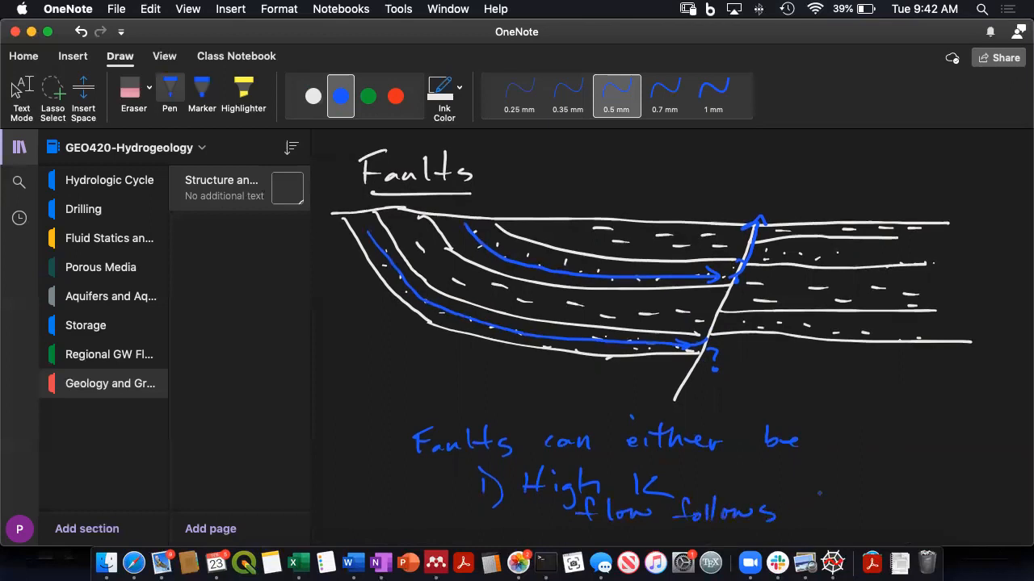
left_click_drag(815, 509, 864, 514)
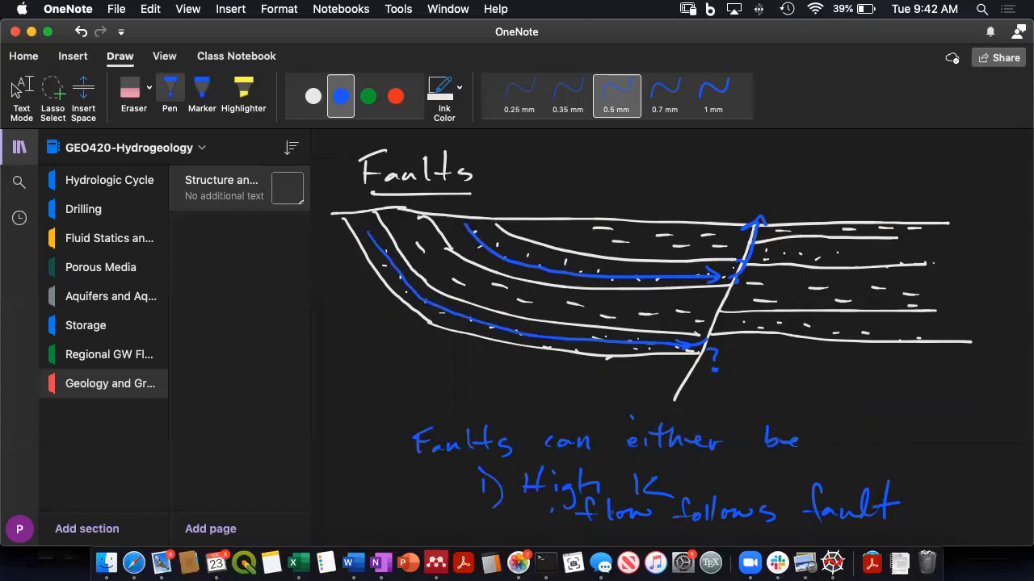
scroll("down", 3)
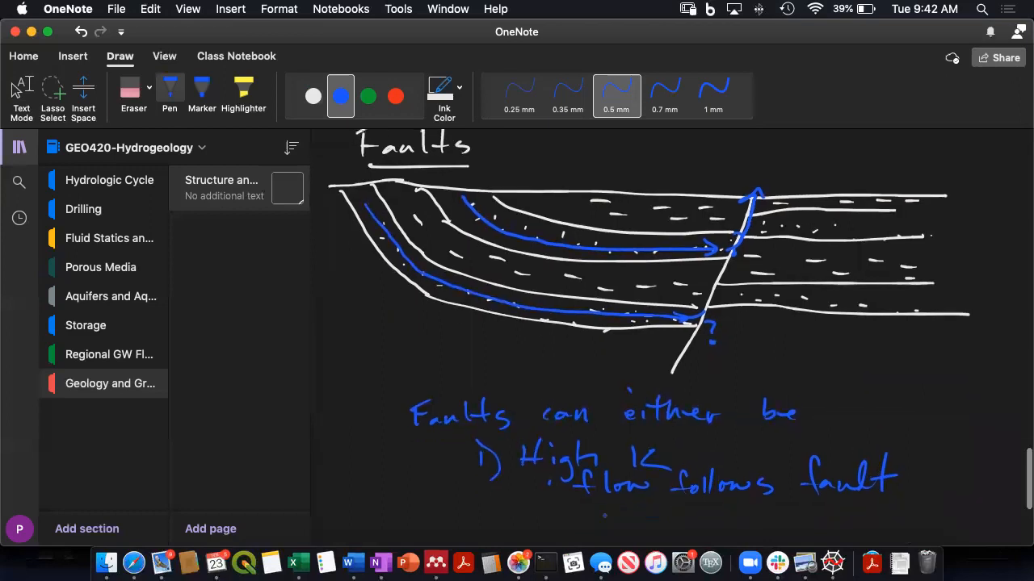
left_click_drag(604, 517, 638, 521)
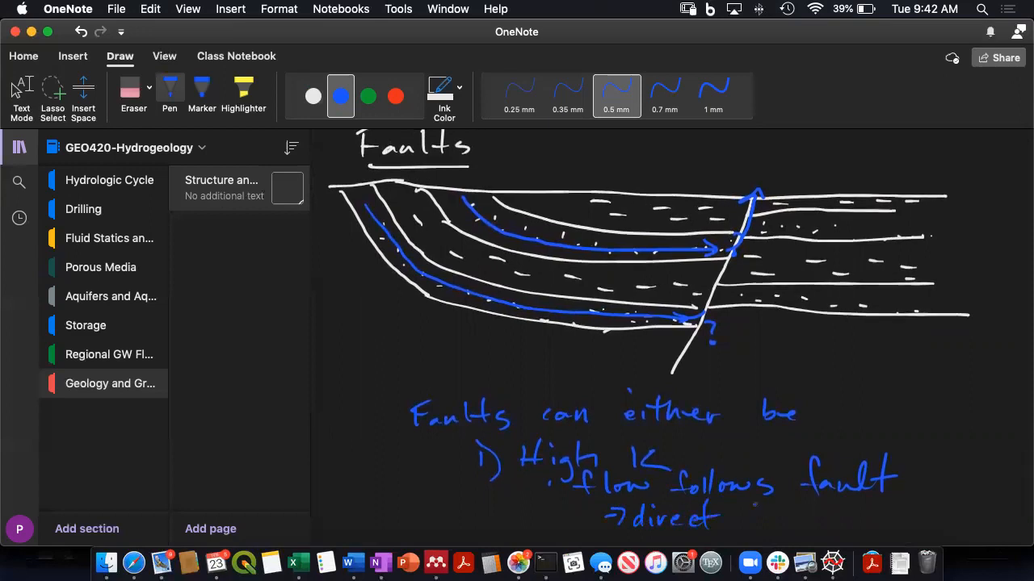
left_click(743, 521)
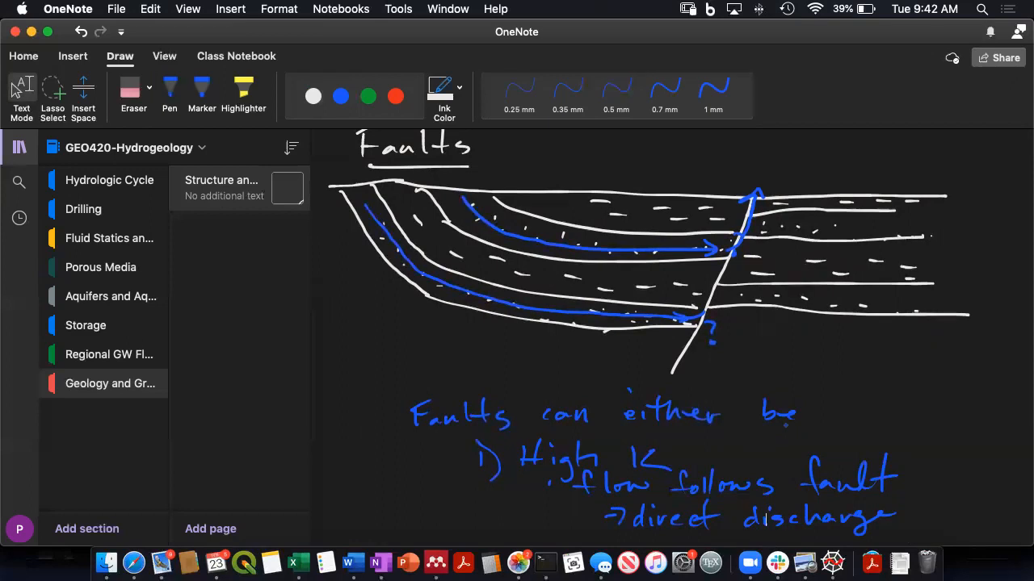
left_click(617, 94)
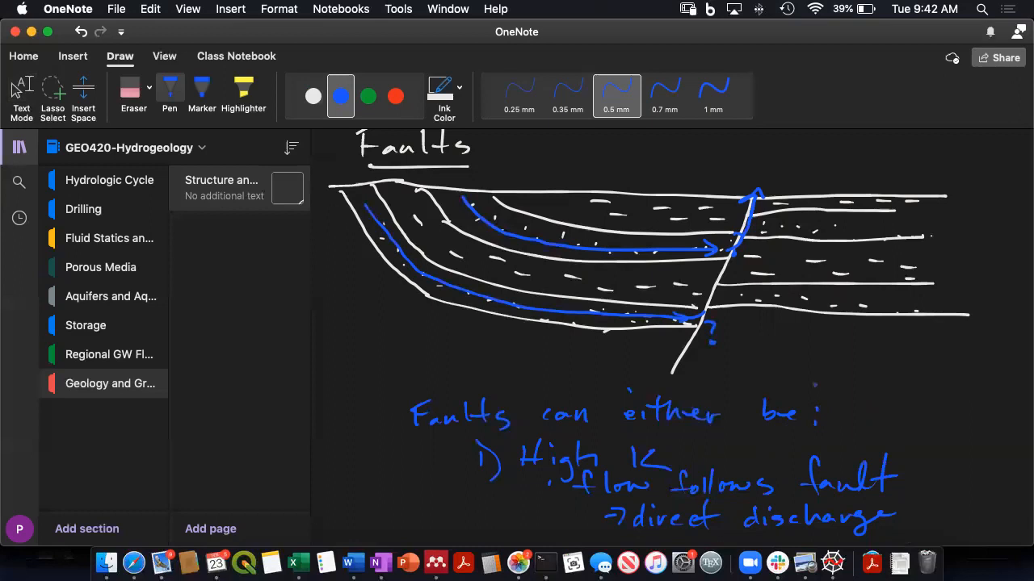
- In red, draw a short arrow at the fault and write '2) low K, can be a barrier to flow'
left_click(394, 97)
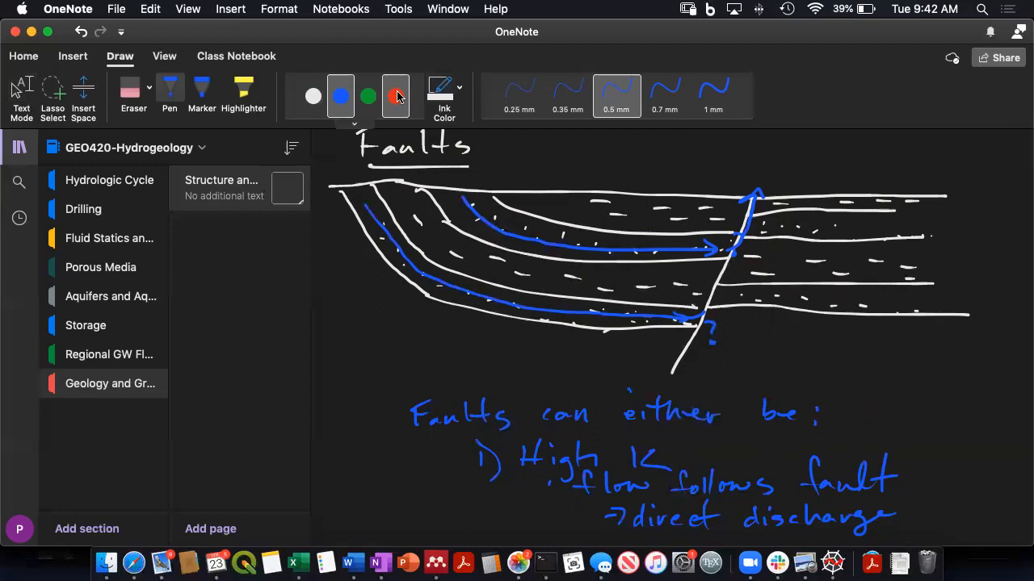
left_click(395, 97)
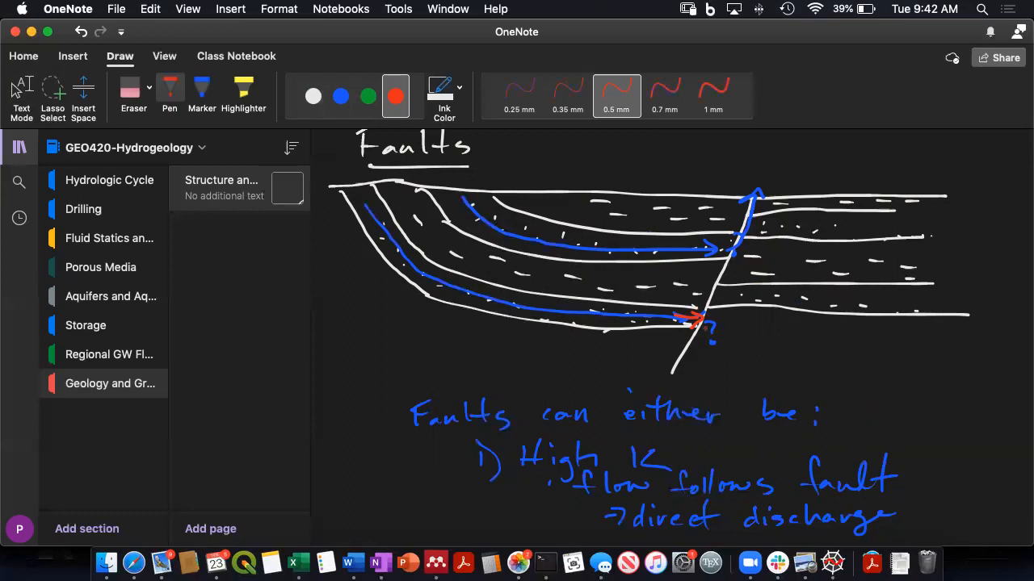
scroll("down", 3)
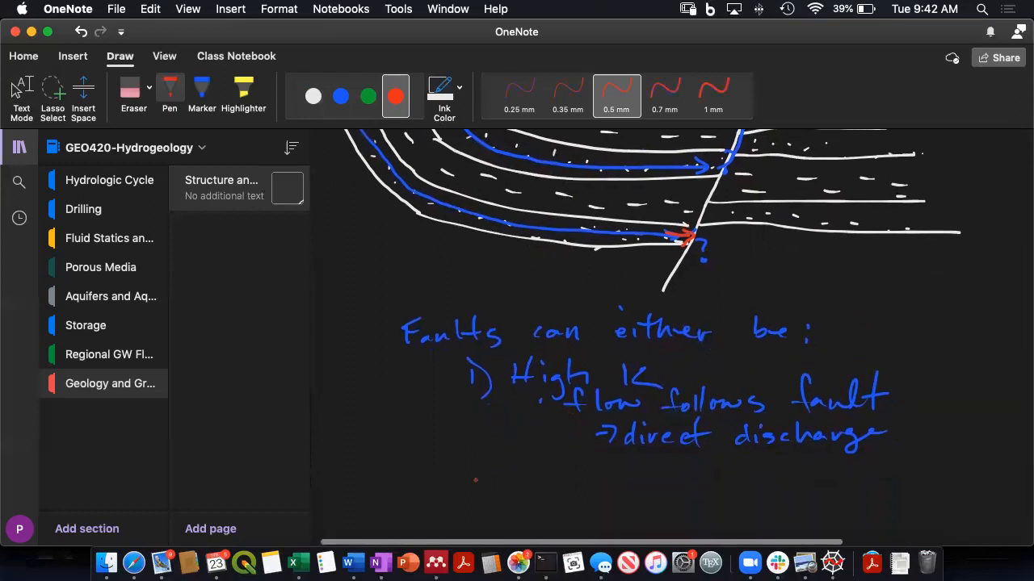
left_click_drag(472, 498, 533, 488)
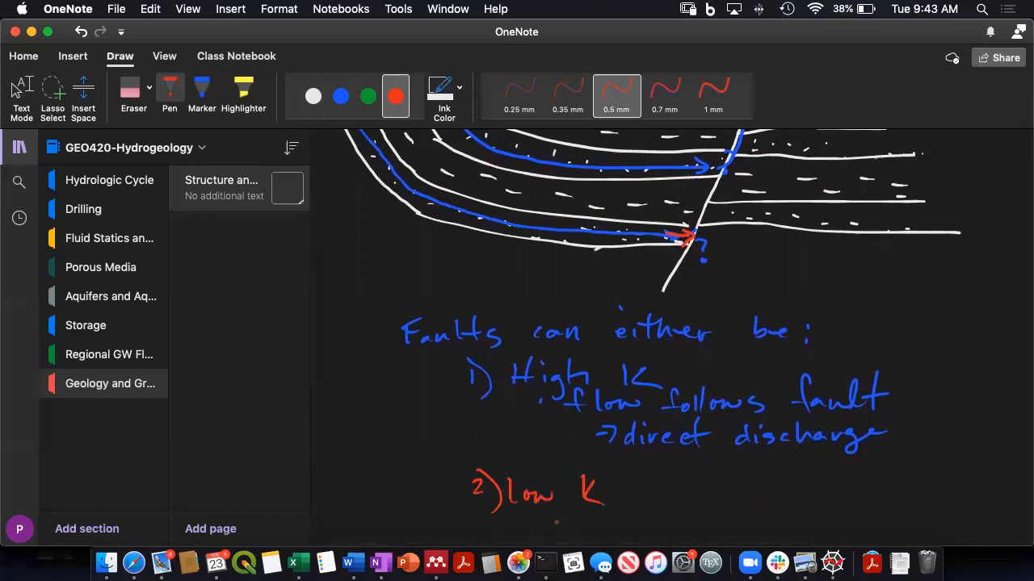
left_click_drag(558, 520, 614, 530)
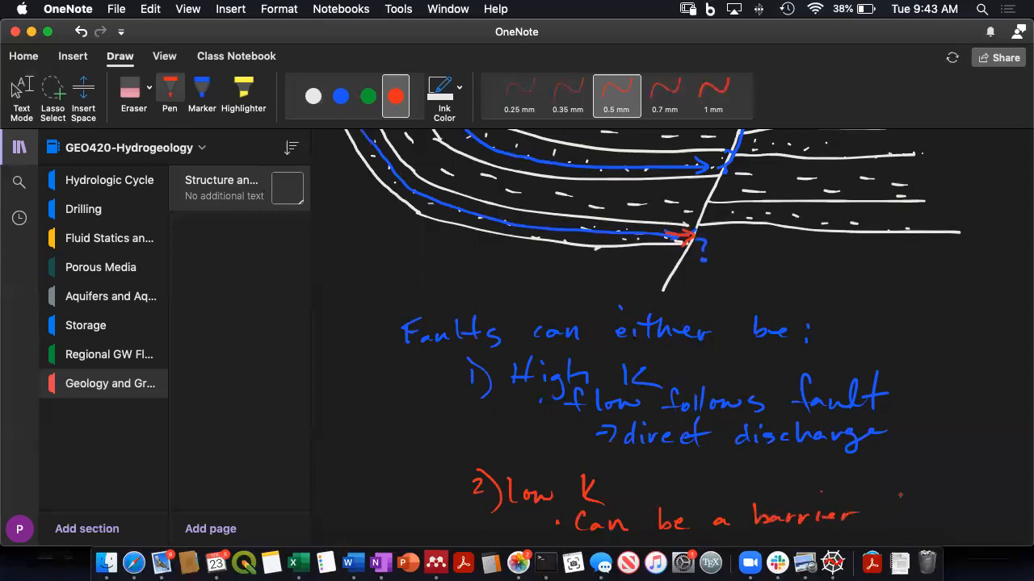
scroll("down", 3)
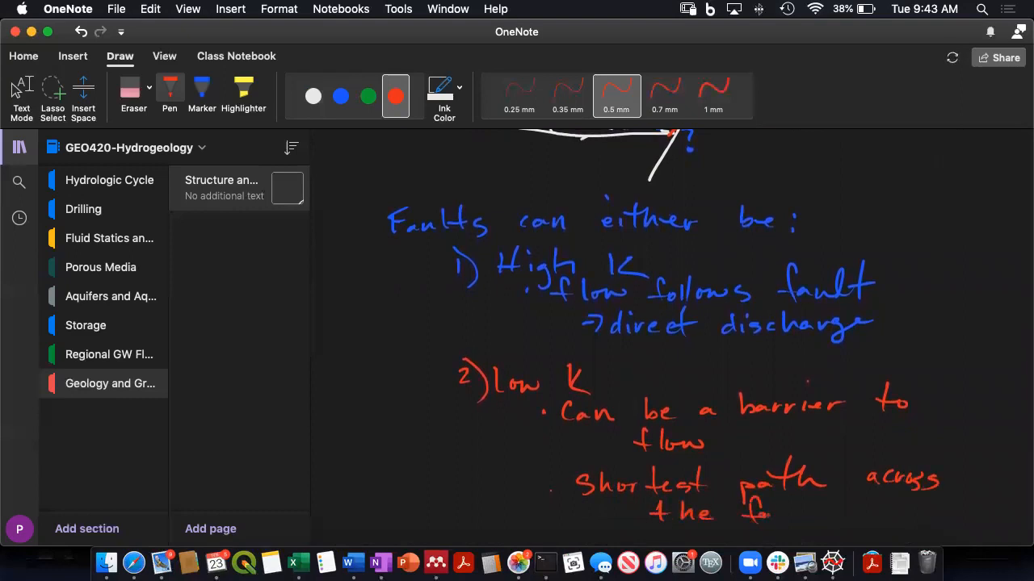
scroll("up", 3)
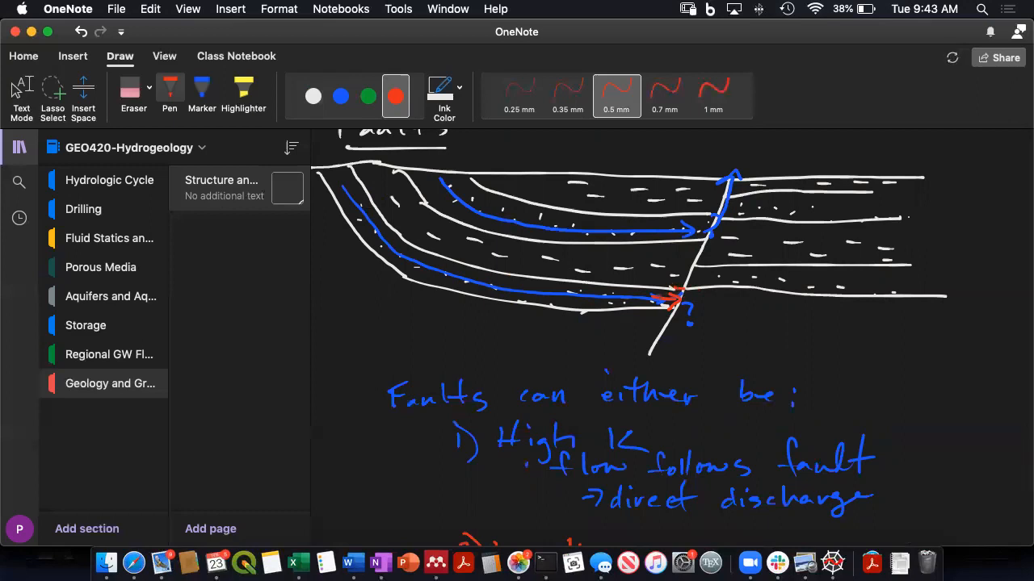
- Show flow crossing the fault: white dashes in a lower layer and a blue arrow along the right-hand layer
left_click_drag(679, 299, 723, 278)
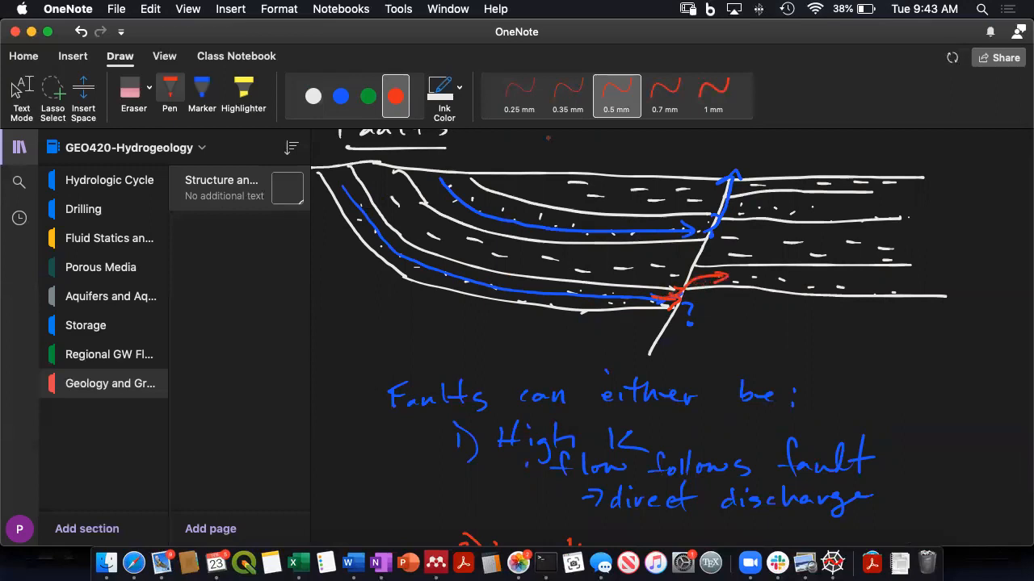
left_click(313, 97)
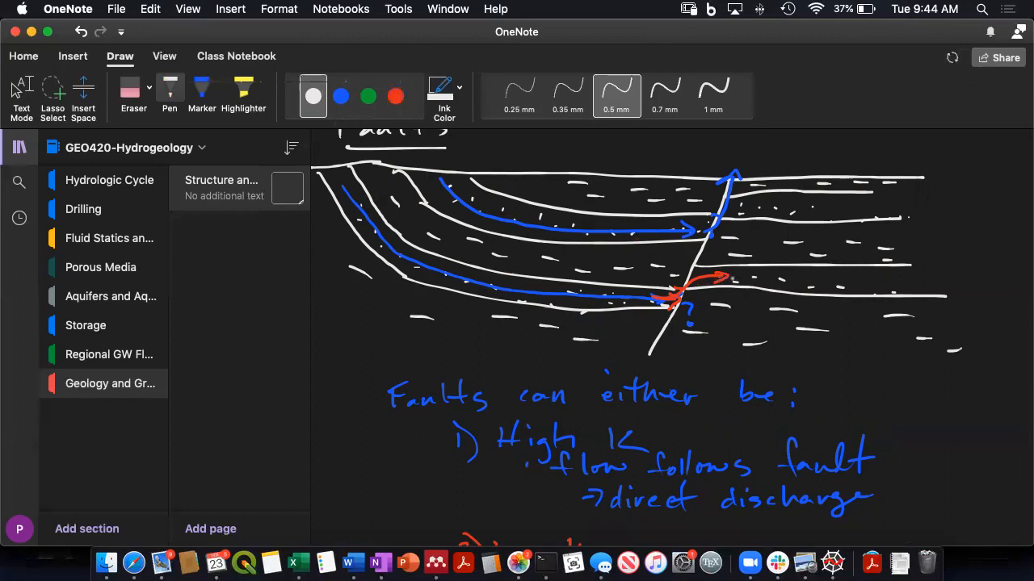
left_click(339, 97)
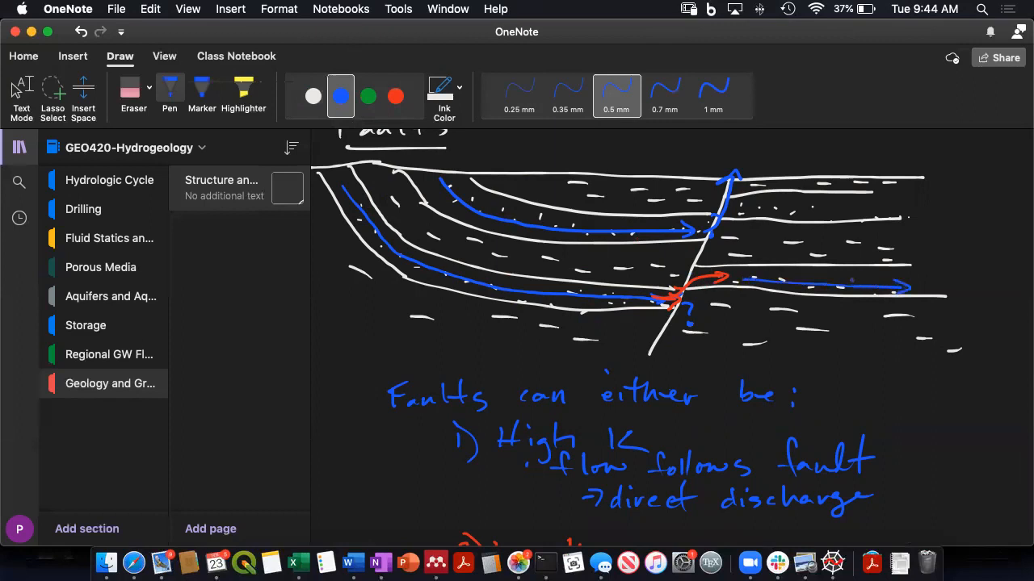
left_click(314, 97)
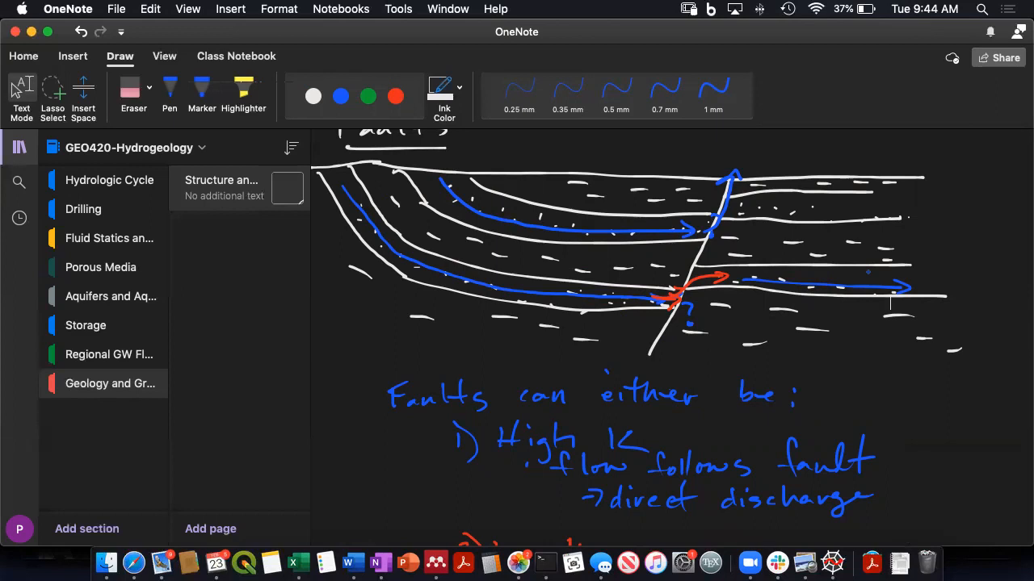
- Begin a new blue arrowed line starting with '→ afl' below the red low K notes
scroll("down", 3)
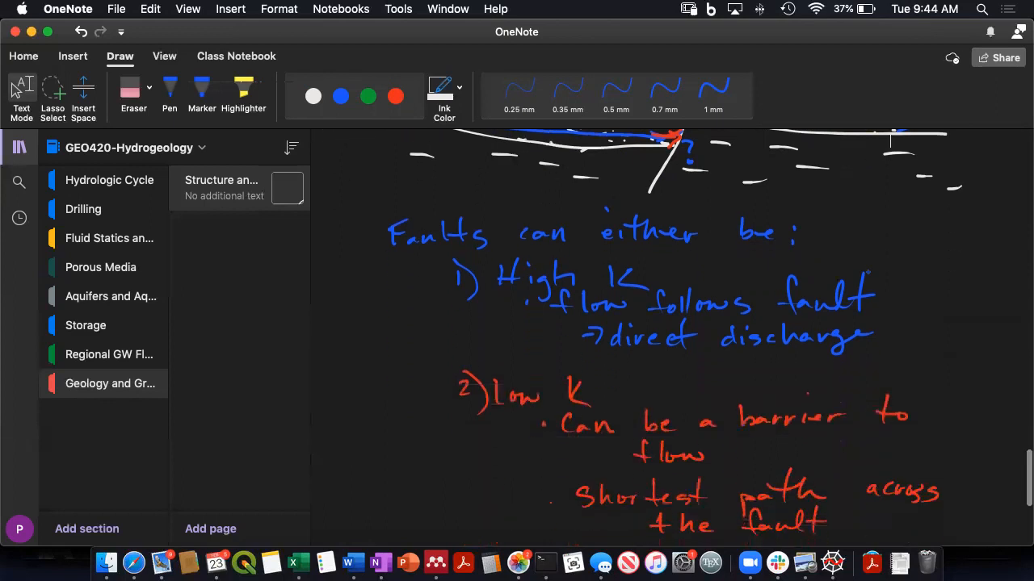
scroll("down", 3)
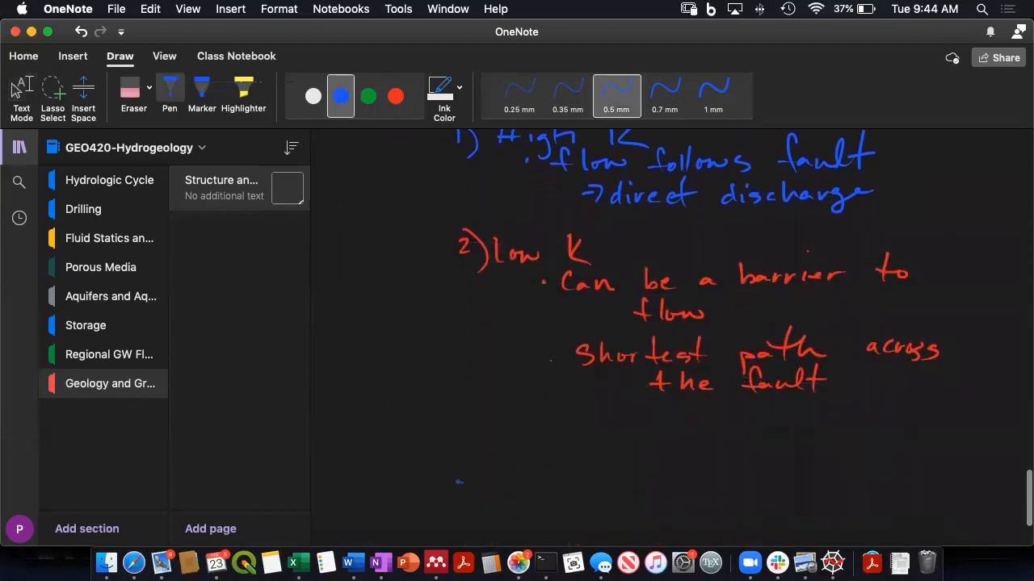
left_click_drag(460, 481, 529, 481)
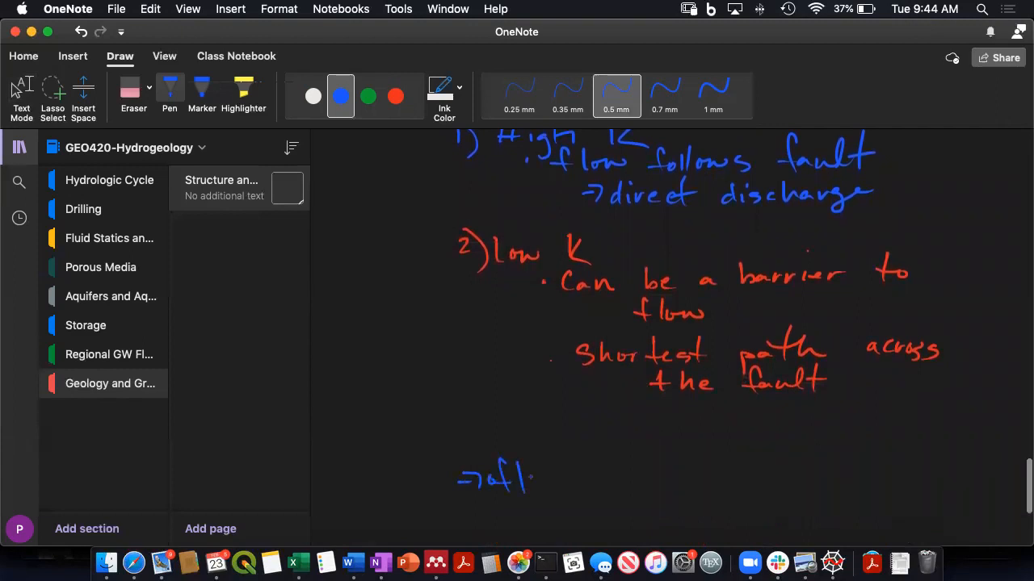